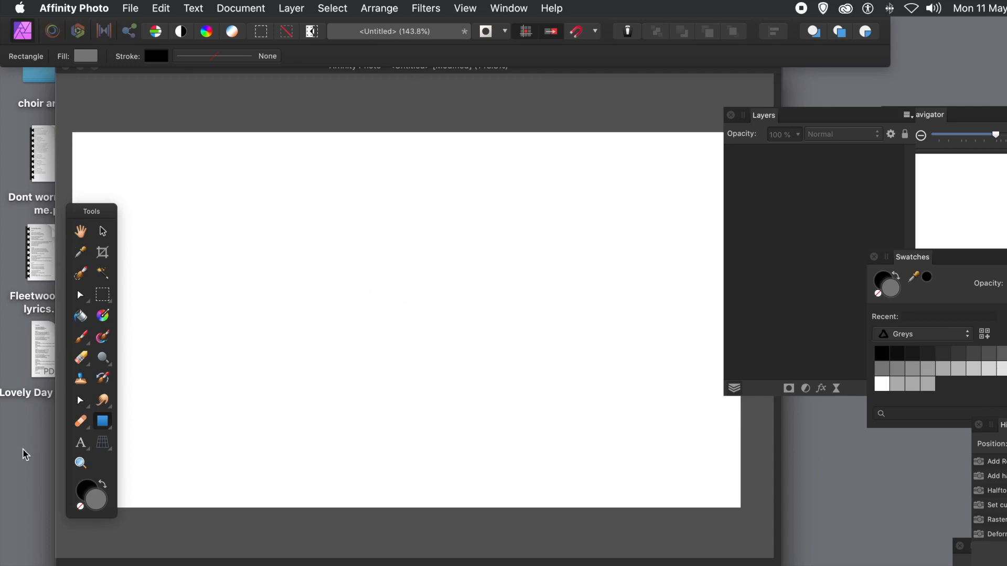
# Draw a grey rectangle covering the entire white canvas as a new layer.
pyautogui.click(102, 422)
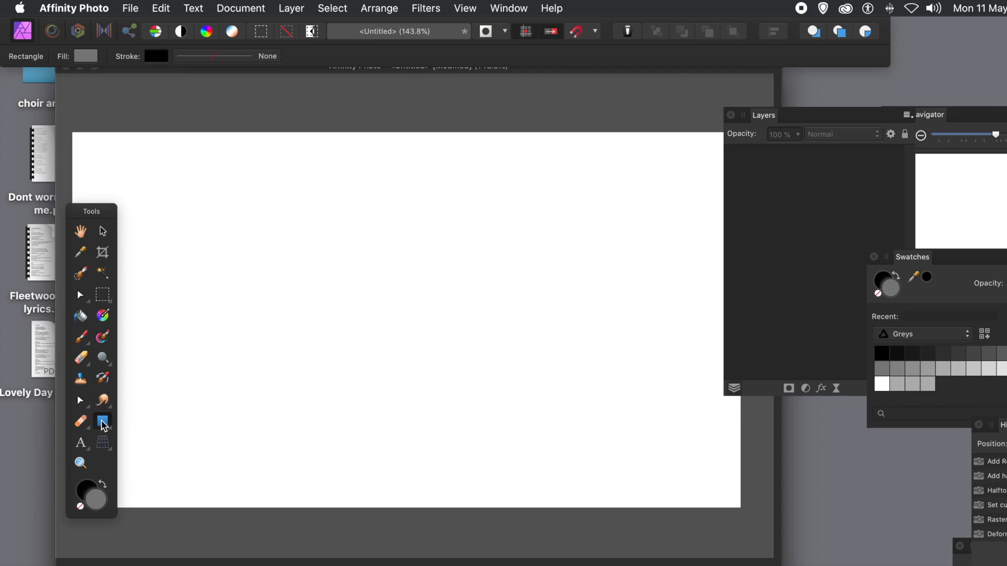
pyautogui.click(102, 422)
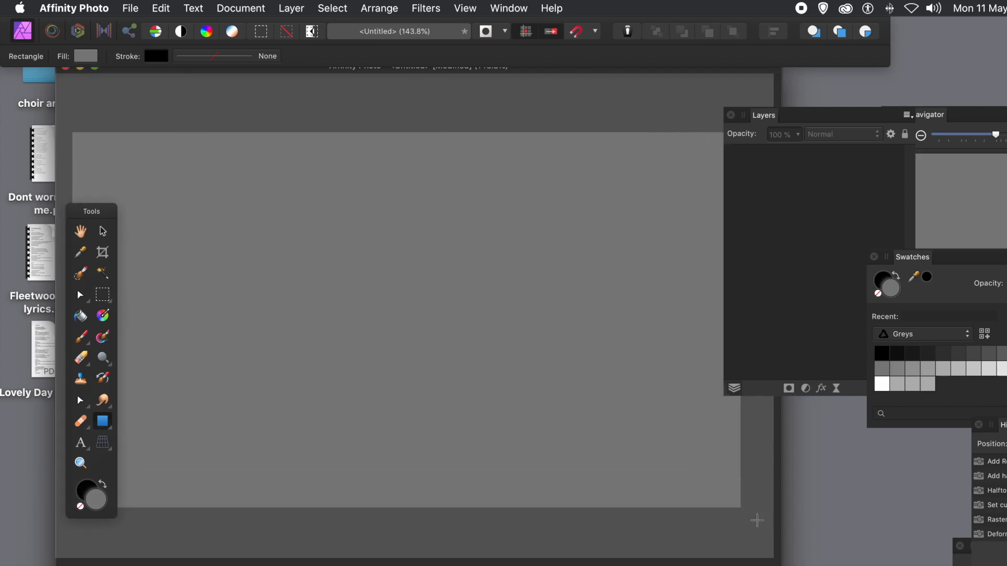
pyautogui.moveTo(64, 120); pyautogui.dragTo(758, 520)
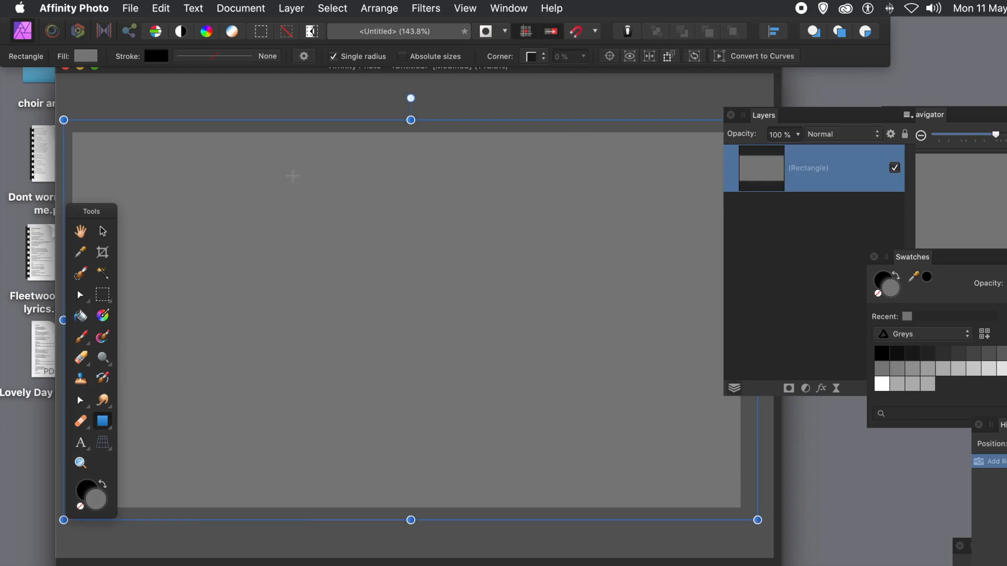
pyautogui.moveTo(679, 251)
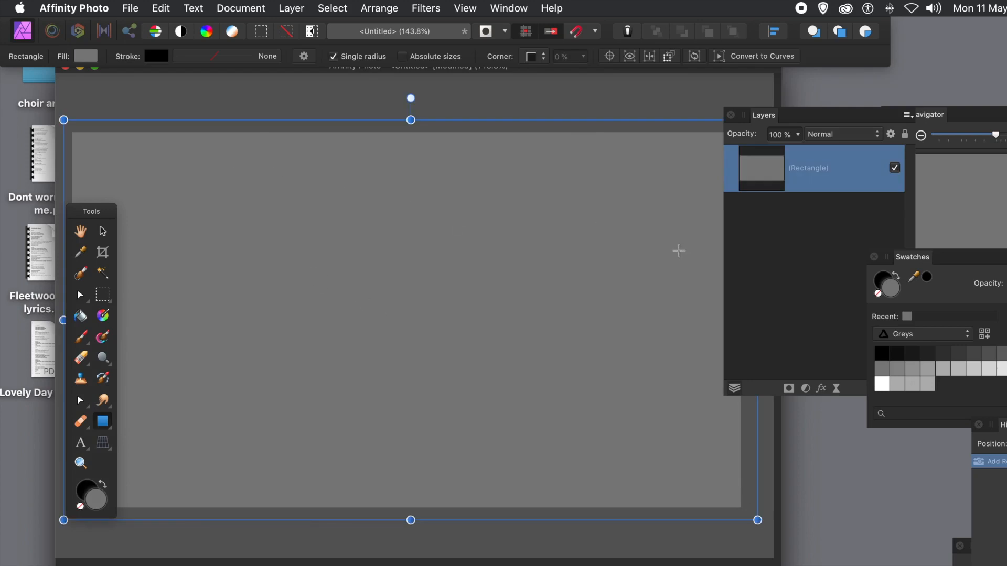
pyautogui.moveTo(533, 156)
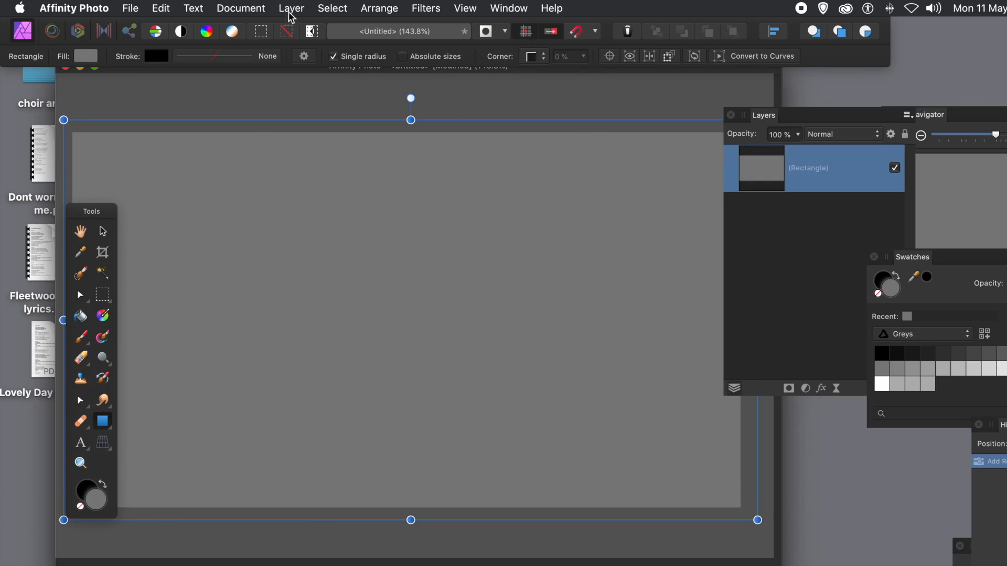
# Add a live Halftone filter to the rectangle with a Circular screen.
pyautogui.click(290, 8)
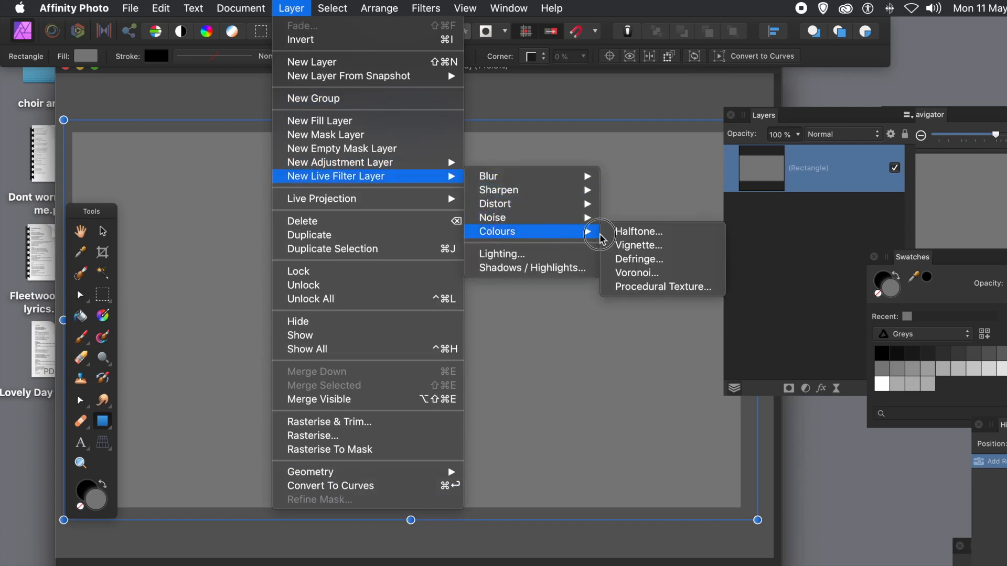
pyautogui.moveTo(639, 232)
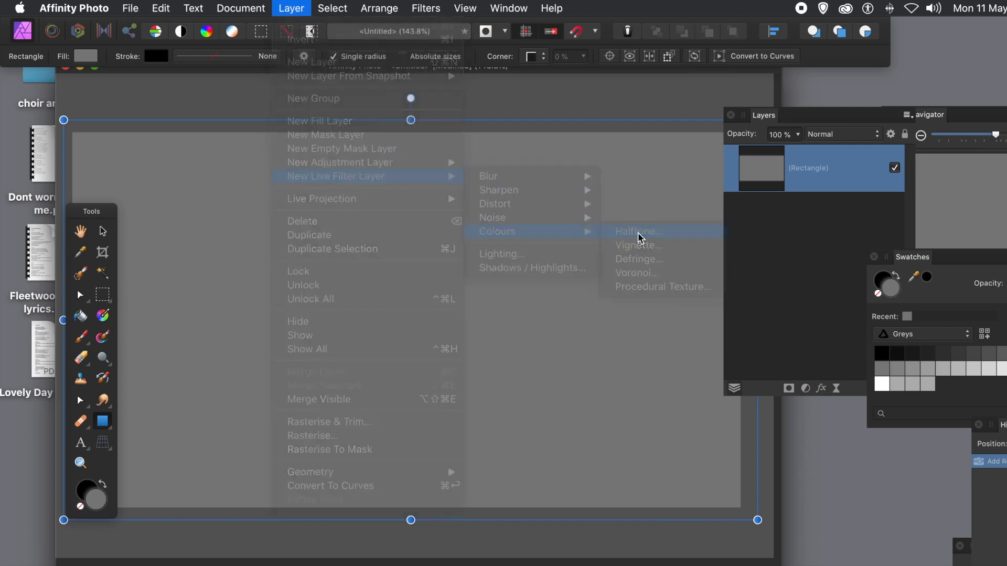
pyautogui.click(637, 231)
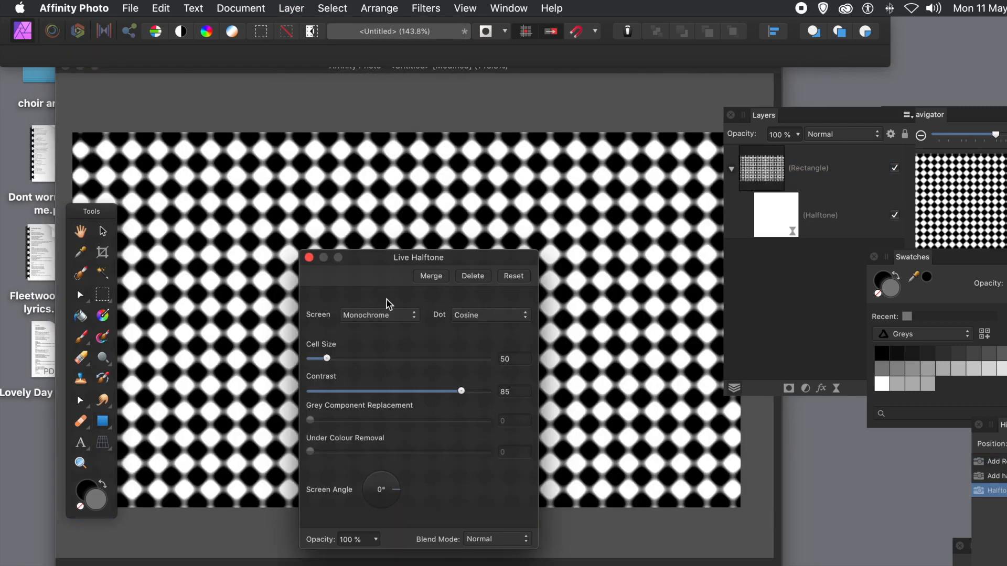
pyautogui.click(378, 314)
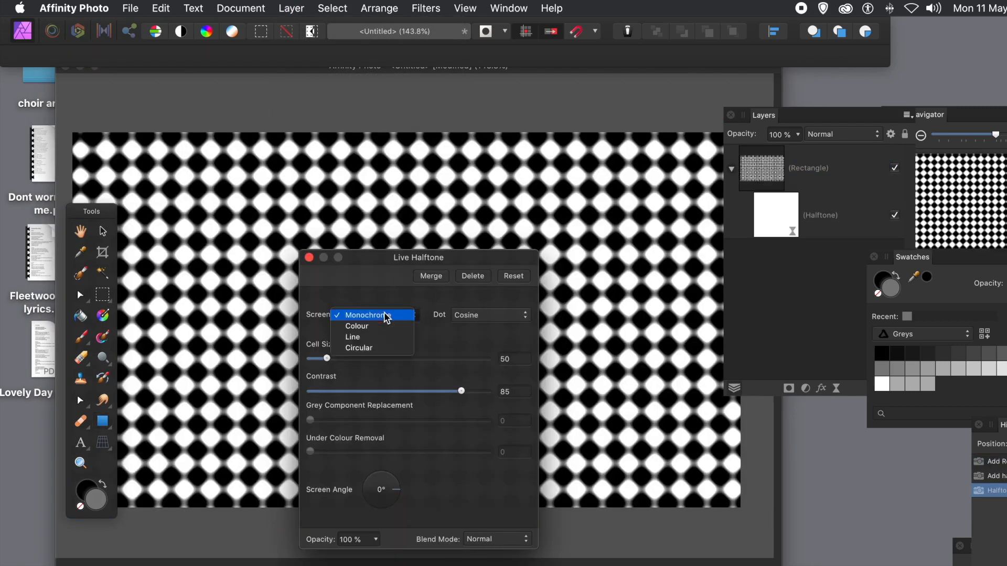
pyautogui.click(359, 347)
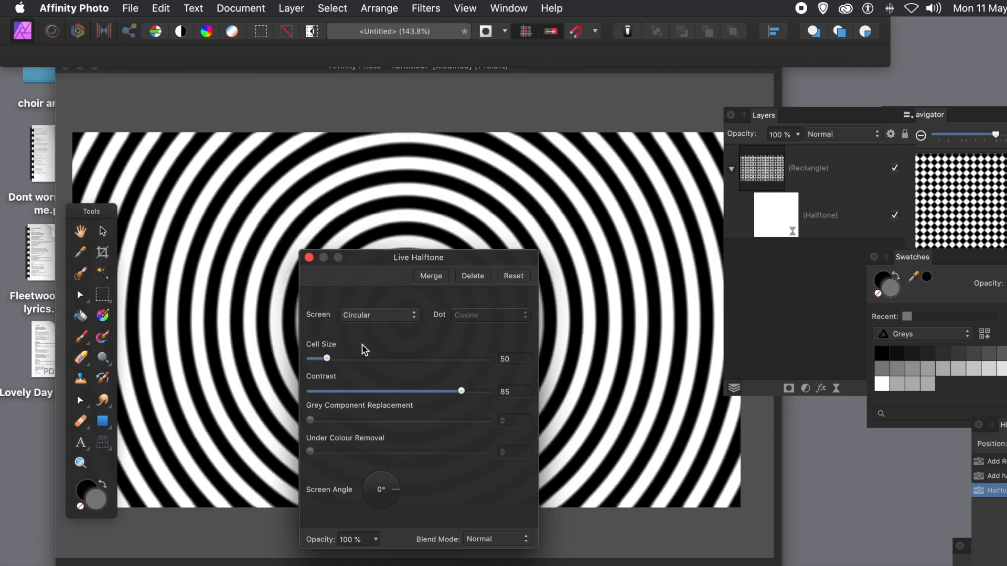
pyautogui.moveTo(418, 258); pyautogui.dragTo(478, 252)
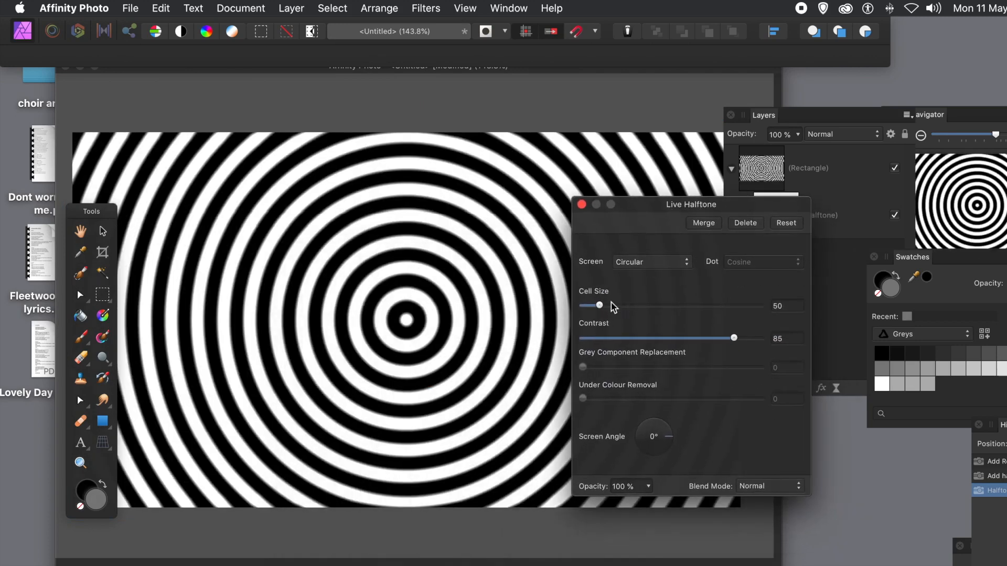
# Set the halftone Cell Size to about 33 and Contrast to about 67.5.
pyautogui.moveTo(599, 305); pyautogui.dragTo(585, 305)
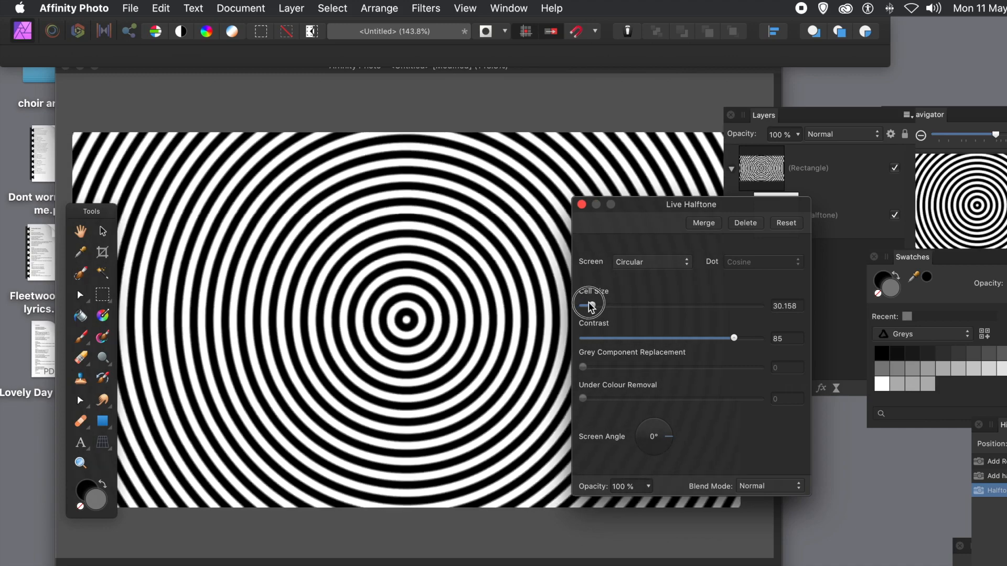
pyautogui.moveTo(585, 303); pyautogui.dragTo(591, 303)
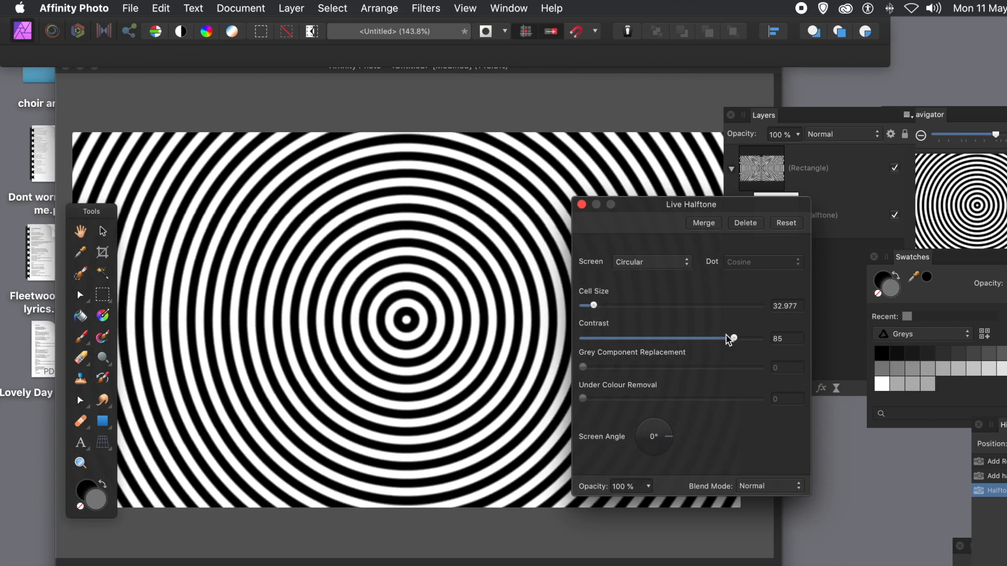
pyautogui.moveTo(734, 338); pyautogui.dragTo(762, 338)
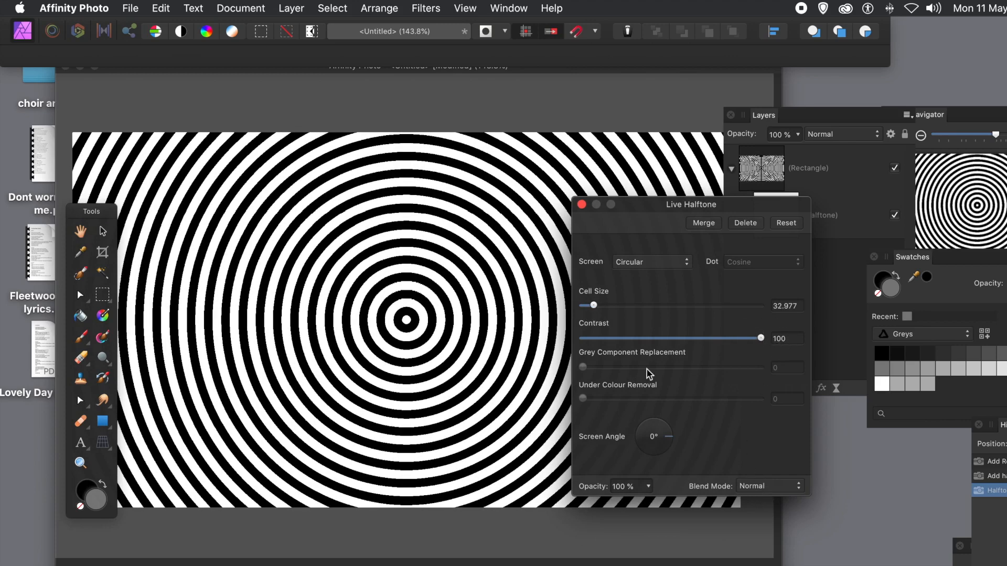
pyautogui.moveTo(760, 338); pyautogui.dragTo(747, 339)
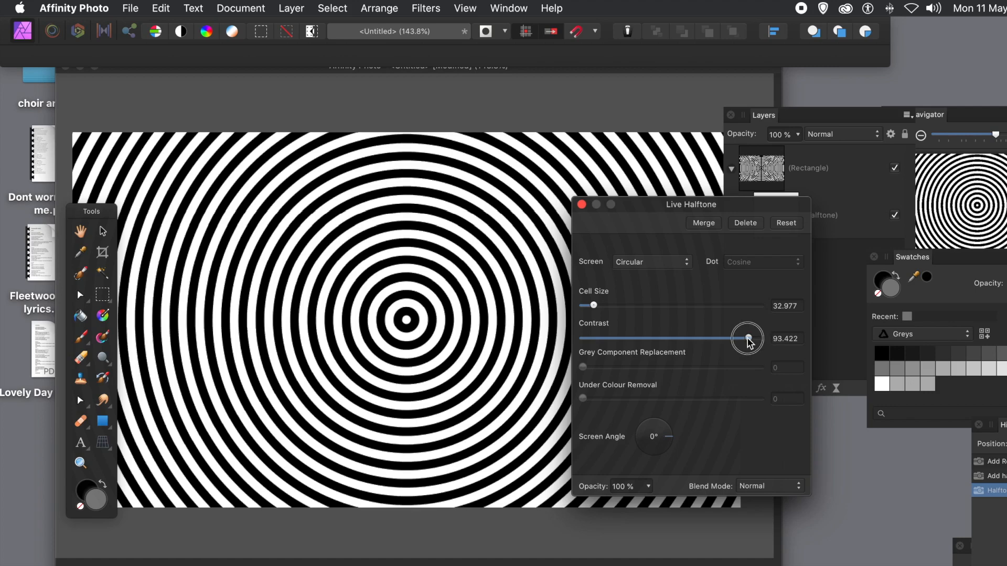
pyautogui.moveTo(747, 339); pyautogui.dragTo(734, 339)
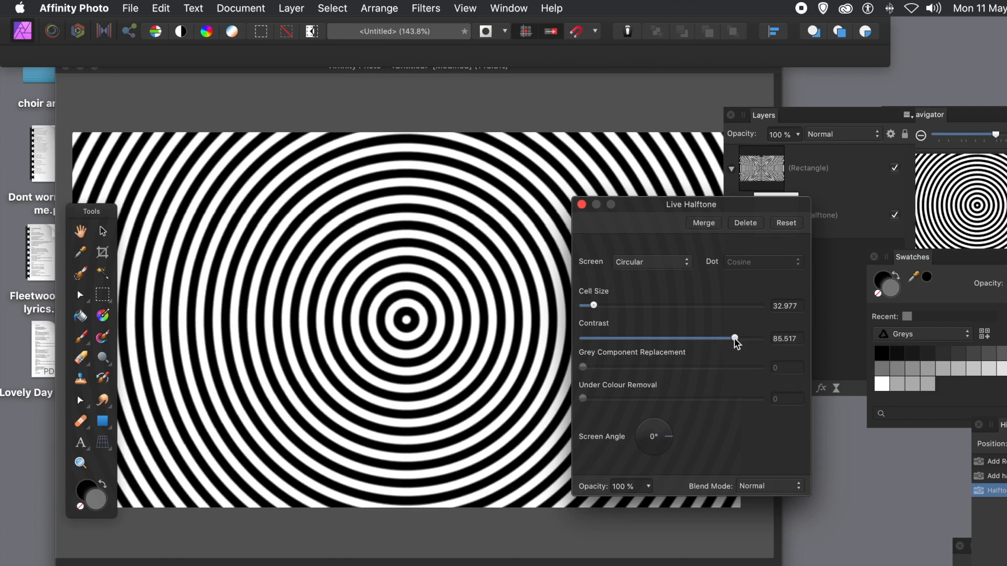
pyautogui.moveTo(734, 339); pyautogui.dragTo(722, 339)
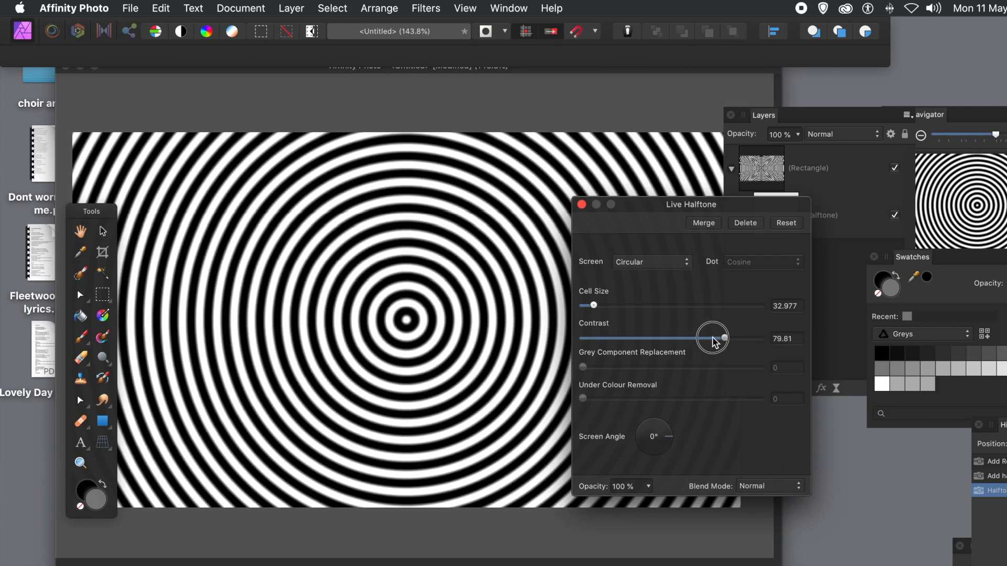
pyautogui.moveTo(723, 339); pyautogui.dragTo(703, 339)
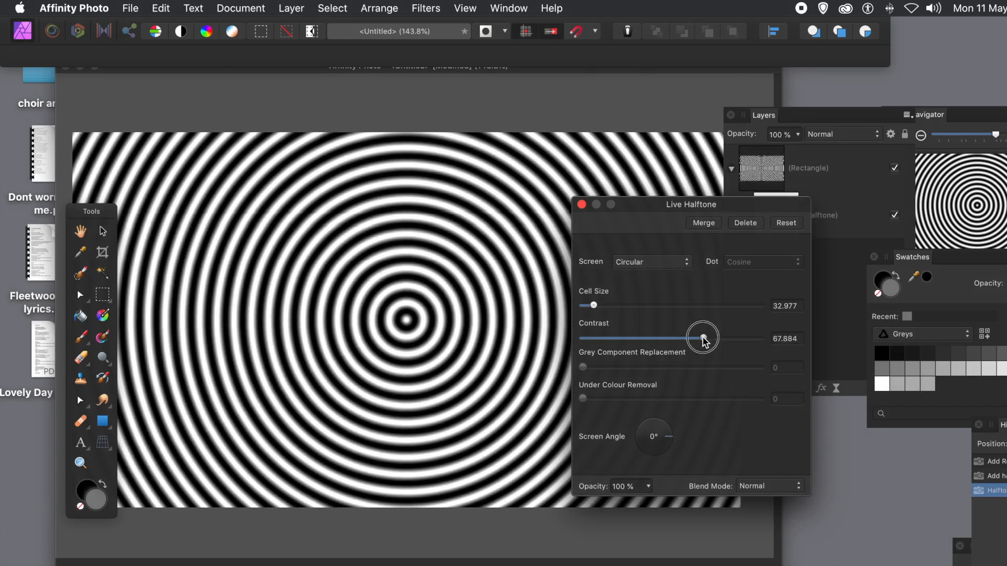
pyautogui.moveTo(703, 337); pyautogui.dragTo(702, 338)
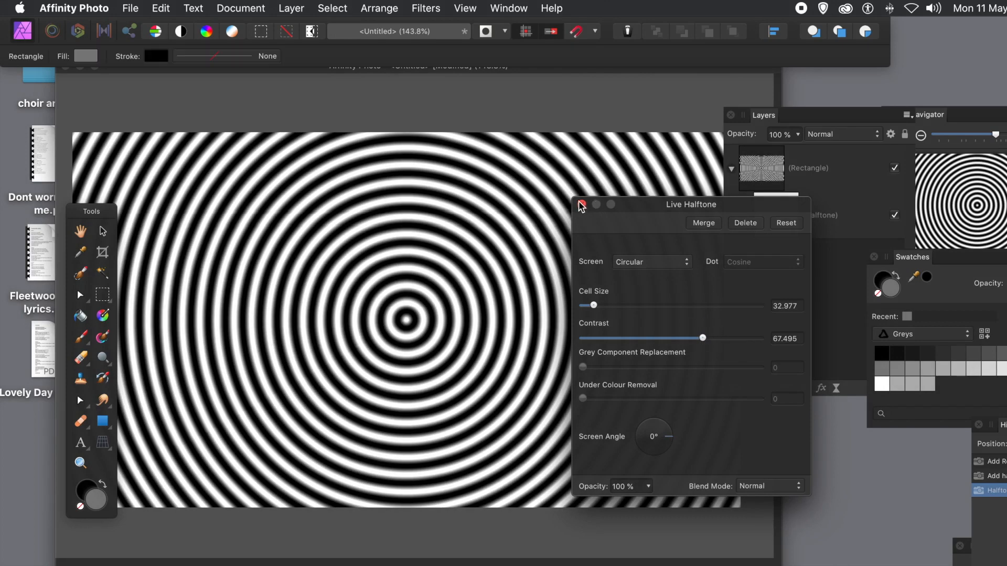
# Merge the visible ring pattern into one pixel layer and delete the original rectangle layer.
pyautogui.click(582, 204)
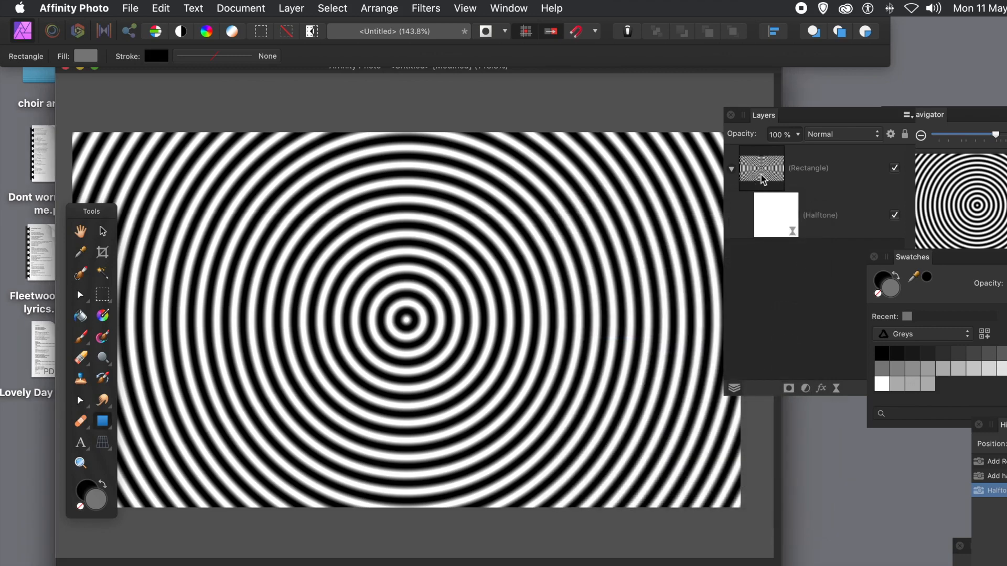
pyautogui.click(291, 9)
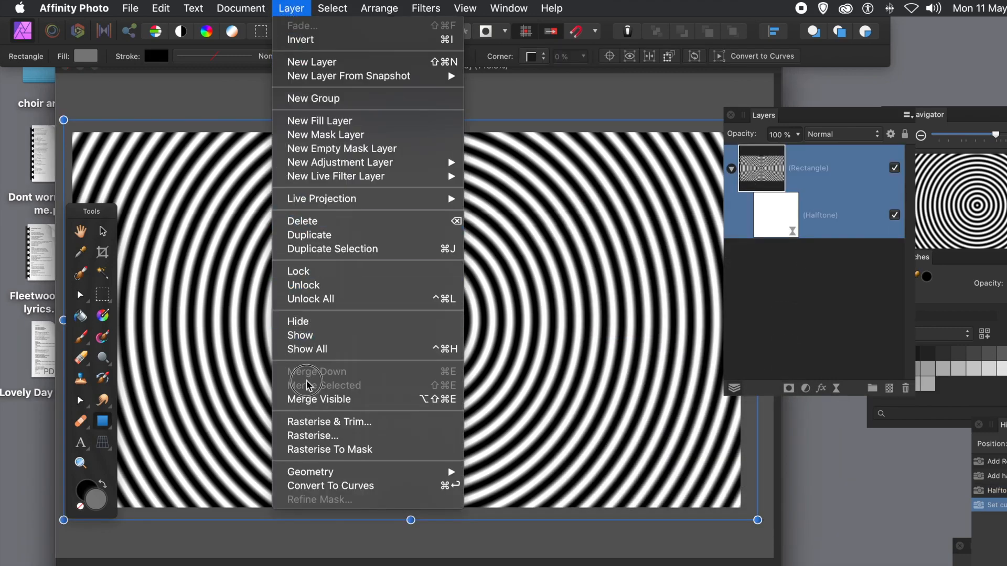
pyautogui.moveTo(319, 399)
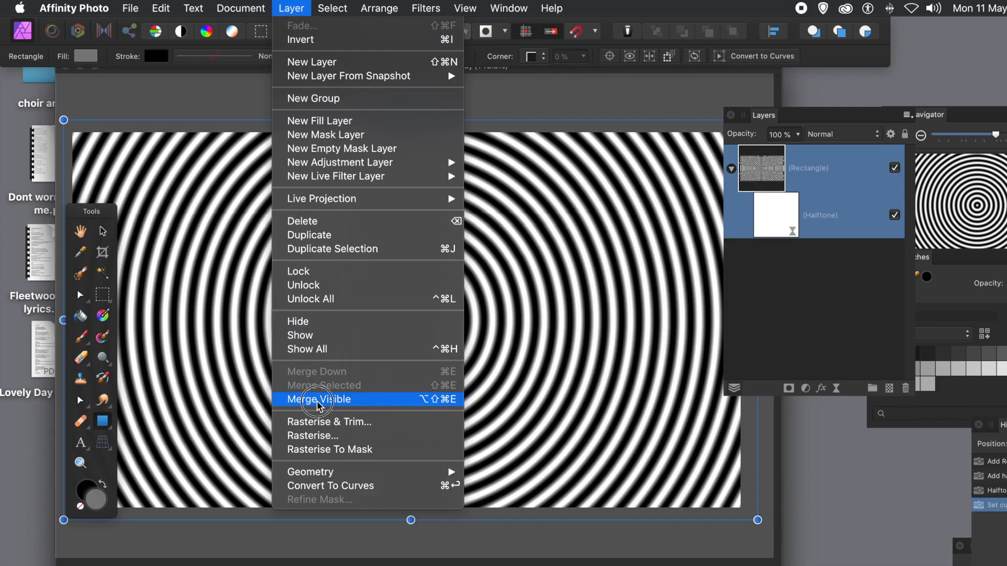
pyautogui.click(318, 400)
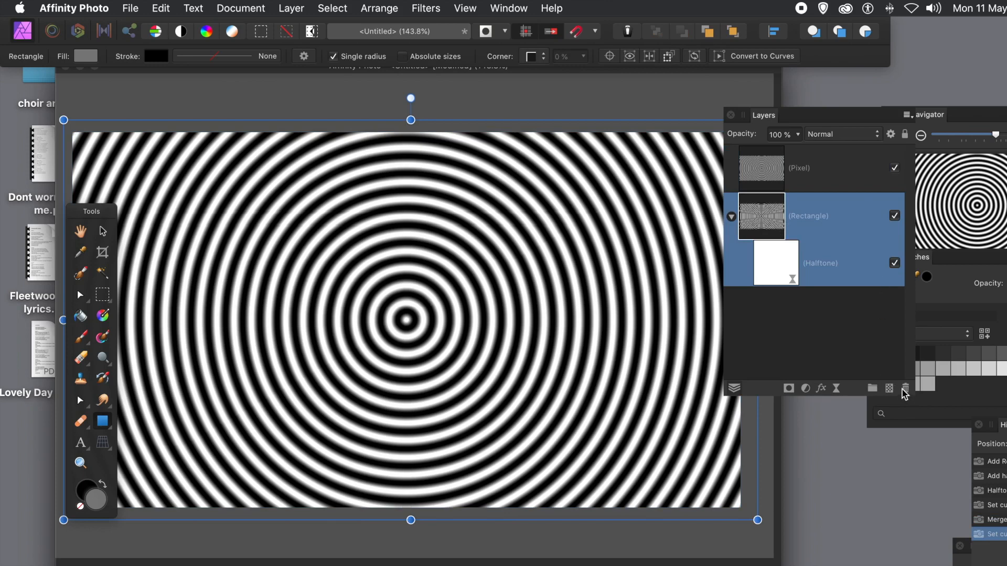
pyautogui.click(905, 388)
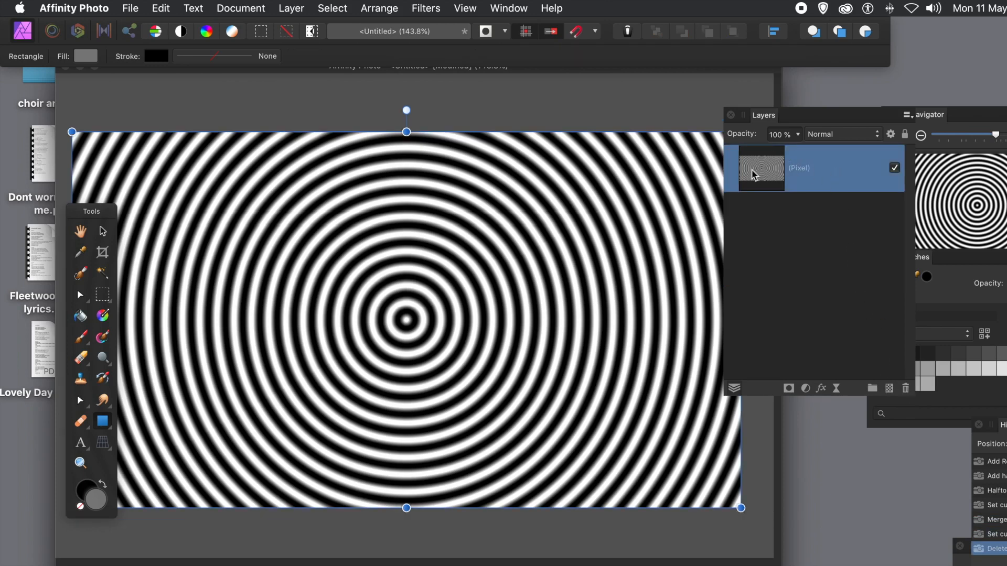
pyautogui.moveTo(431, 18)
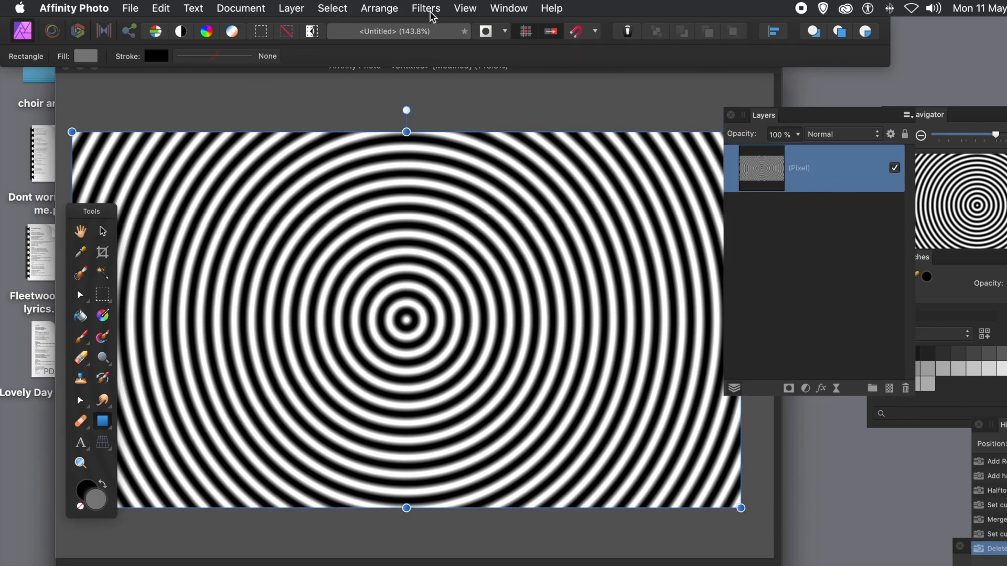
# Apply the Deform distortion filter, dragging a handle to warp the rings into wavy stripes.
pyautogui.click(425, 8)
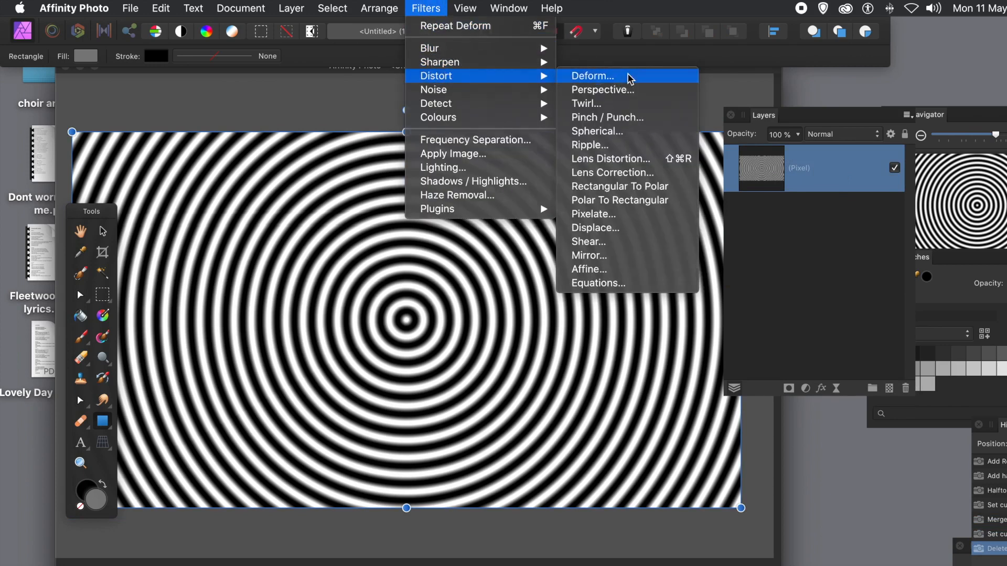
pyautogui.click(590, 76)
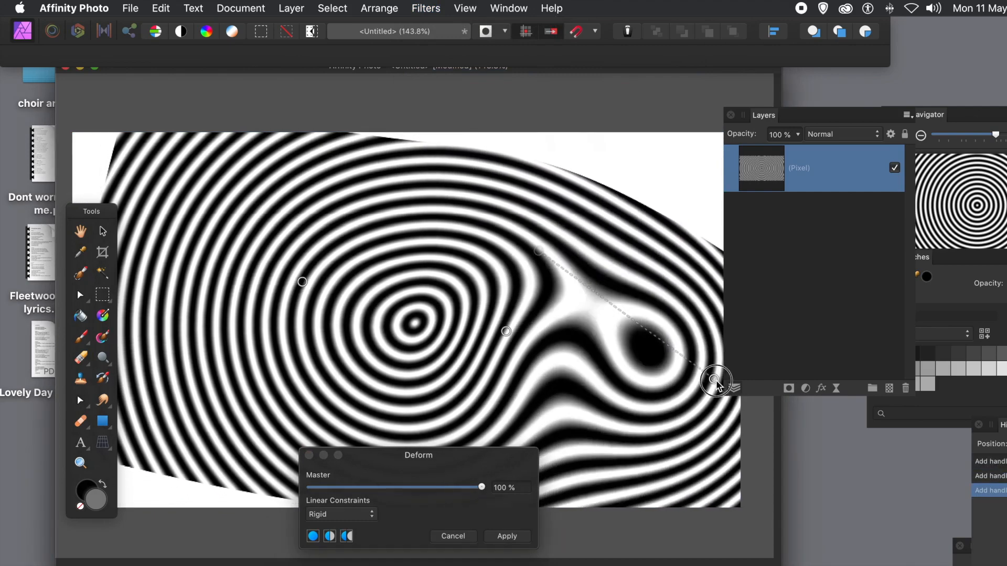
pyautogui.moveTo(716, 379); pyautogui.dragTo(506, 333)
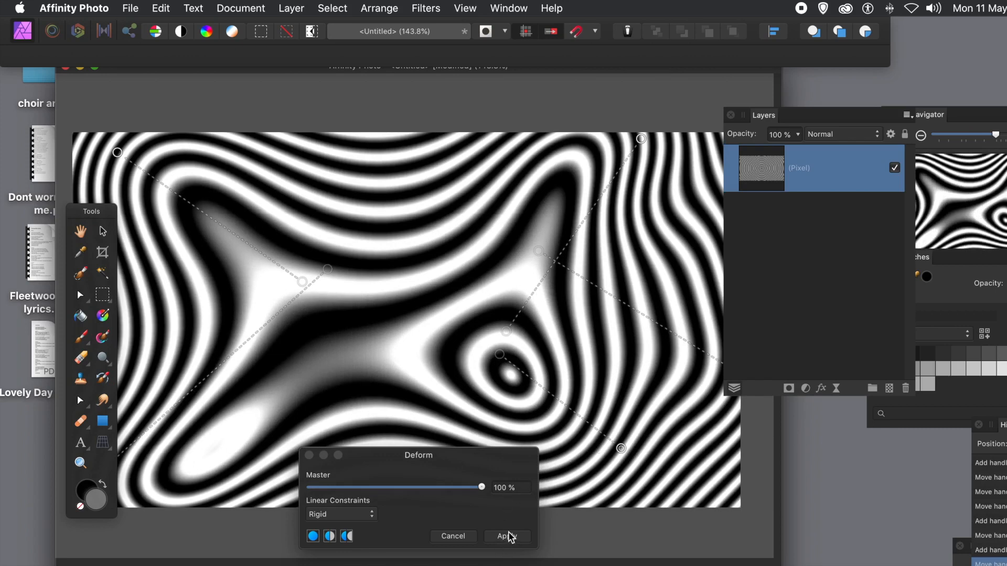
pyautogui.click(507, 536)
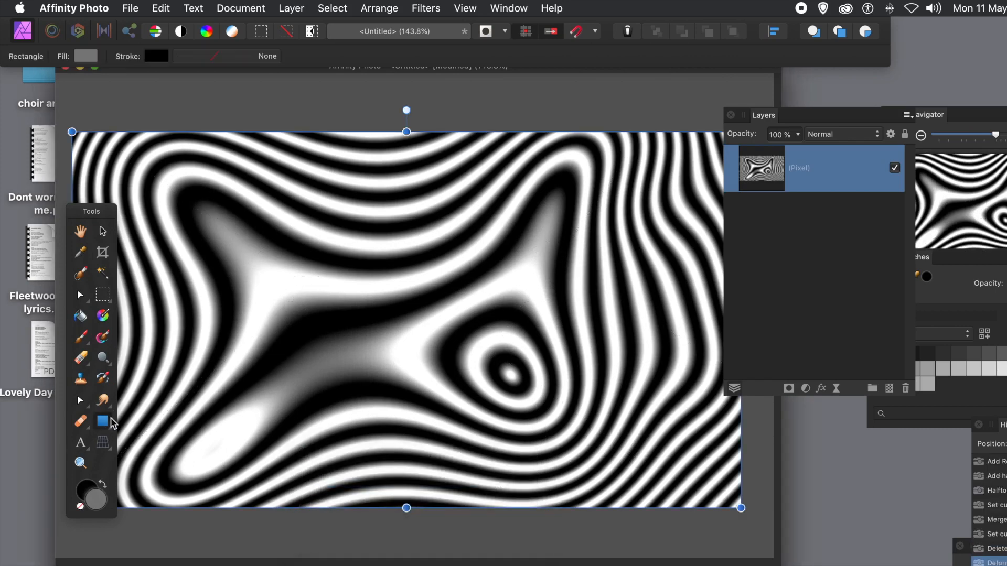
pyautogui.moveTo(57, 107)
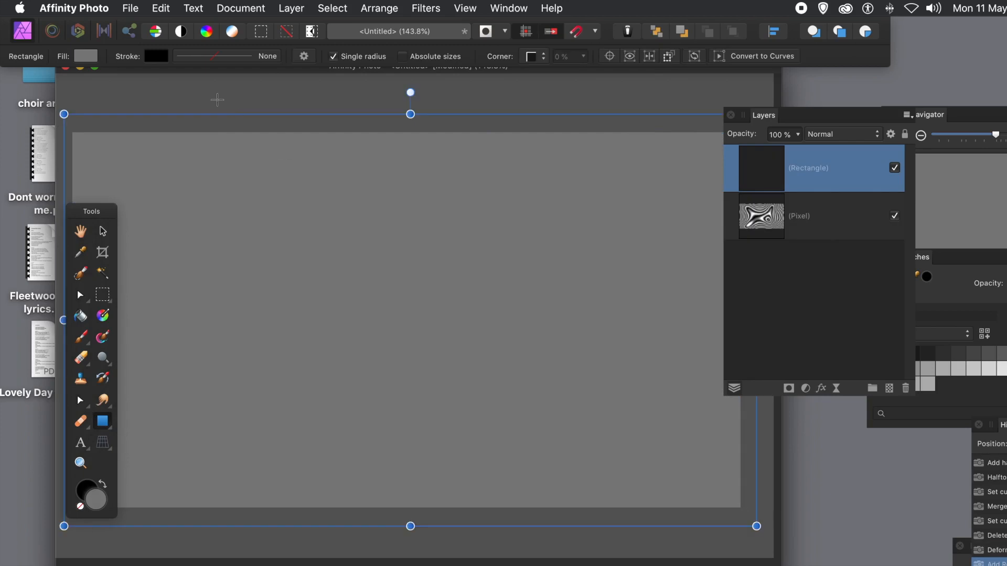
# Fill the new rectangle with red and blend it in Darken mode.
pyautogui.click(84, 55)
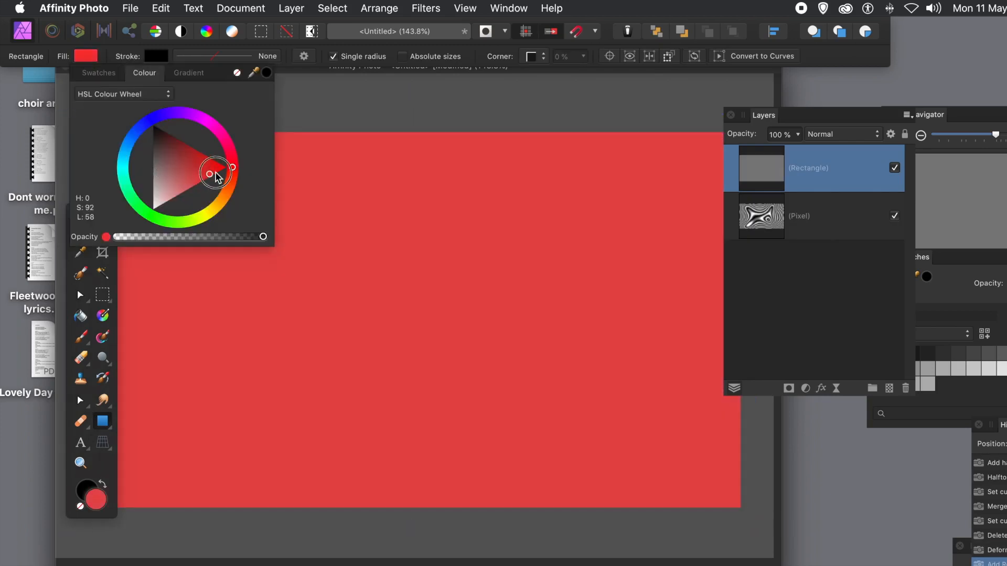
pyautogui.moveTo(217, 176); pyautogui.dragTo(216, 171)
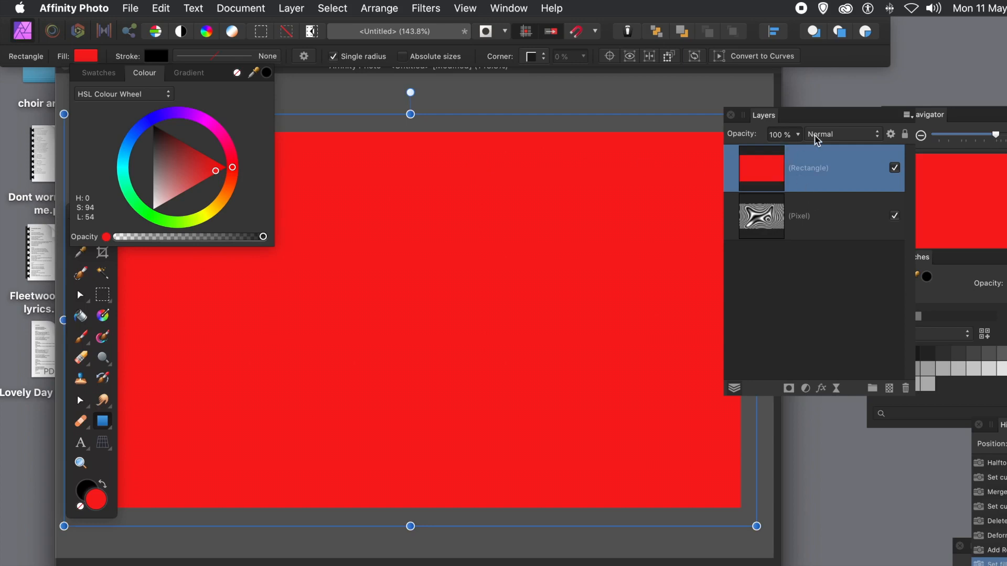
pyautogui.click(842, 134)
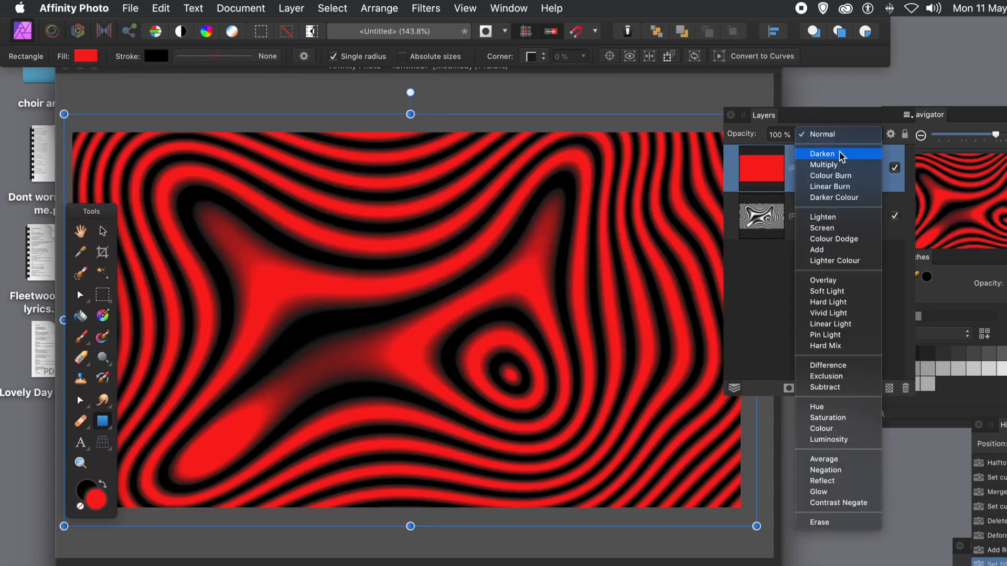
pyautogui.click(823, 154)
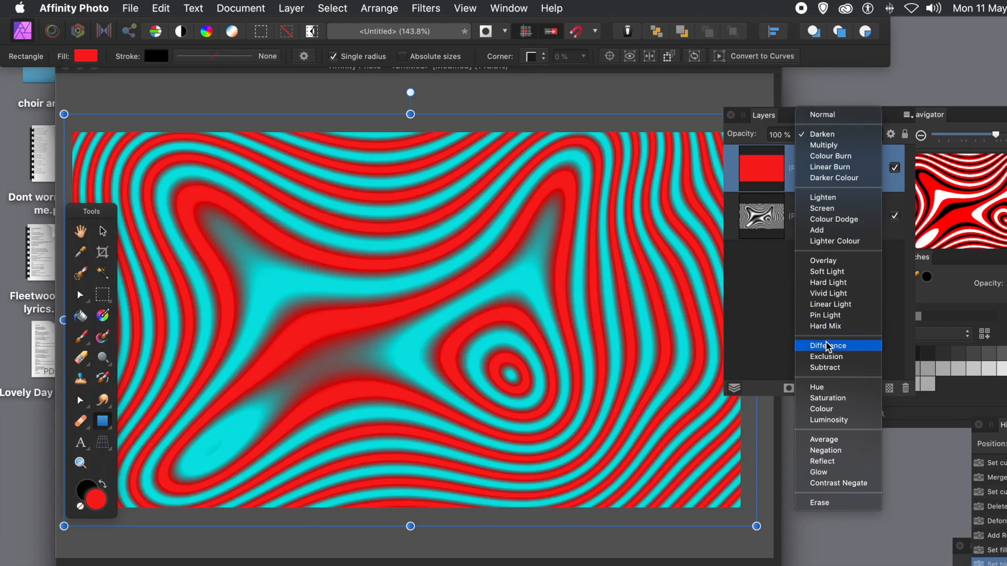
# Try Difference blending on the red rectangle, then return it to Darken.
pyautogui.click(828, 346)
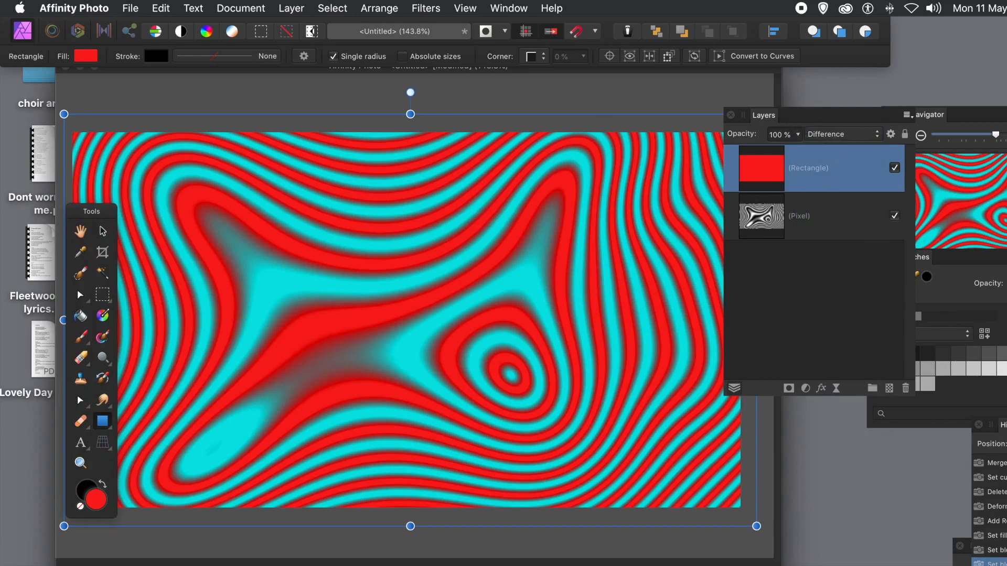
pyautogui.click(843, 133)
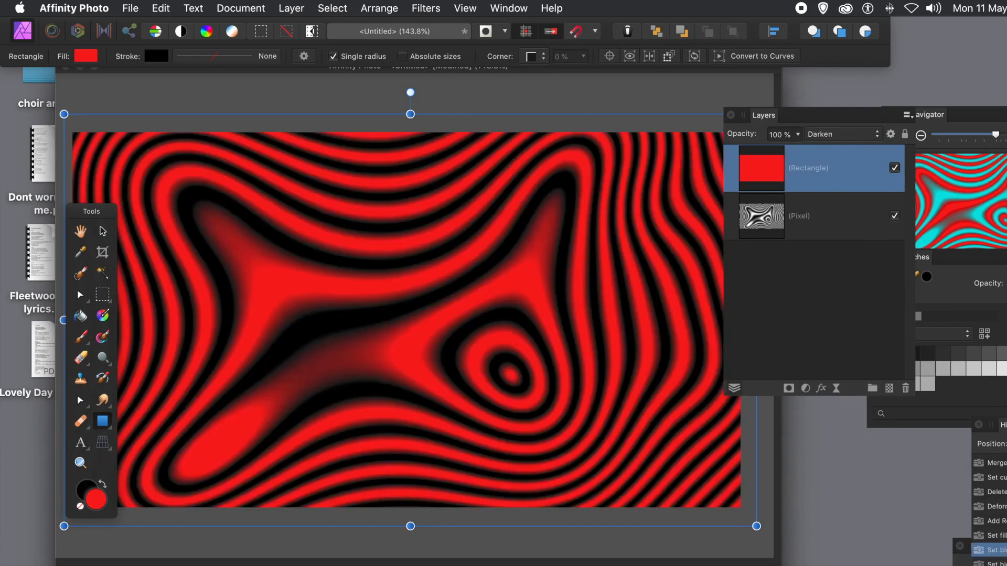
pyautogui.click(842, 133)
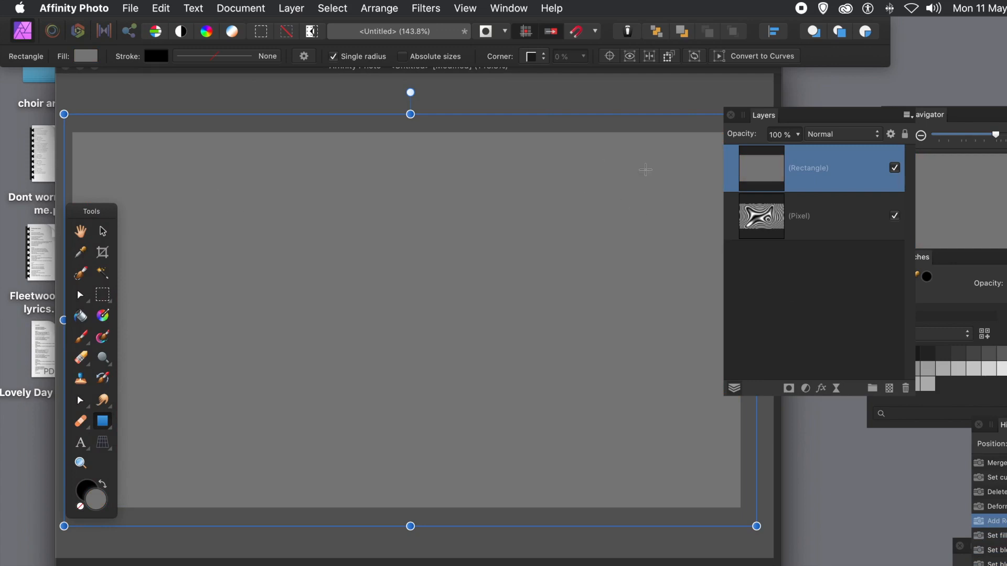
pyautogui.moveTo(645, 170)
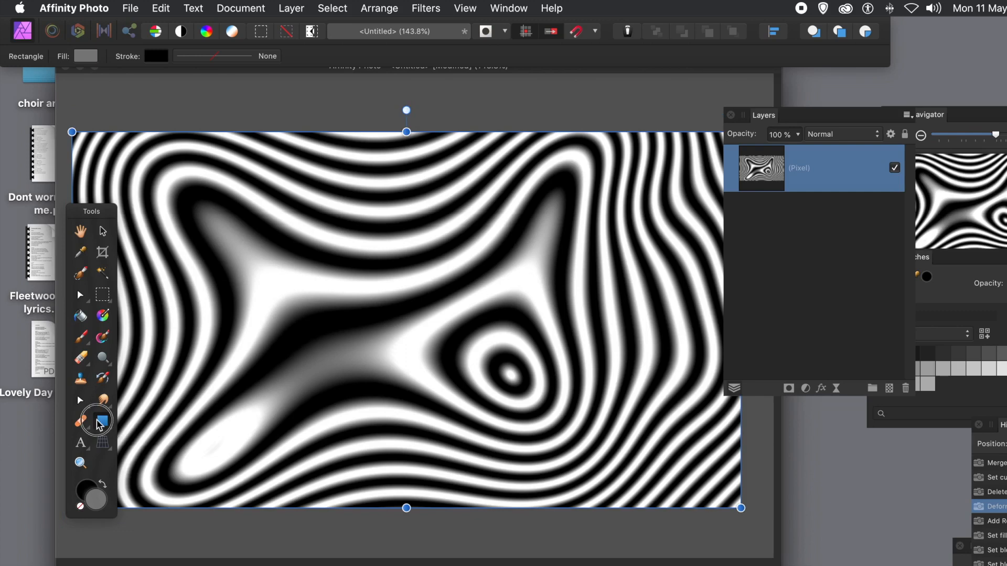
# Draw a large circle over the right of the image and give it a live Halftone filter.
pyautogui.click(102, 421)
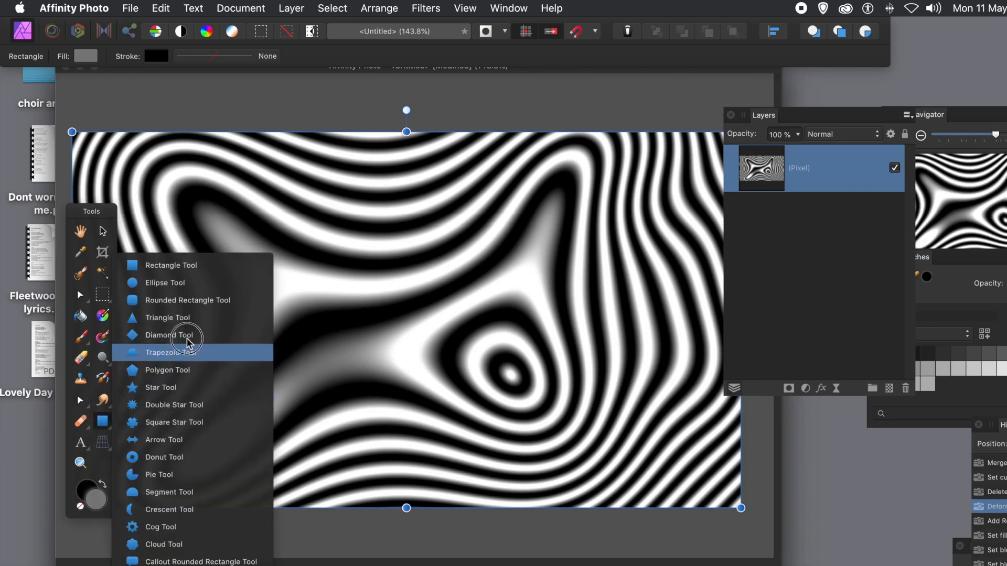
pyautogui.moveTo(182, 283)
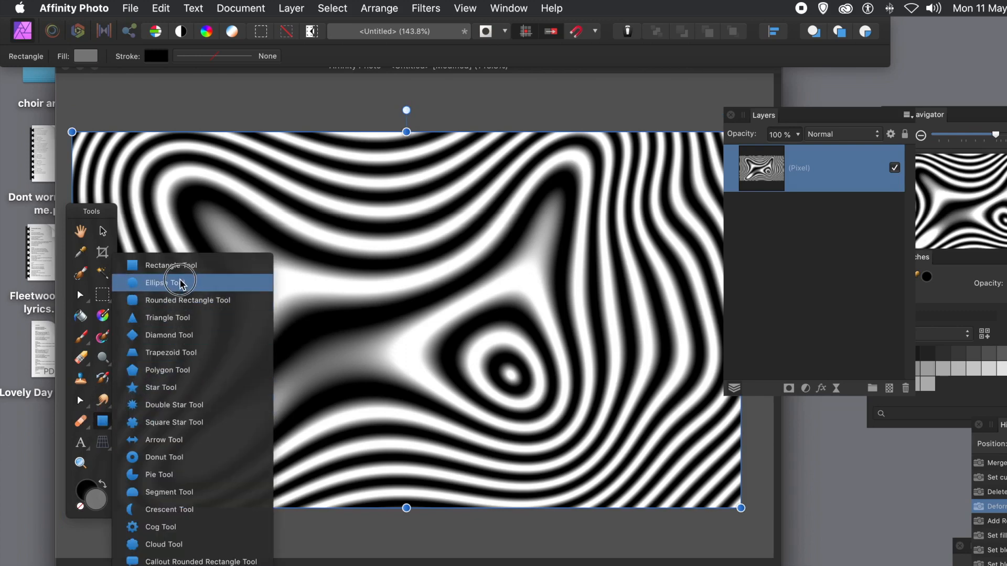
pyautogui.click(163, 282)
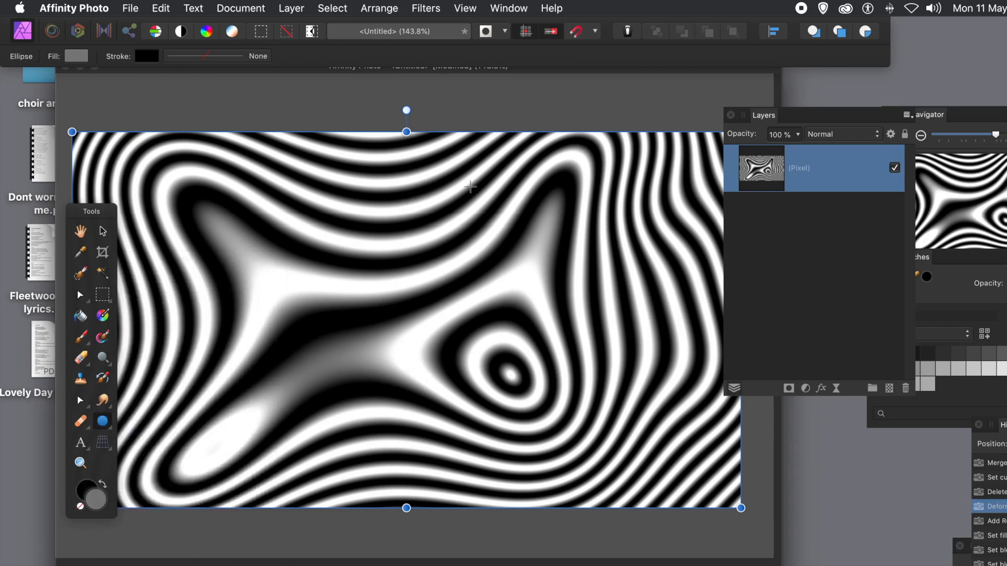
pyautogui.moveTo(417, 161); pyautogui.dragTo(684, 436)
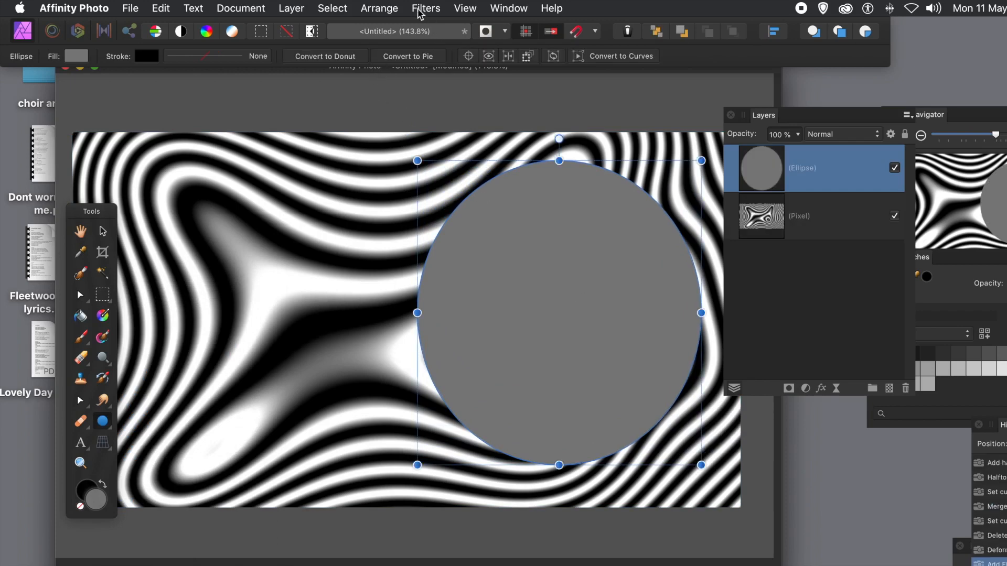
pyautogui.moveTo(295, 10)
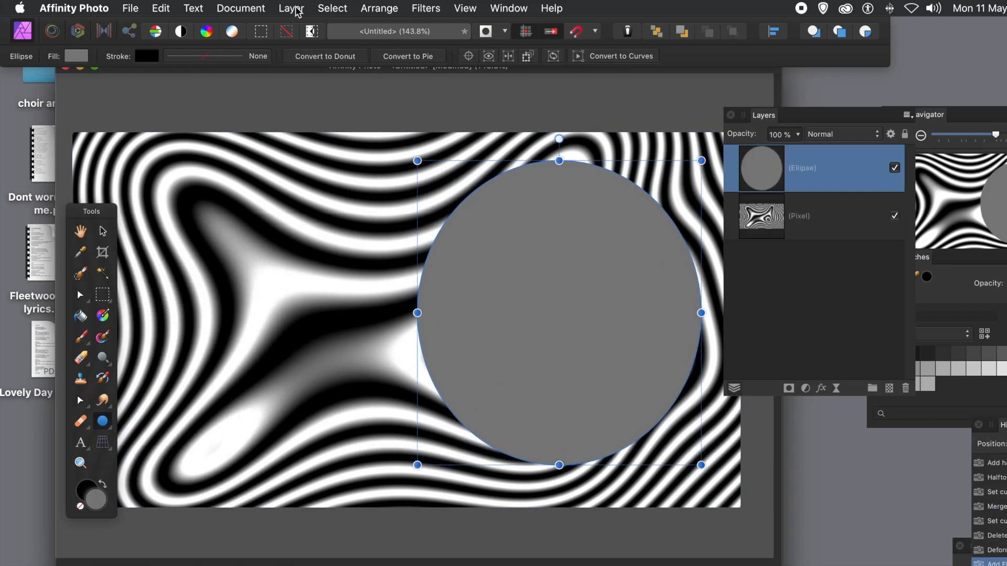
pyautogui.click(291, 8)
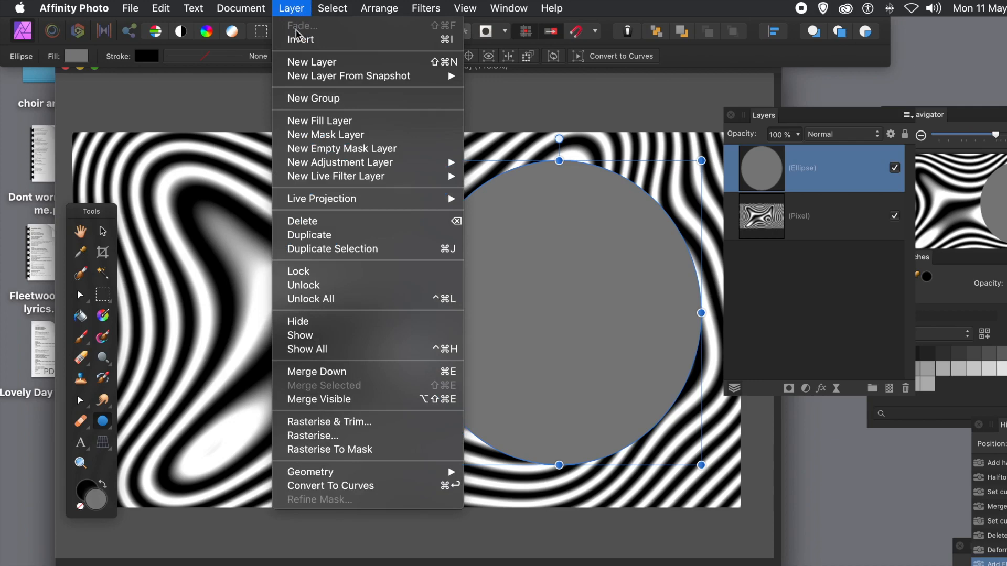
pyautogui.moveTo(342, 148)
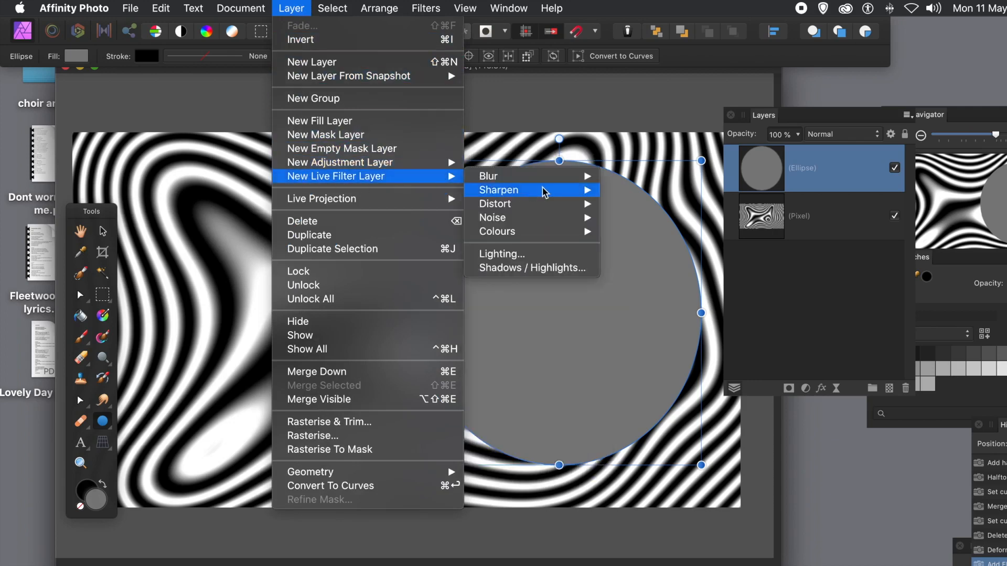
pyautogui.moveTo(538, 239)
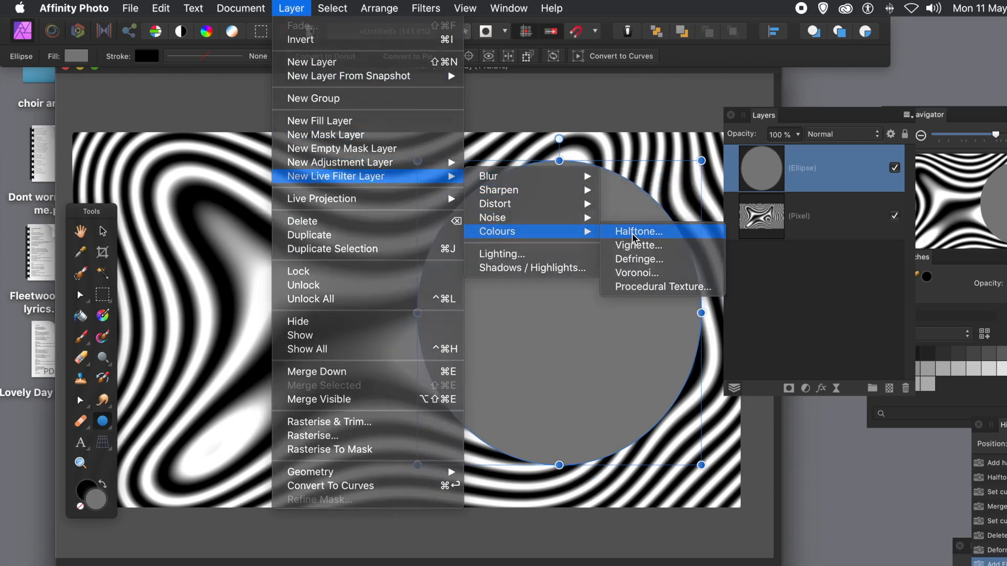
pyautogui.click(639, 231)
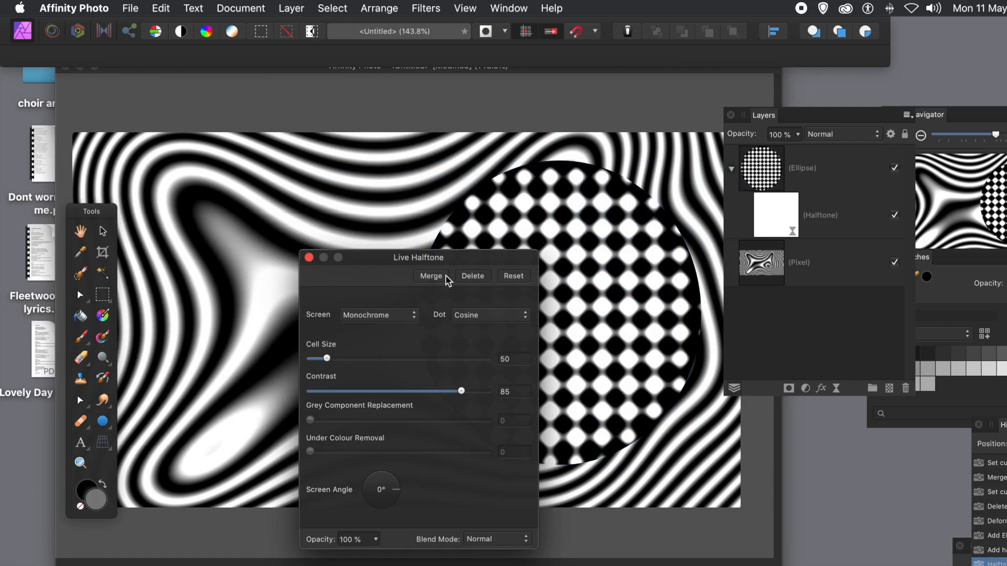
pyautogui.moveTo(353, 323)
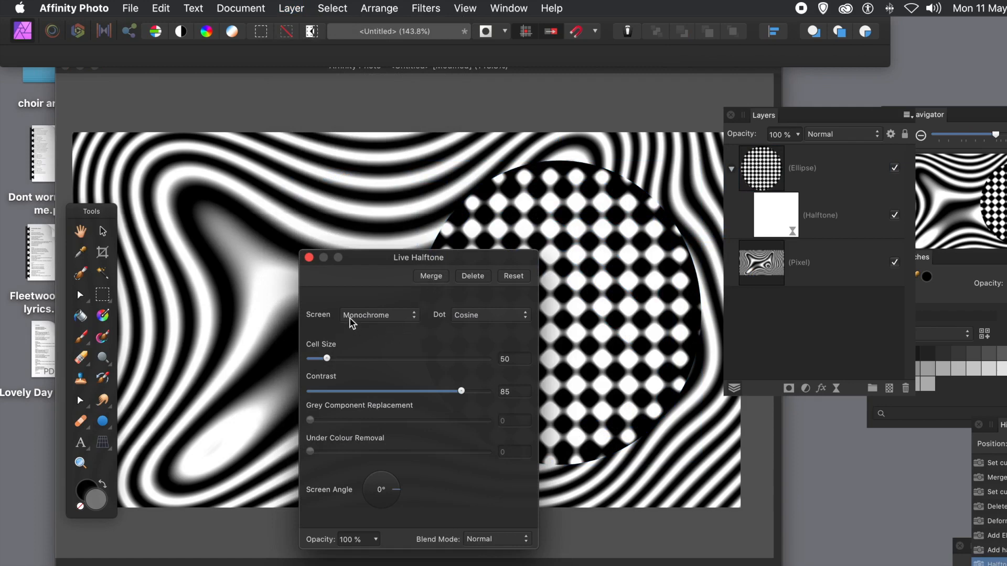
# Set the disc's halftone to a Circular screen with Cell Size reduced to about 14.
pyautogui.click(513, 359)
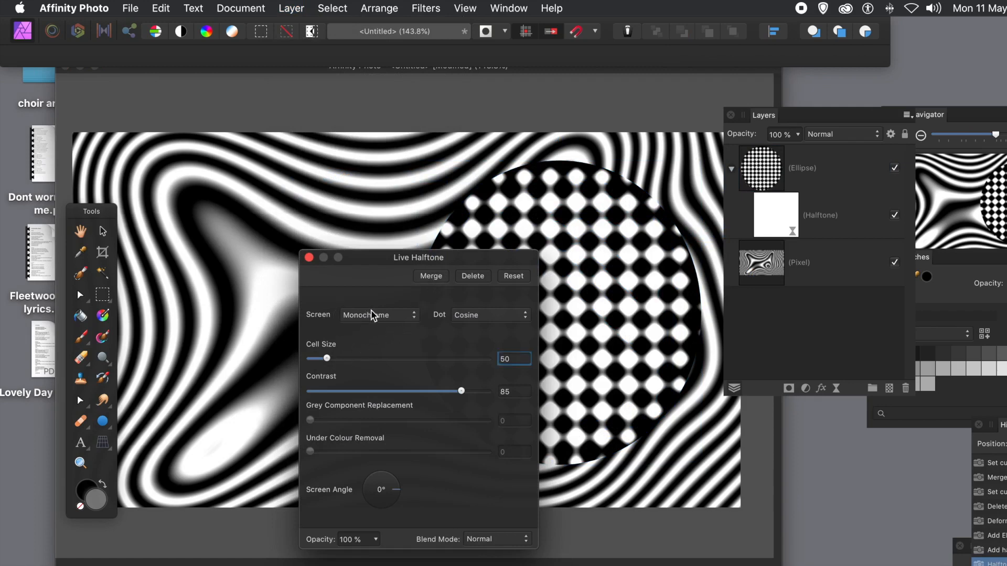
pyautogui.click(377, 315)
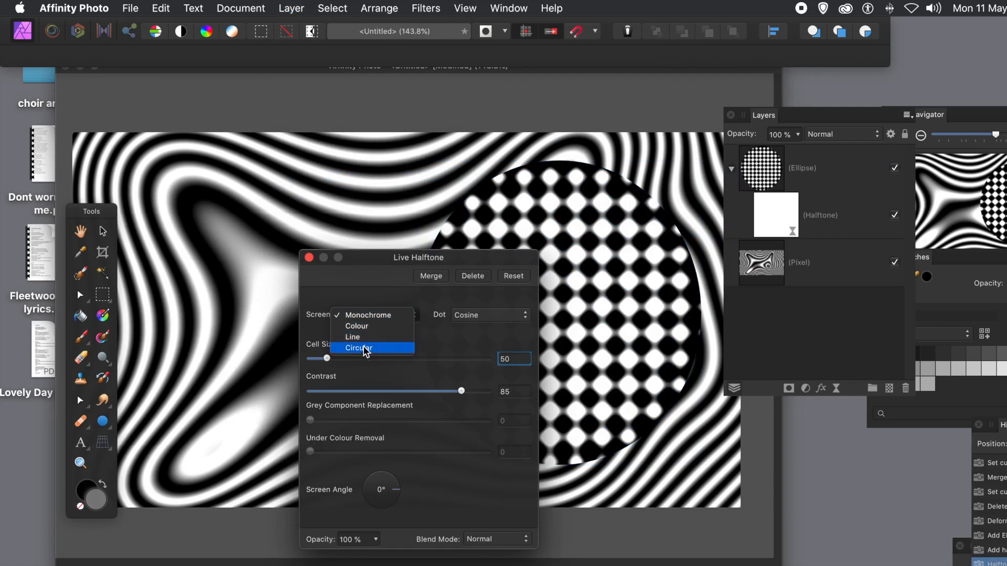
pyautogui.click(359, 348)
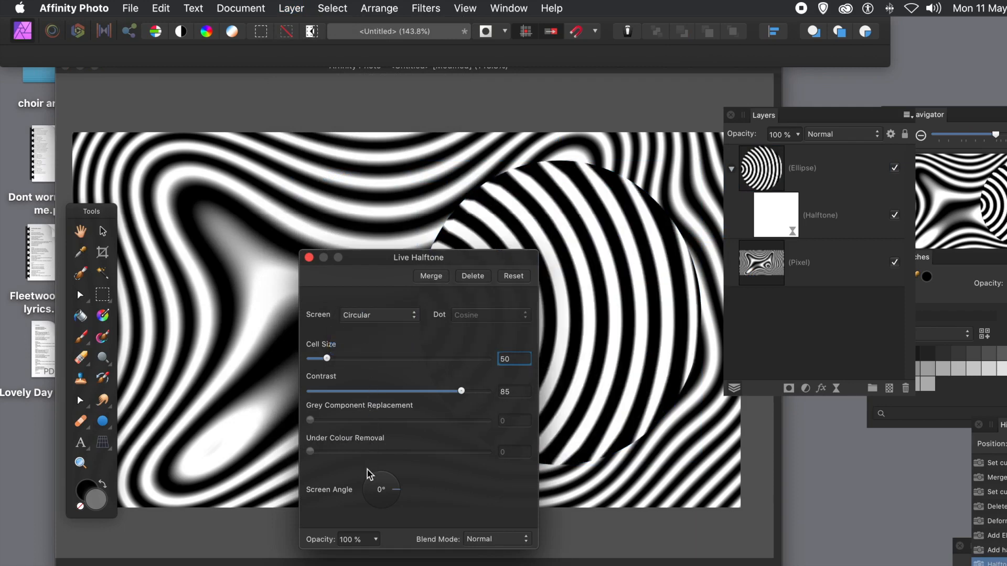
pyautogui.moveTo(345, 378)
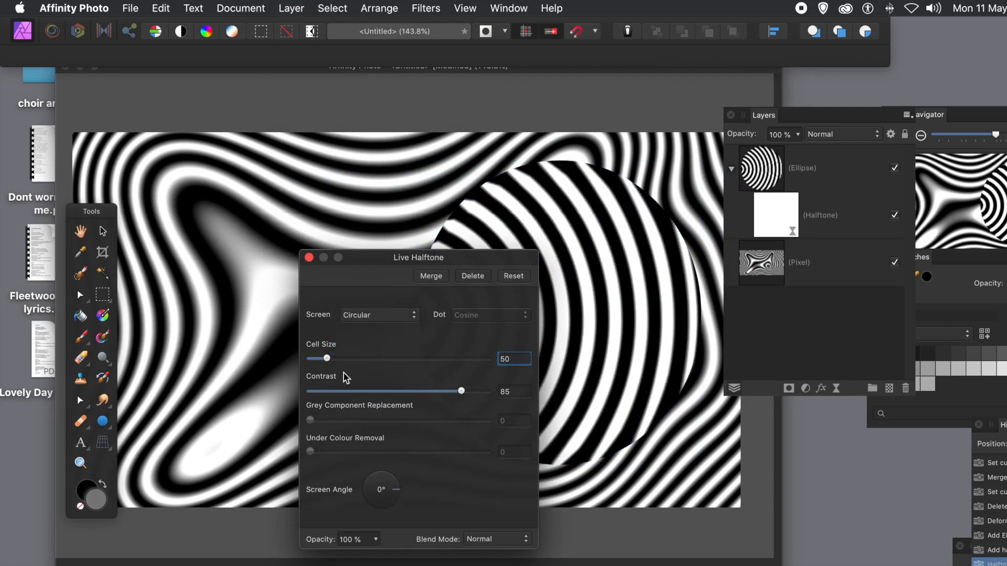
pyautogui.moveTo(328, 358); pyautogui.dragTo(313, 358)
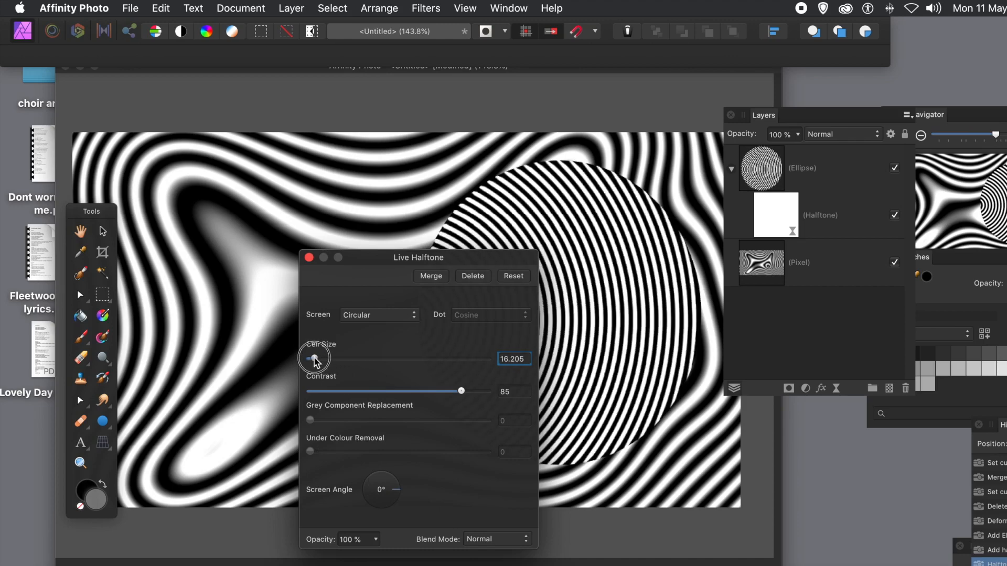
pyautogui.moveTo(316, 359); pyautogui.dragTo(311, 358)
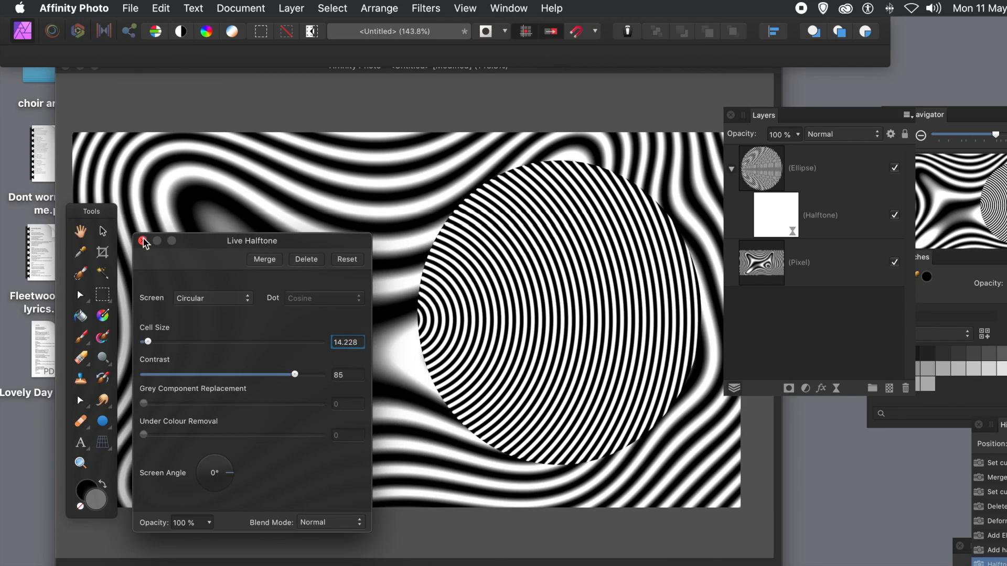
pyautogui.click(141, 242)
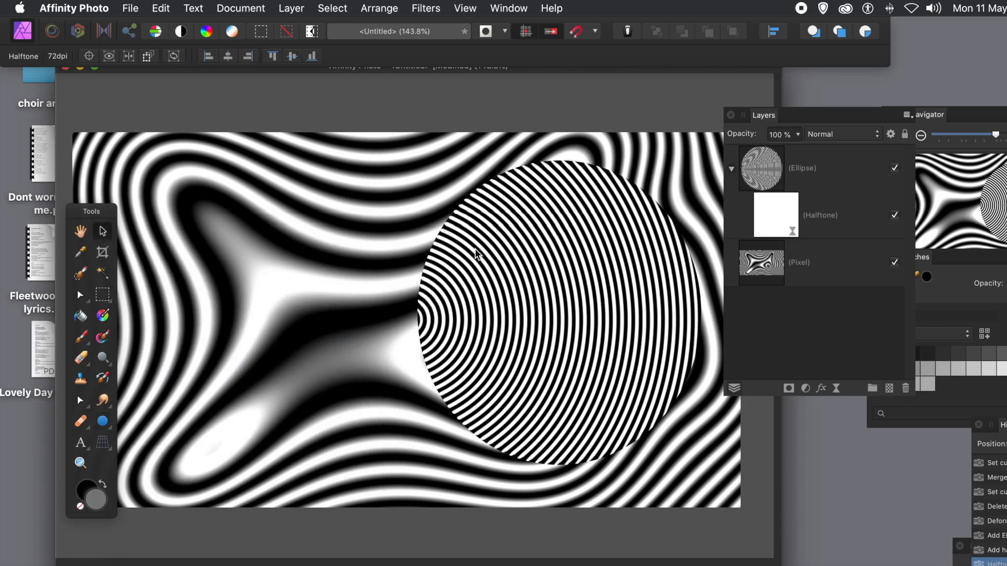
# Select the halftone disc and drag it to the left side of the canvas.
pyautogui.click(763, 168)
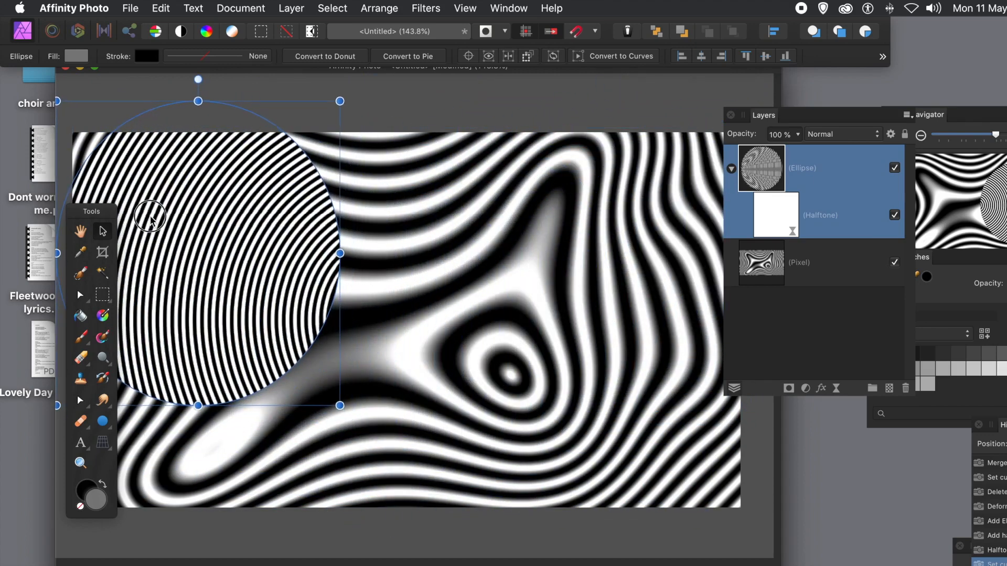
pyautogui.moveTo(151, 215); pyautogui.dragTo(261, 292)
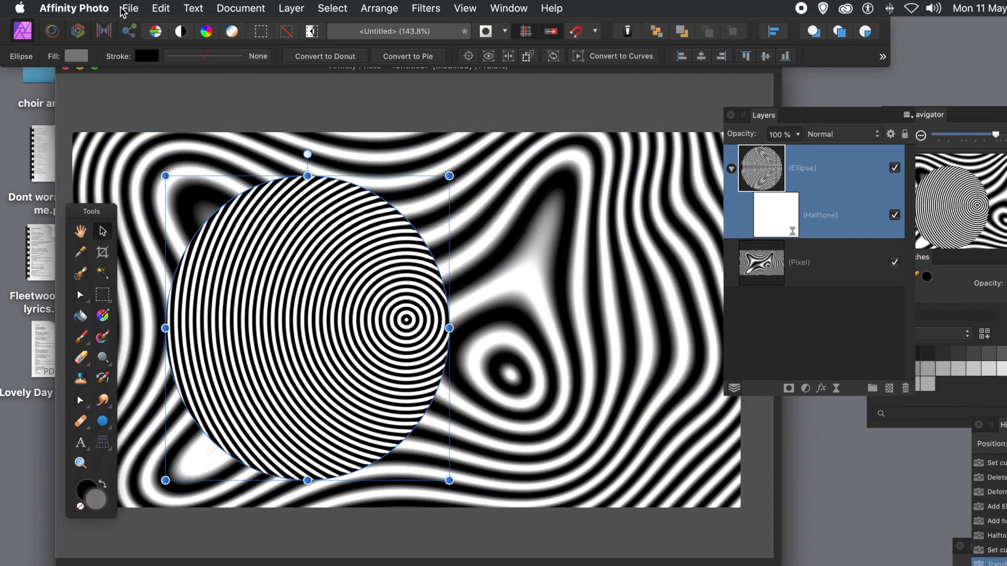
pyautogui.moveTo(291, 8)
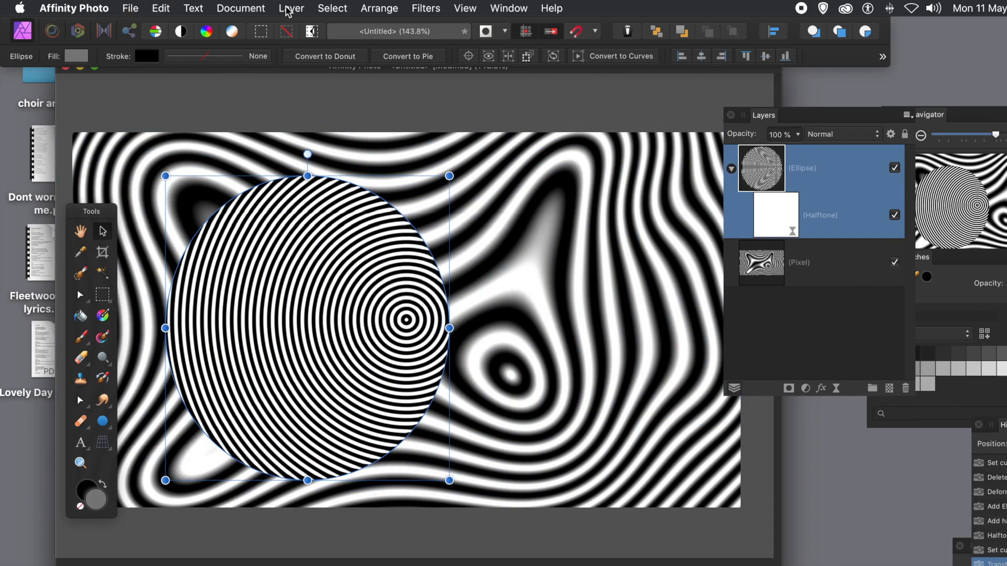
# Rasterise the disc and its live filter into a flat pixel layer.
pyautogui.click(291, 8)
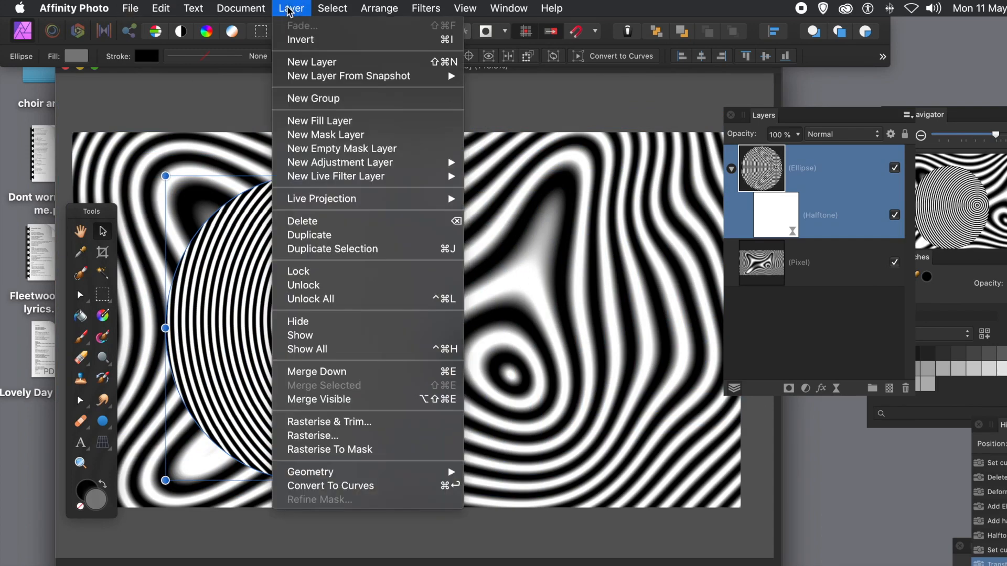
pyautogui.moveTo(317, 372)
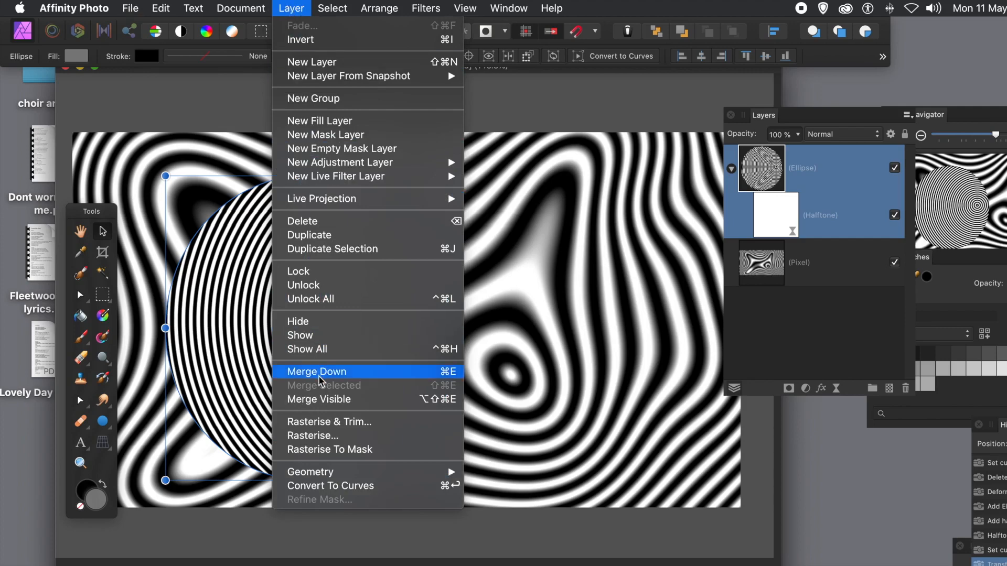
pyautogui.moveTo(313, 436)
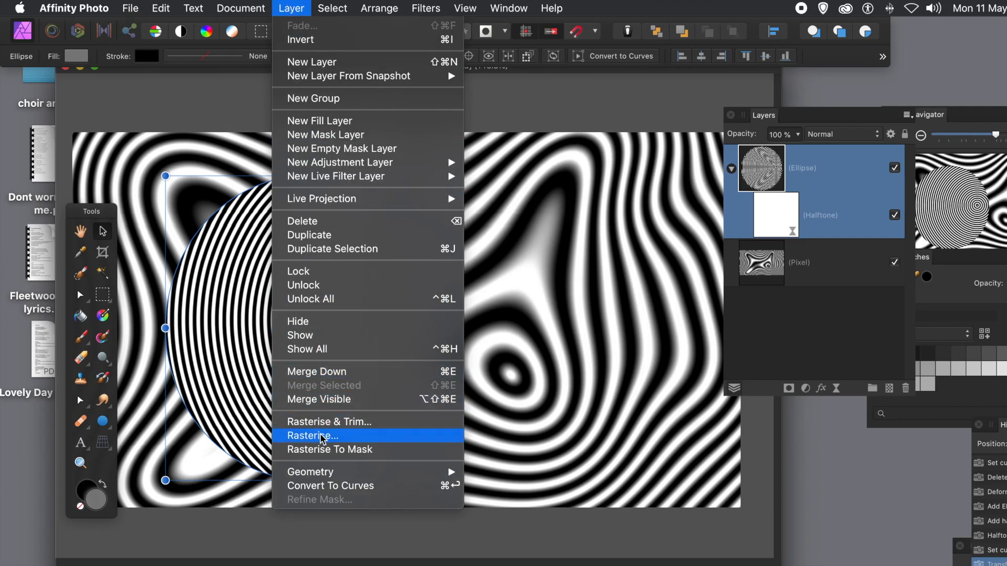
pyautogui.click(312, 436)
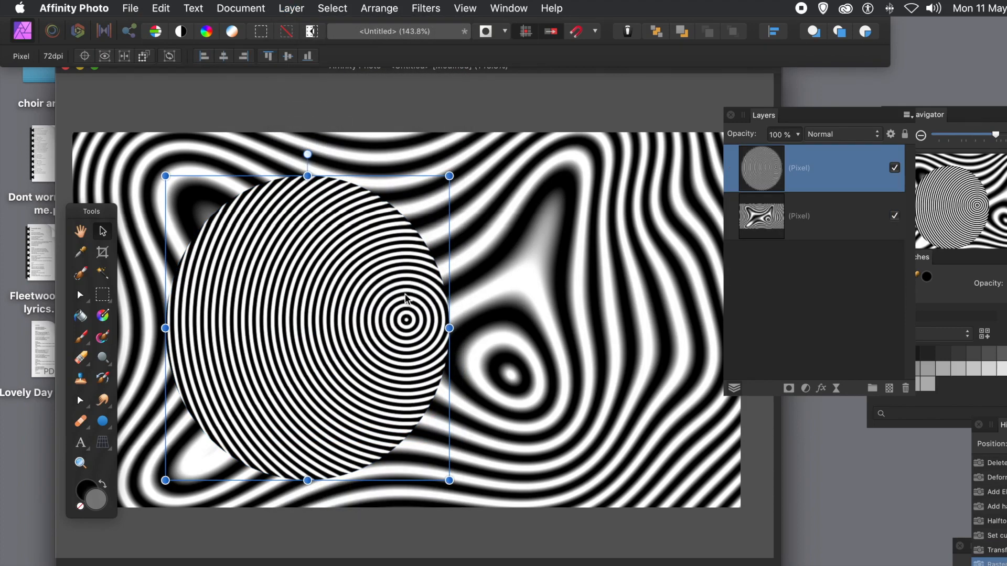
pyautogui.moveTo(814, 166)
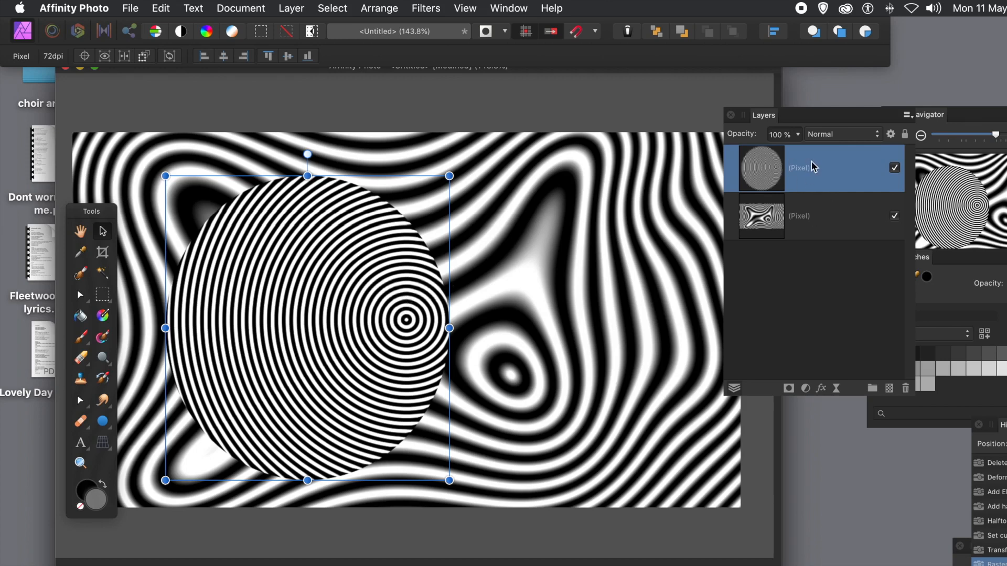
pyautogui.moveTo(498, 238)
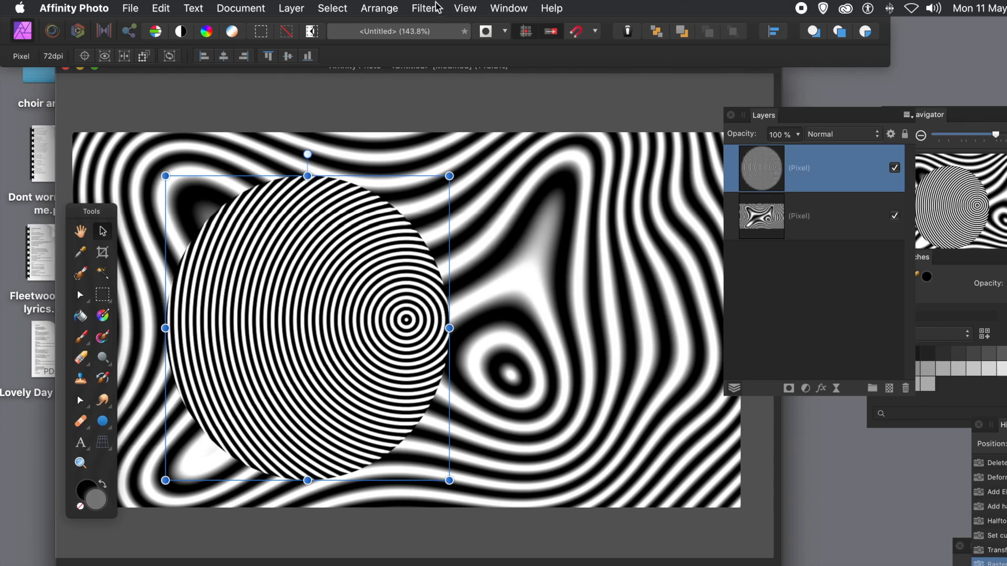
pyautogui.click(839, 133)
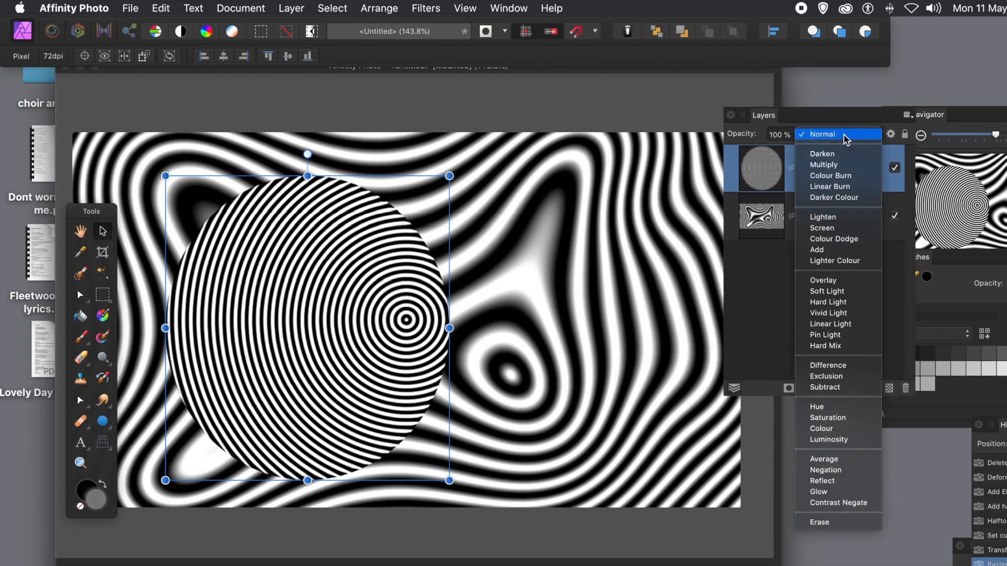
# Set the rasterised disc layer to Difference blending over the zebra layer.
pyautogui.click(826, 387)
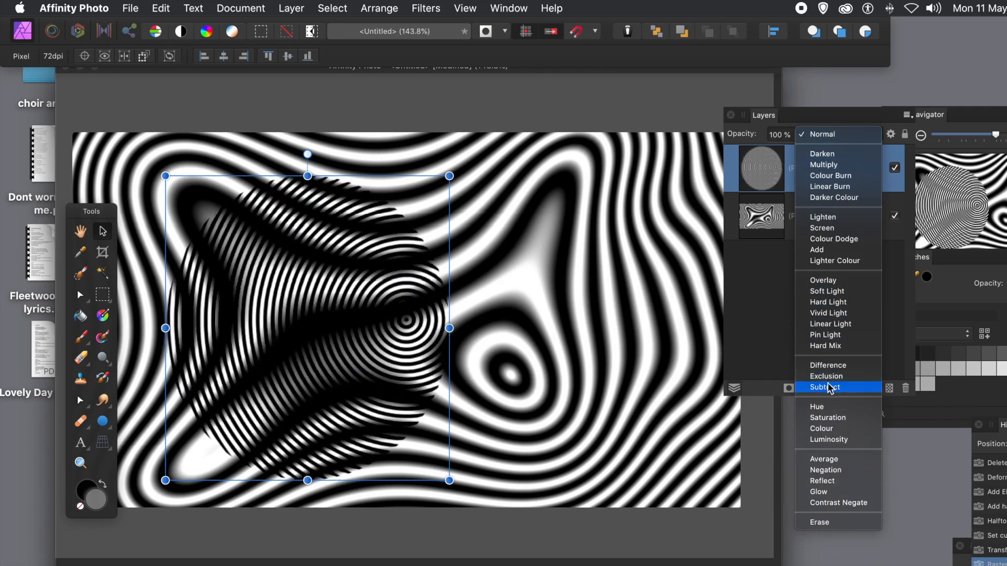
pyautogui.click(828, 365)
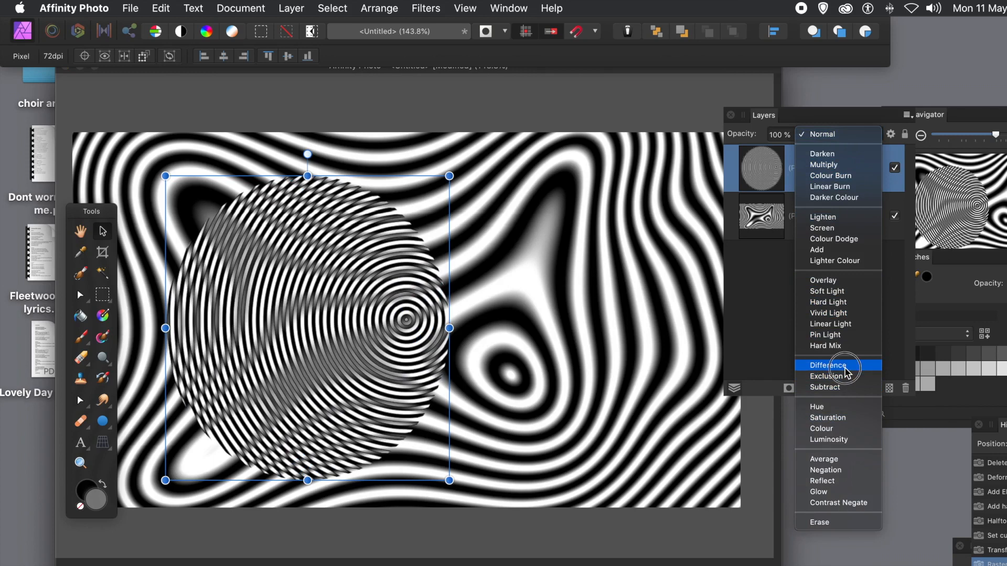
pyautogui.click(828, 365)
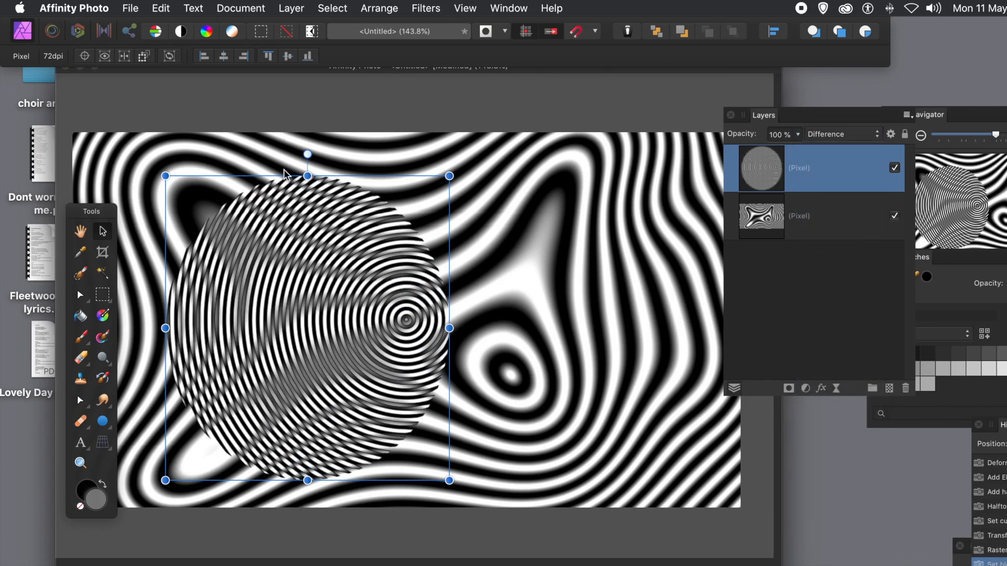
pyautogui.moveTo(443, 6)
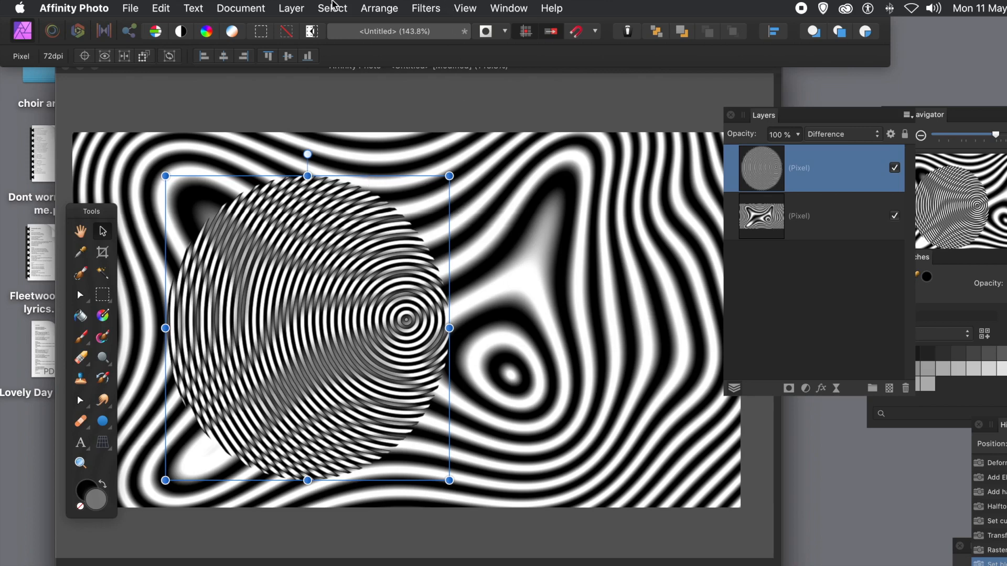
pyautogui.moveTo(433, 8)
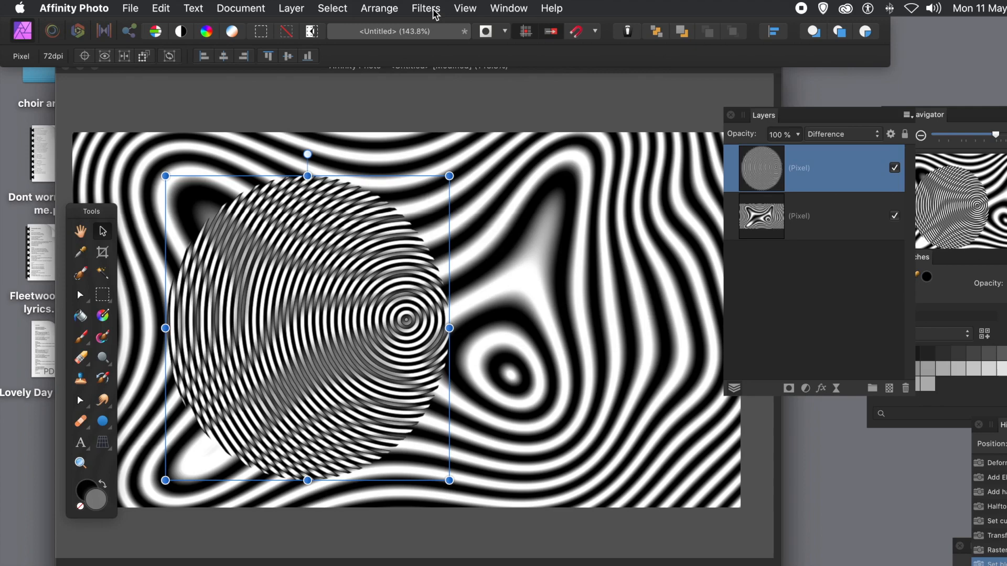
# Deform the halftone disc, dragging handles toward the top right, lower right and lower centre into a diagonal swirl.
pyautogui.click(425, 8)
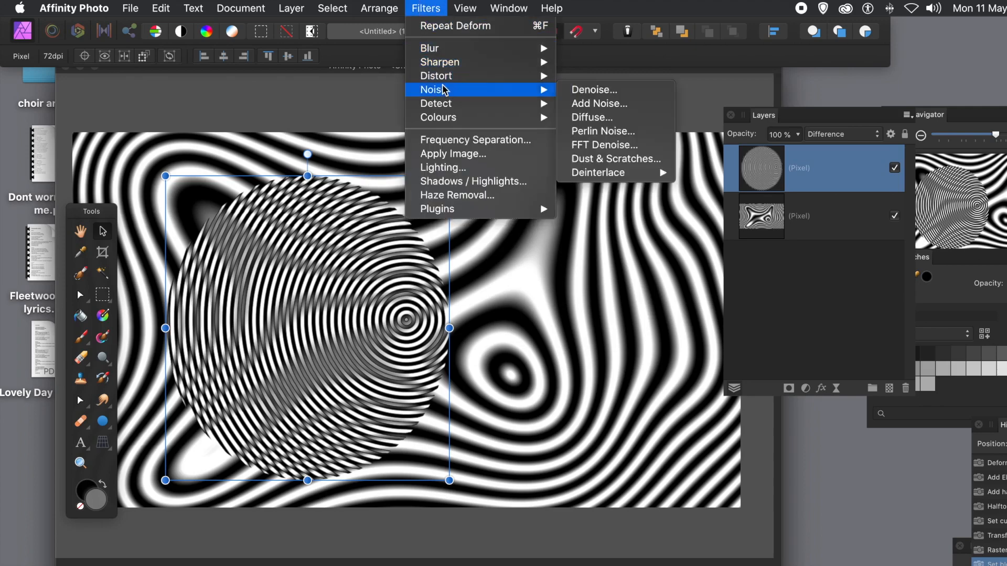
pyautogui.moveTo(436, 75)
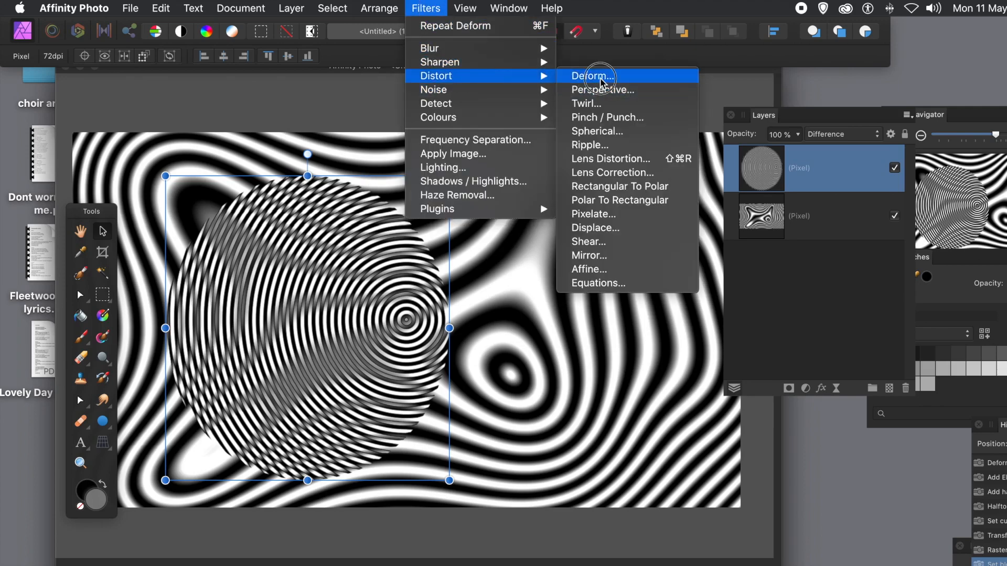
pyautogui.click(591, 77)
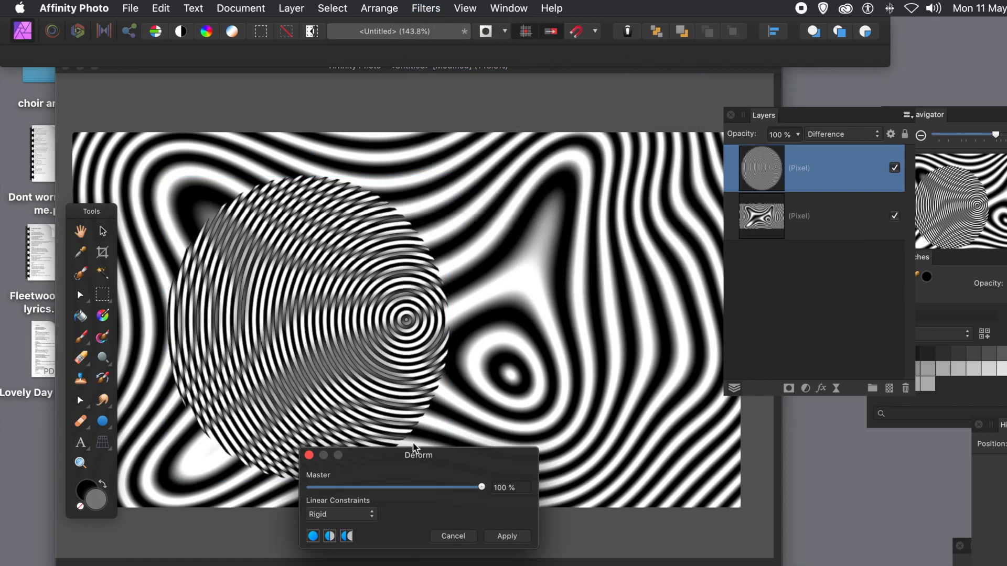
pyautogui.moveTo(347, 489)
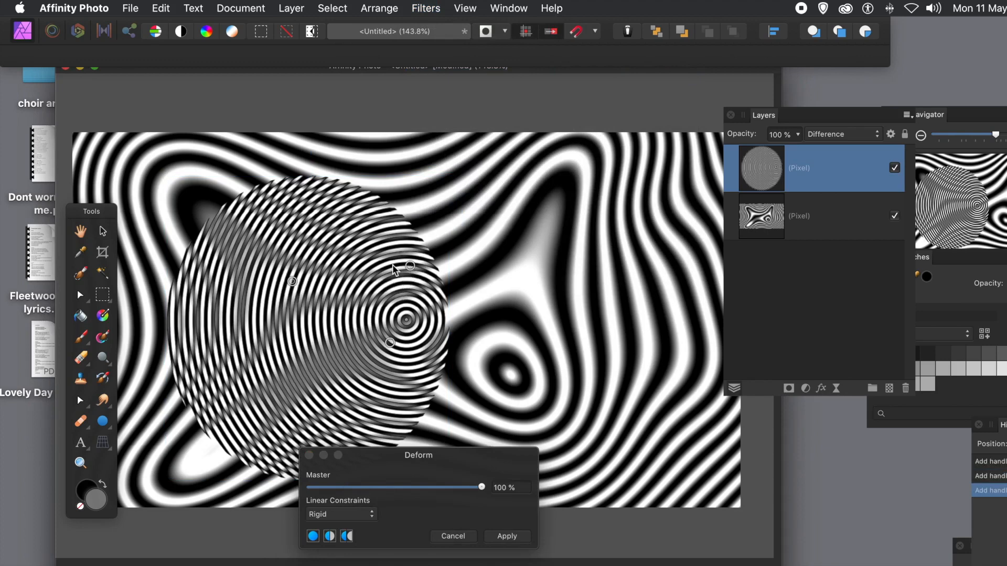
pyautogui.moveTo(411, 266); pyautogui.dragTo(536, 193)
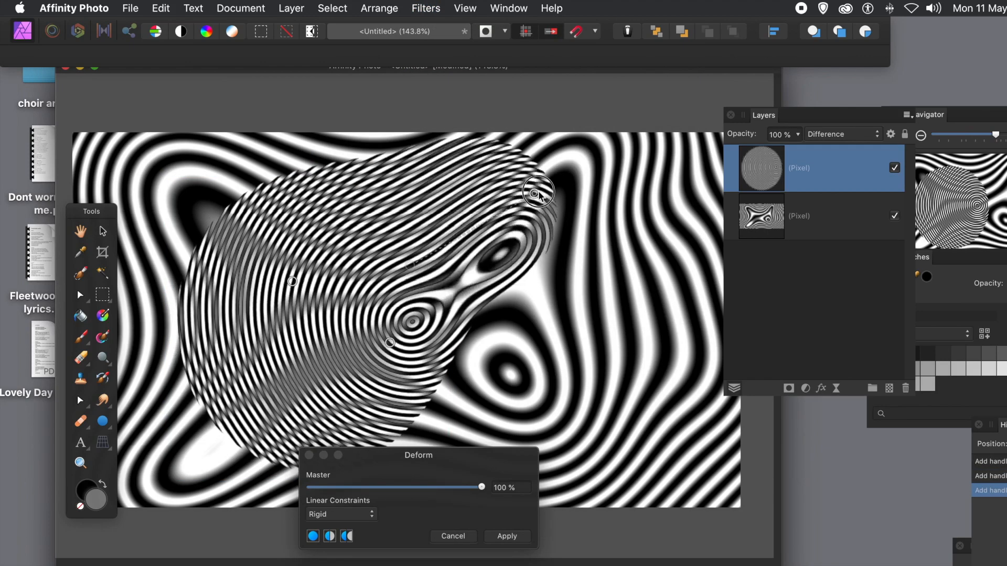
pyautogui.moveTo(536, 193); pyautogui.dragTo(694, 115)
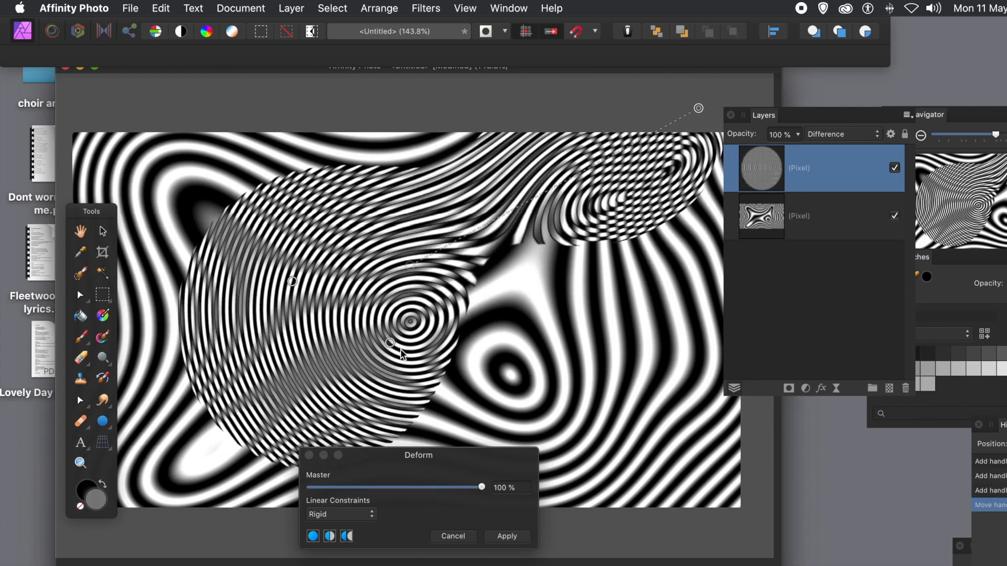
pyautogui.moveTo(391, 344); pyautogui.dragTo(590, 430)
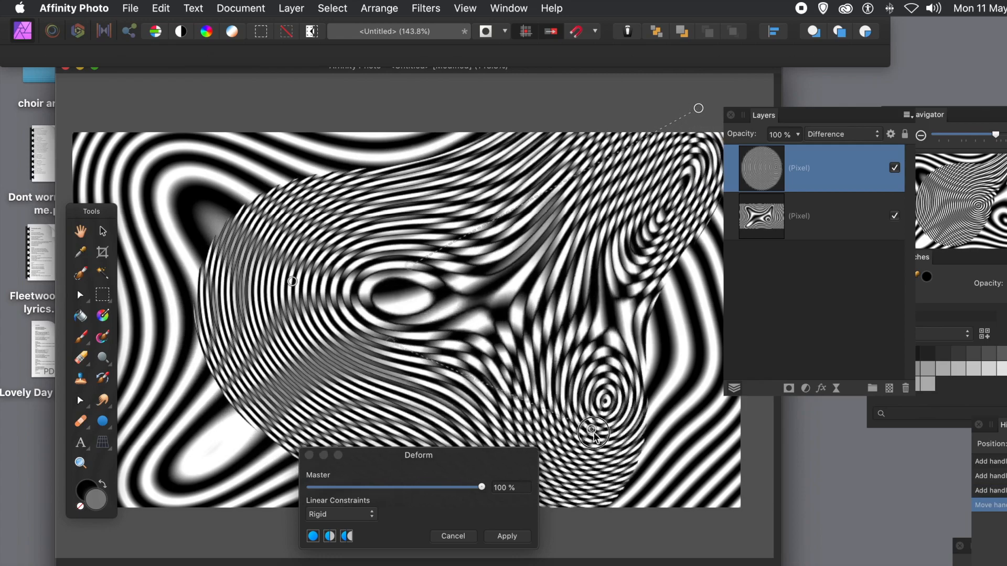
pyautogui.moveTo(594, 432); pyautogui.dragTo(728, 512)
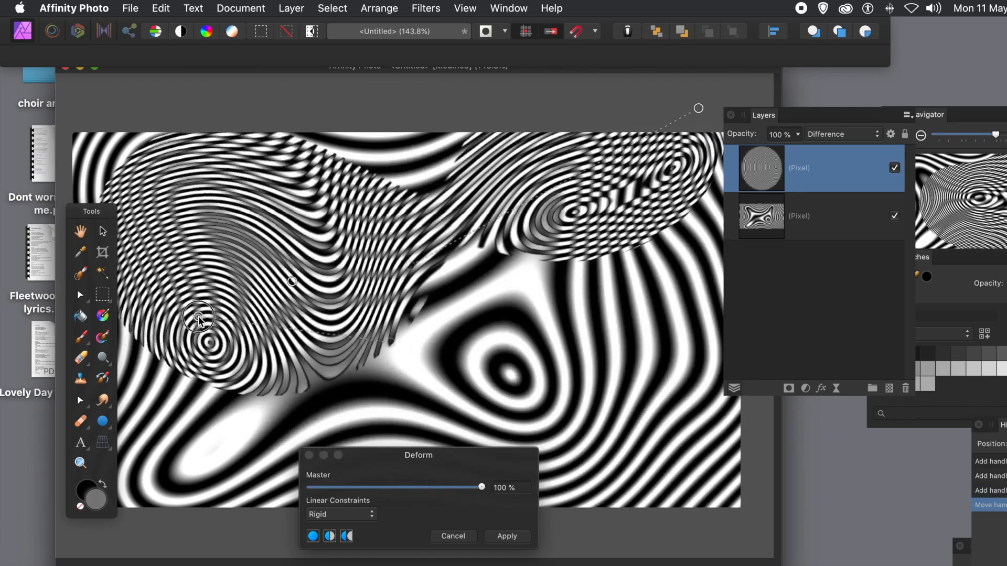
pyautogui.moveTo(199, 321); pyautogui.dragTo(206, 222)
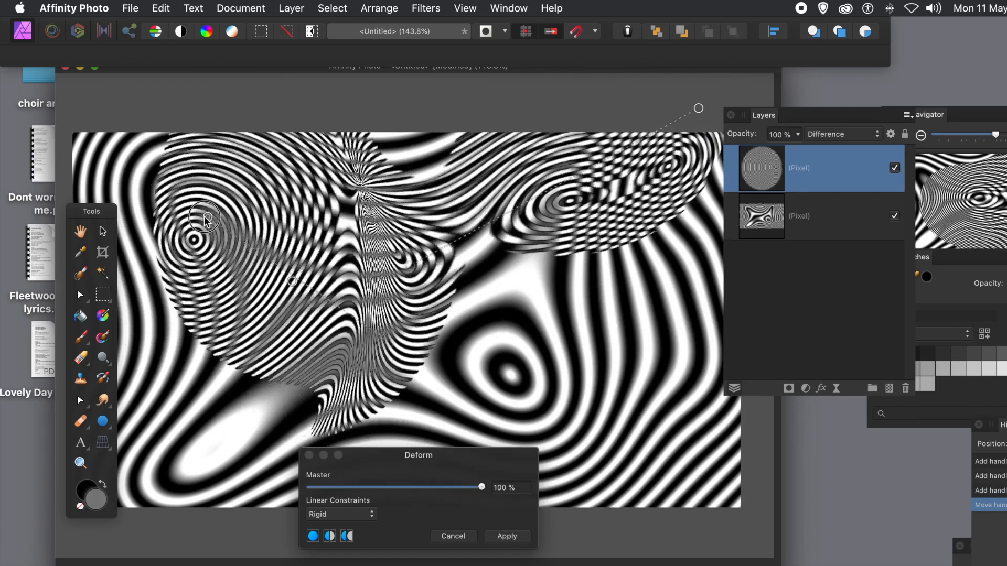
pyautogui.moveTo(205, 218); pyautogui.dragTo(224, 447)
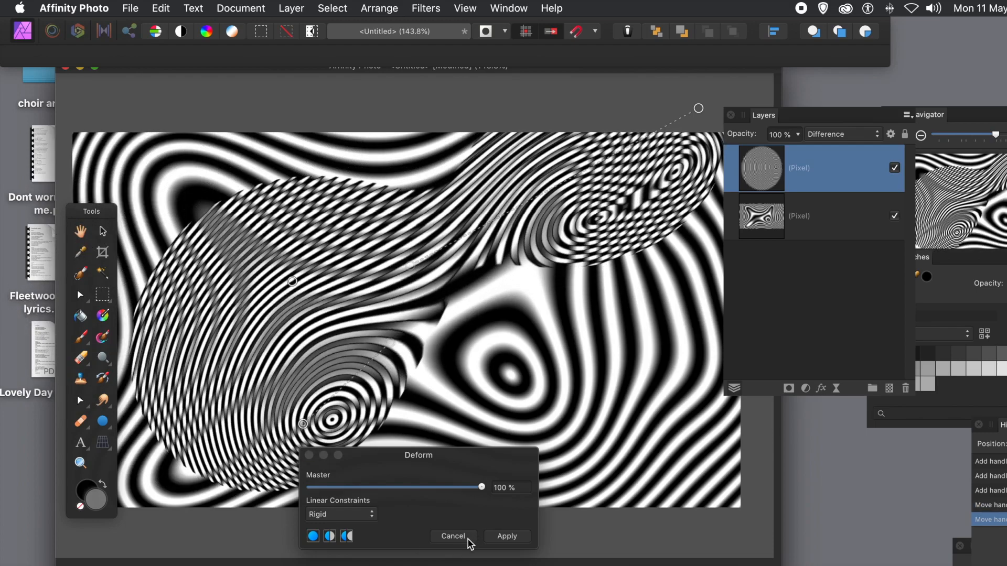
# Cancel the Deform warp on the disc.
pyautogui.click(507, 536)
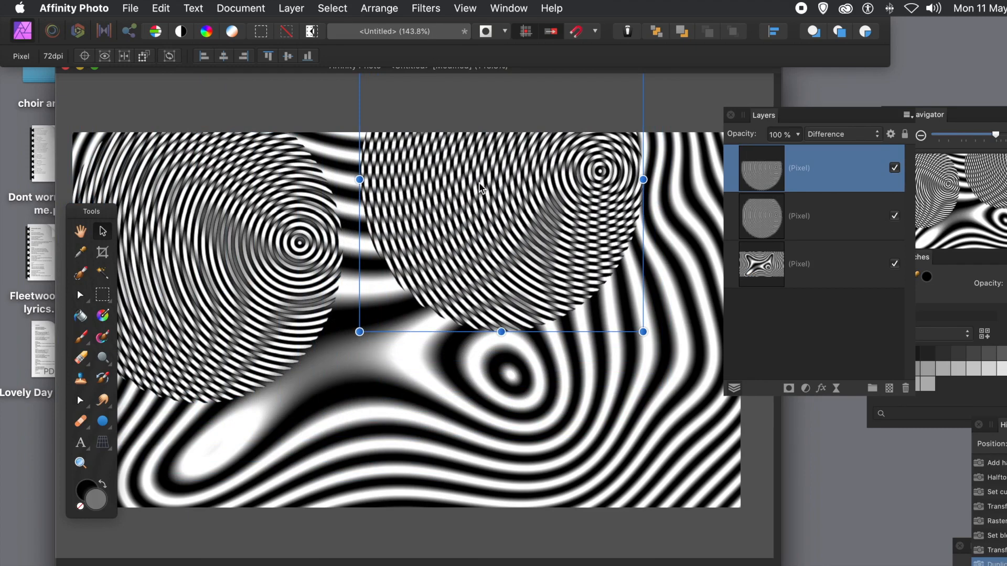
# Apply a Deform warp to the top disc copy, bending it into checkered rings on the right.
pyautogui.click(425, 9)
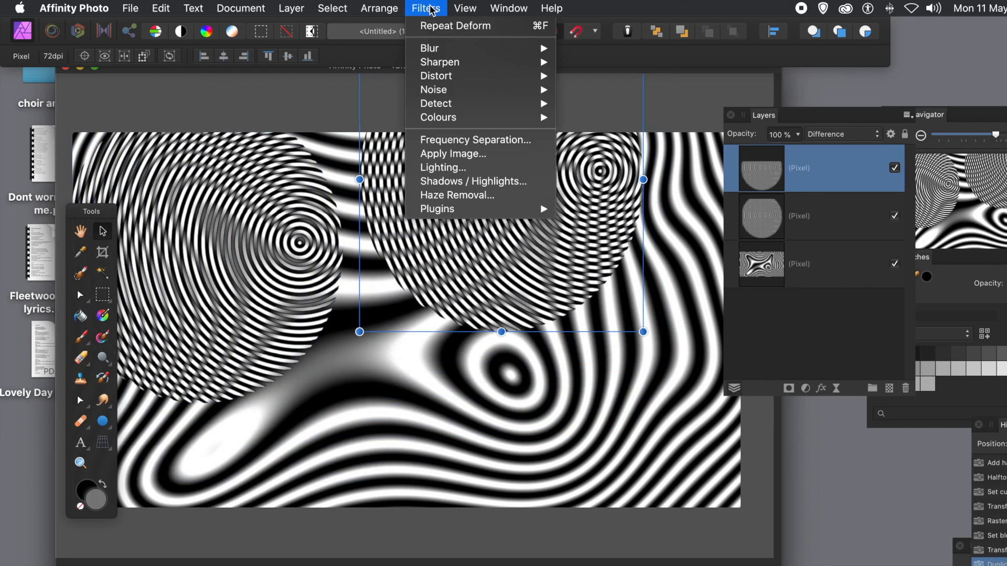
pyautogui.moveTo(436, 75)
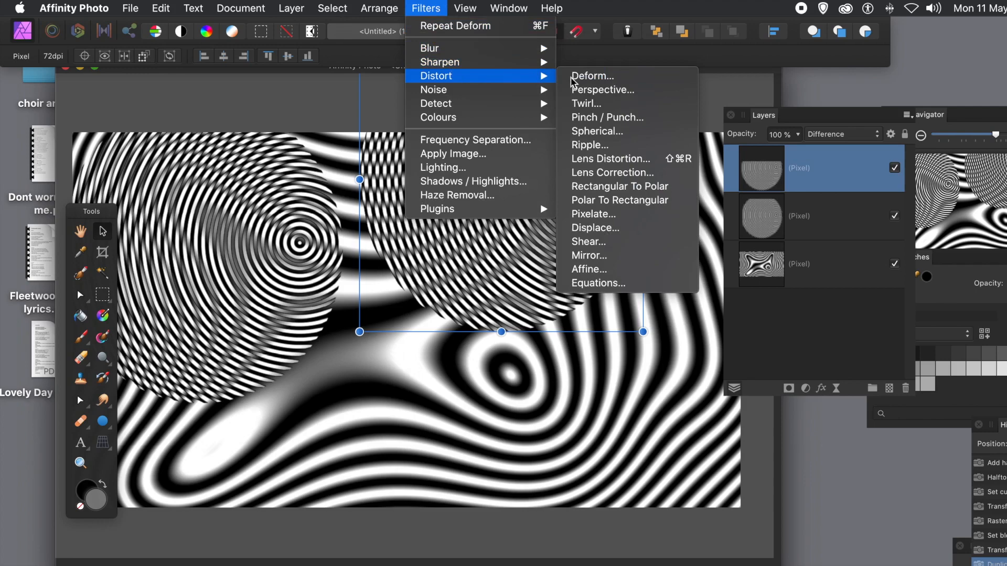
pyautogui.click(591, 76)
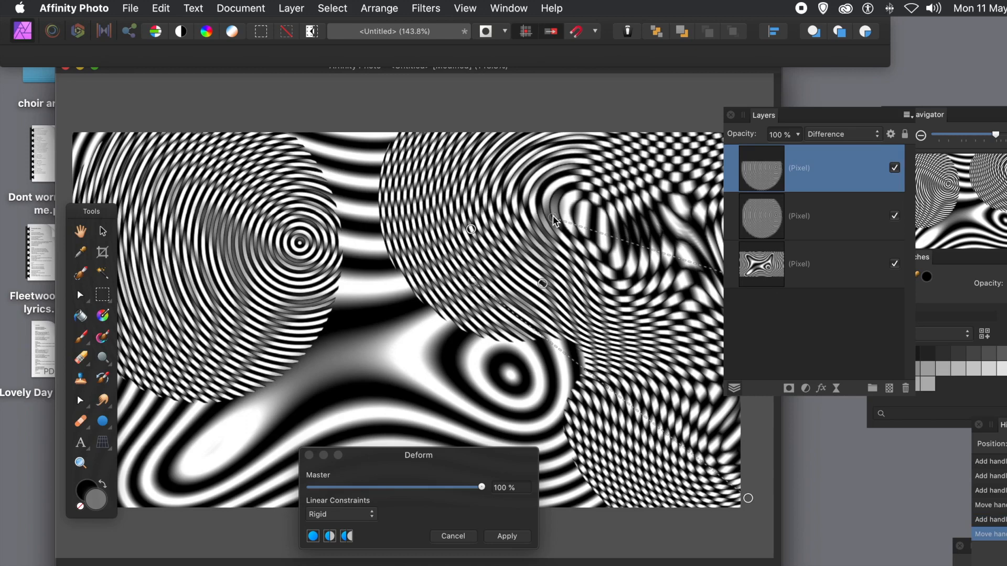
pyautogui.moveTo(842, 155)
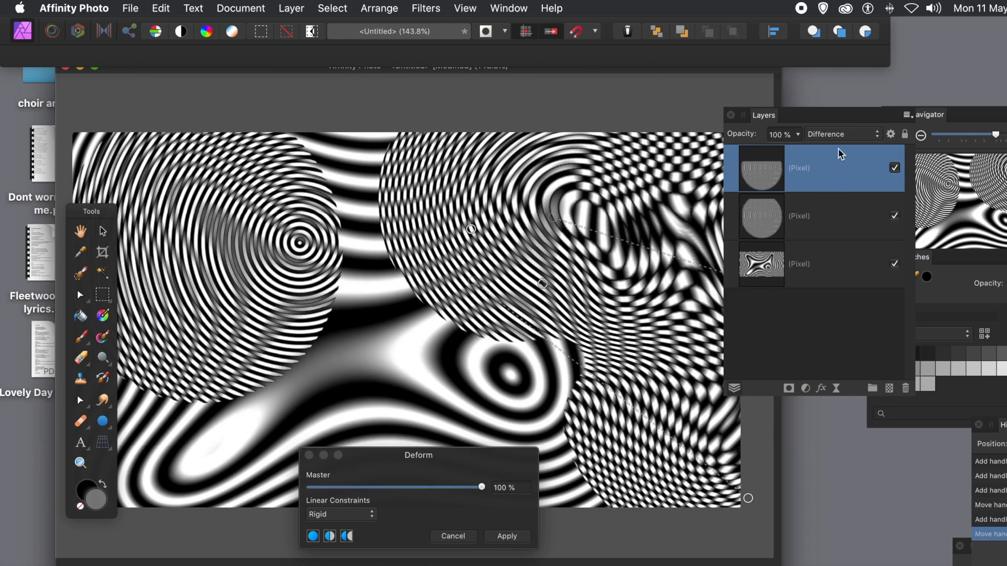
pyautogui.moveTo(451, 387)
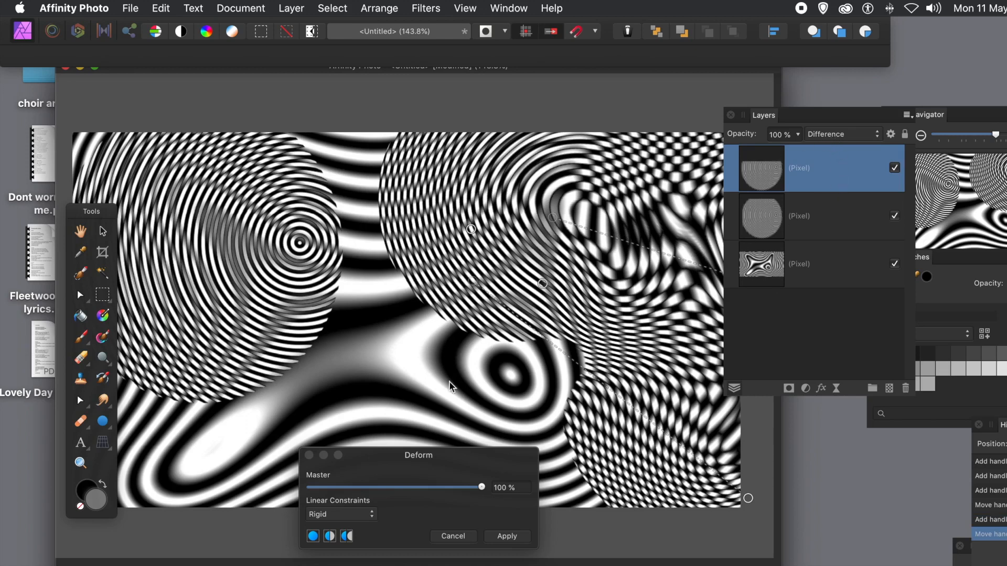
pyautogui.moveTo(507, 536)
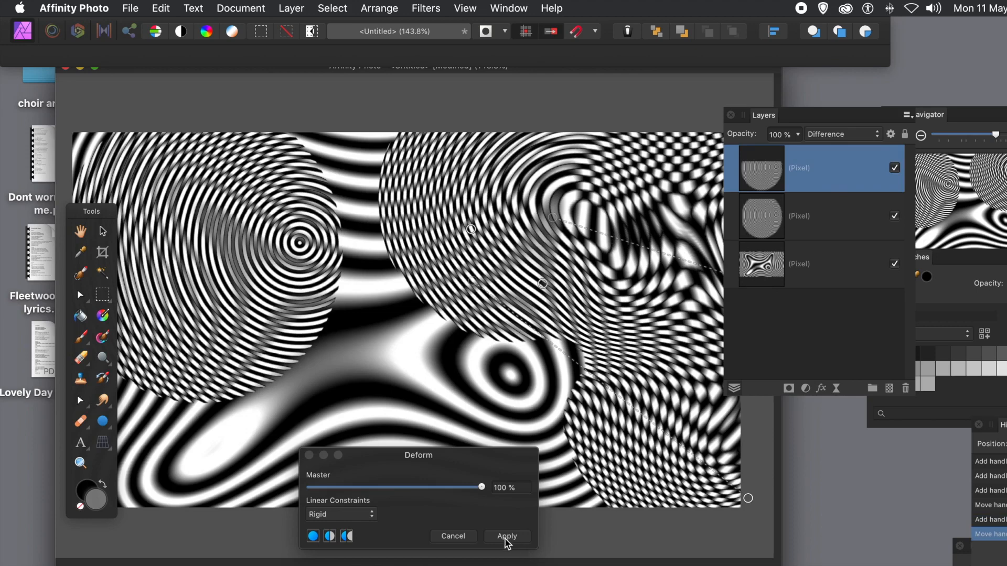
pyautogui.click(506, 536)
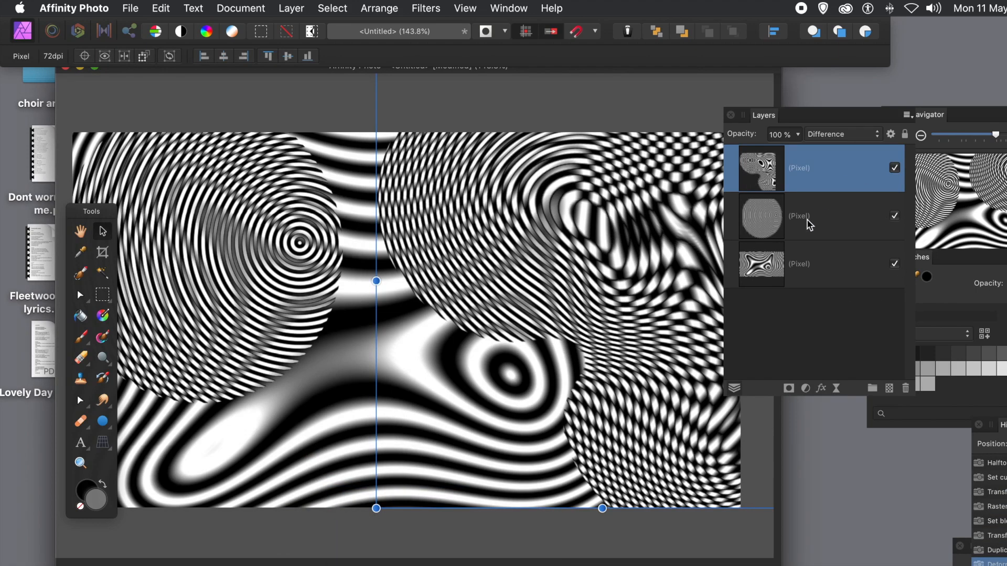
# Start Deform on the lower disc layer and drag its rings from centre up-right then down to the bottom edge.
pyautogui.click(800, 217)
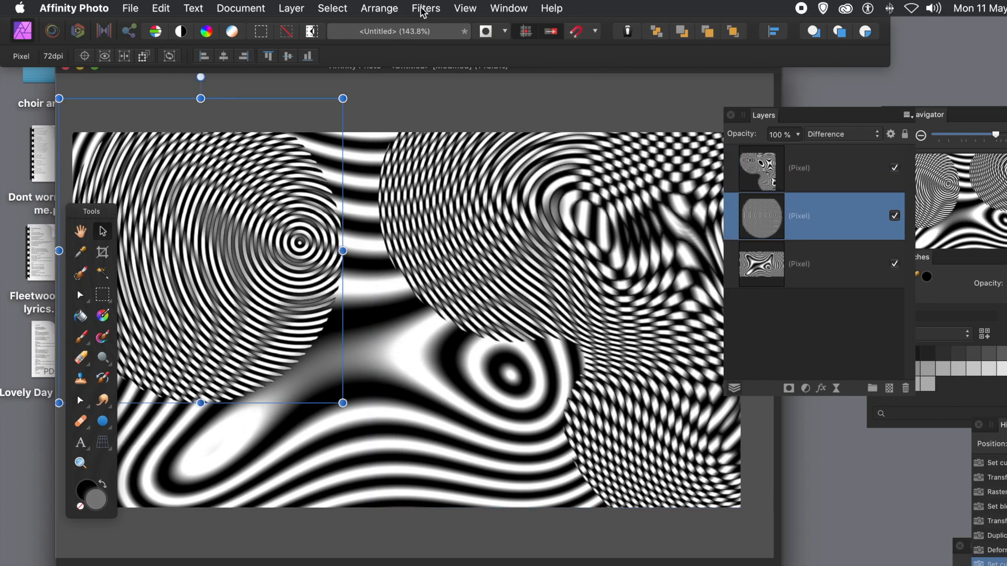
pyautogui.click(424, 9)
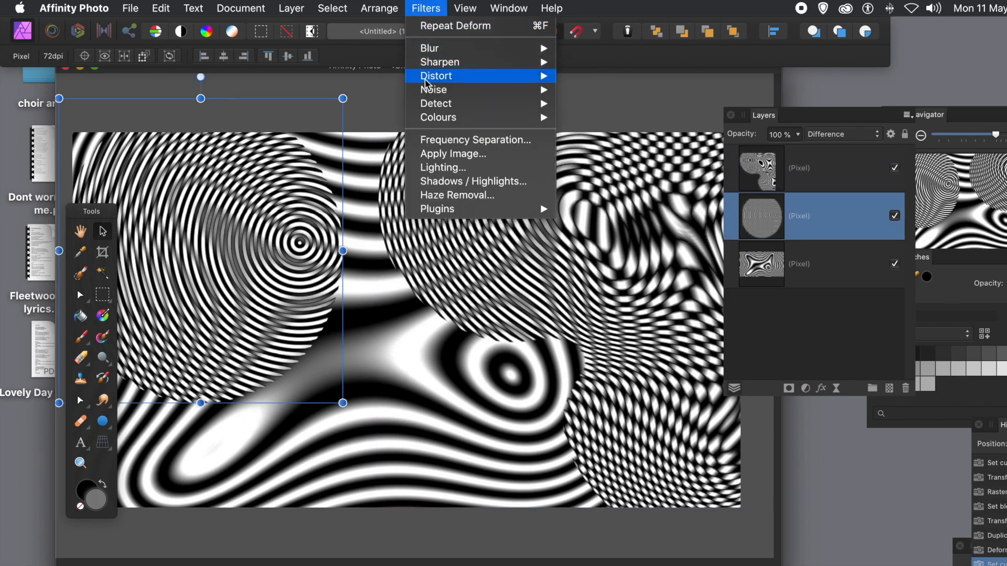
pyautogui.moveTo(435, 76)
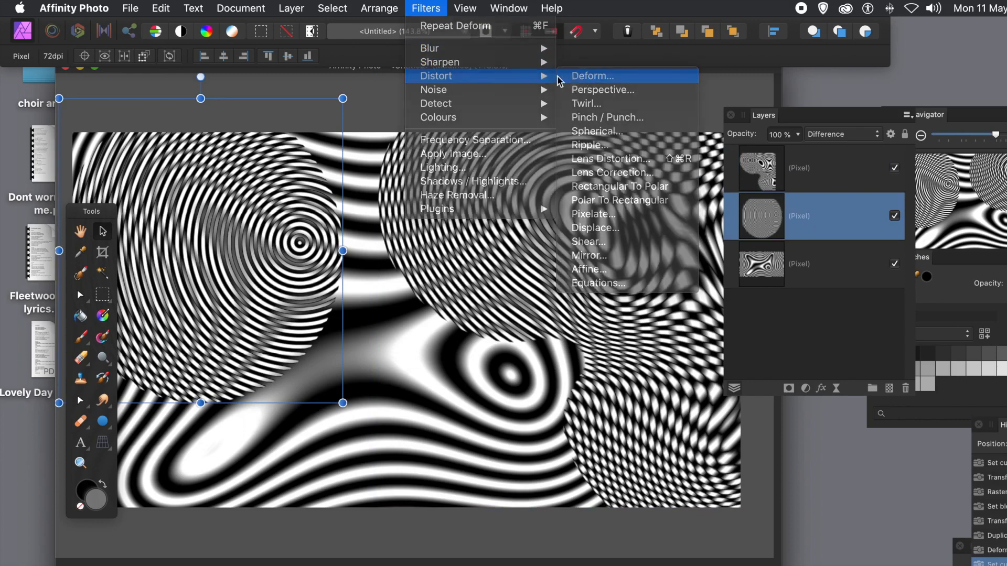
pyautogui.click(590, 76)
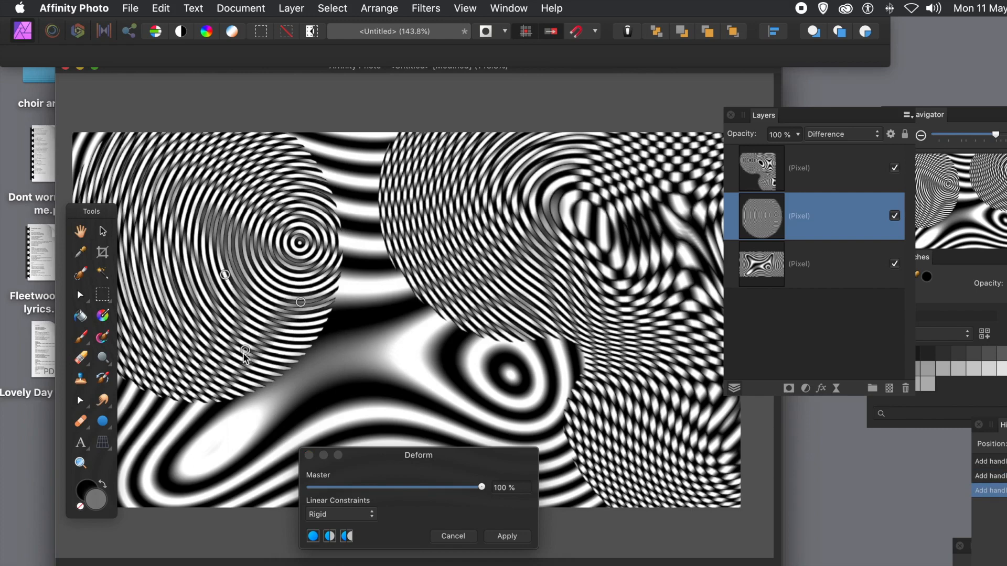
pyautogui.moveTo(244, 356); pyautogui.dragTo(515, 366)
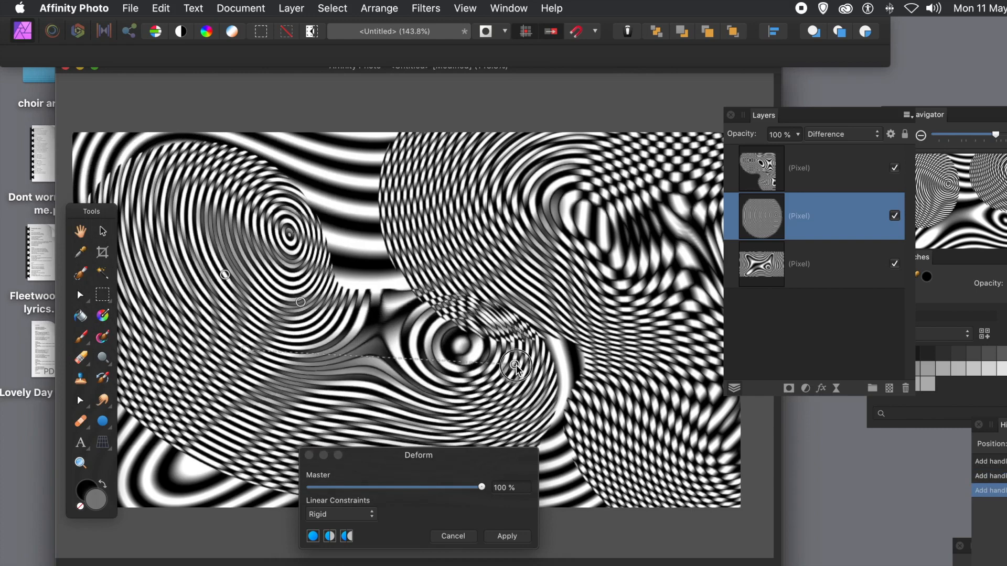
pyautogui.moveTo(514, 369); pyautogui.dragTo(597, 215)
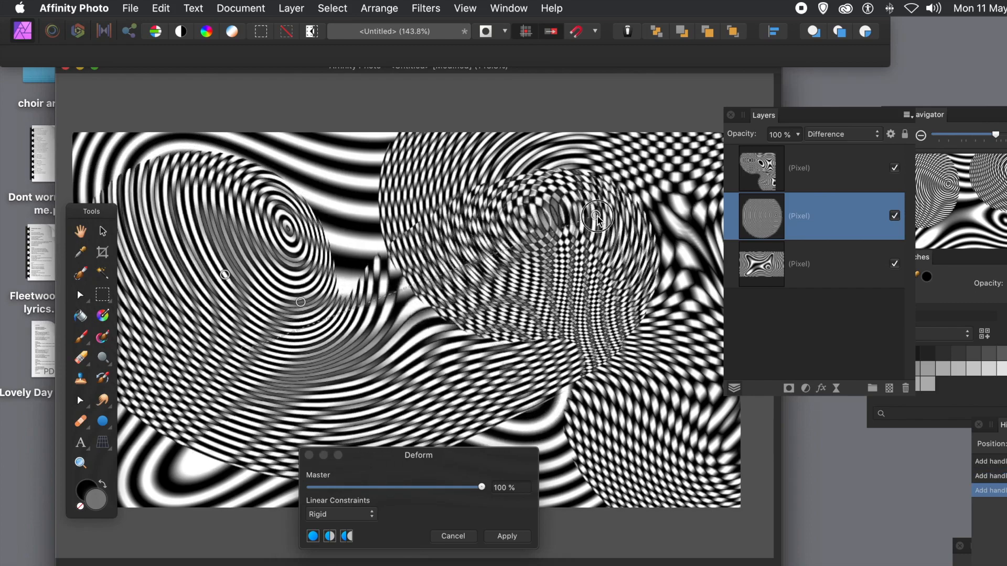
pyautogui.moveTo(597, 215); pyautogui.dragTo(542, 286)
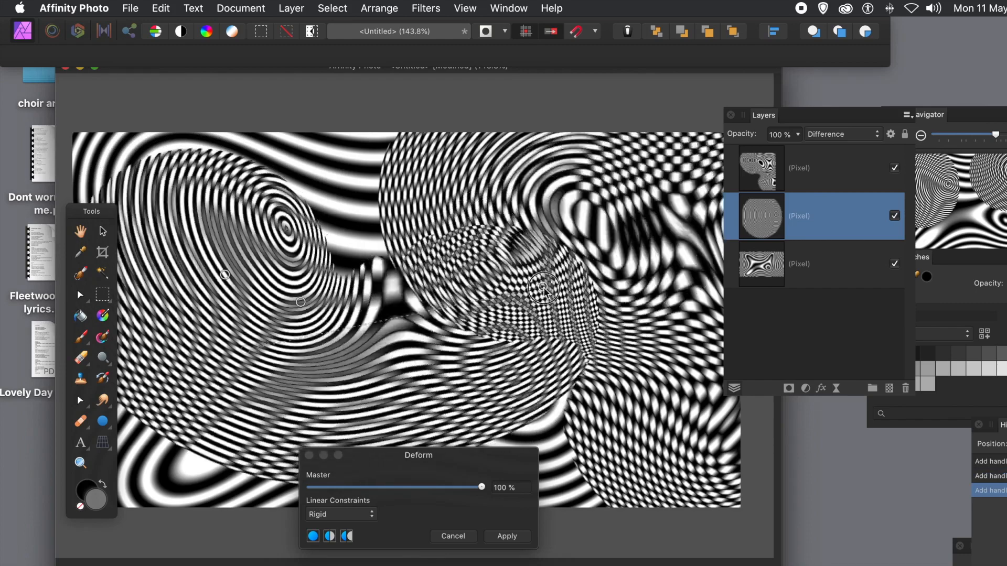
pyautogui.moveTo(542, 287); pyautogui.dragTo(654, 498)
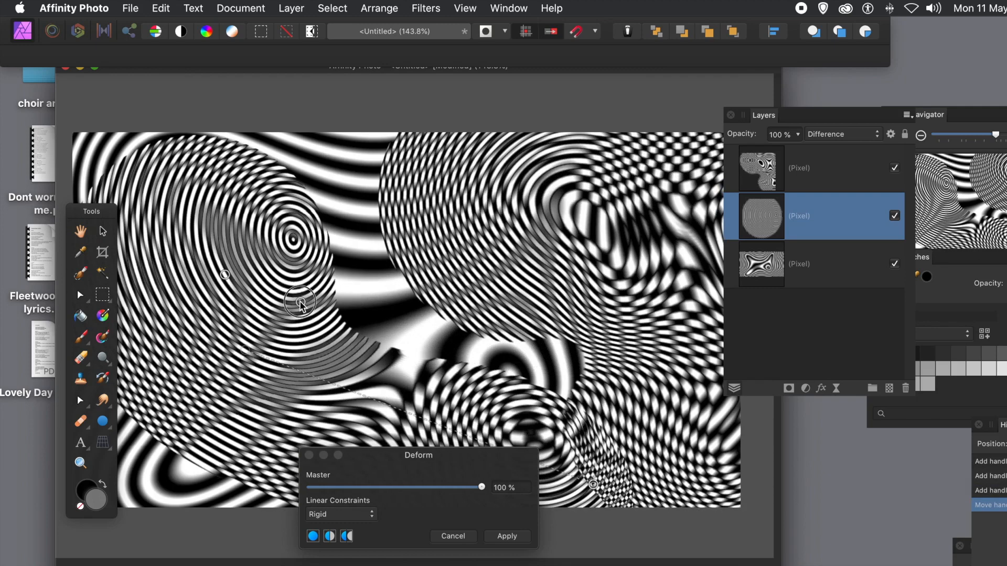
# Swing the left part downward and stretch the top past the edge, then apply the warp.
pyautogui.moveTo(301, 302); pyautogui.dragTo(253, 384)
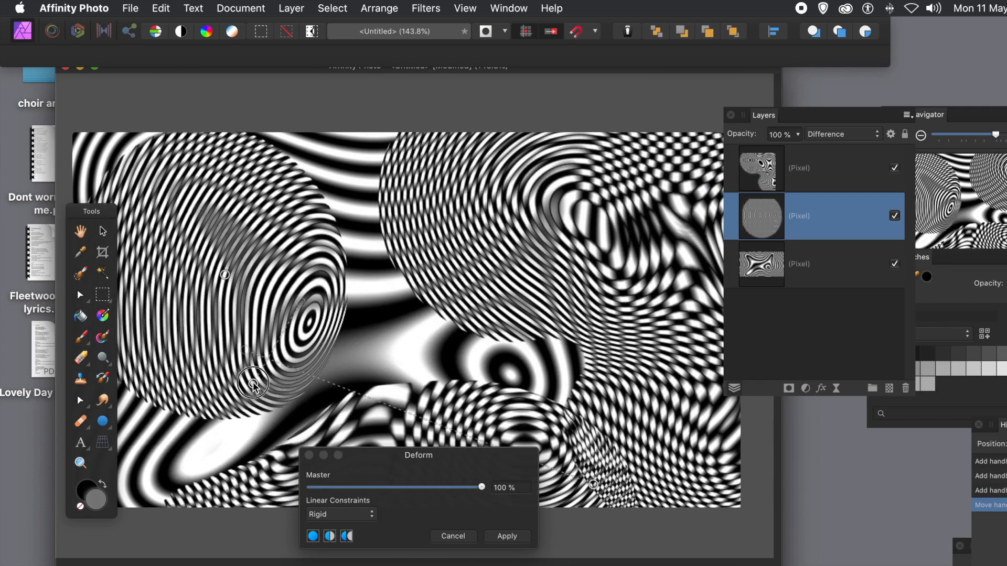
pyautogui.moveTo(254, 384); pyautogui.dragTo(325, 375)
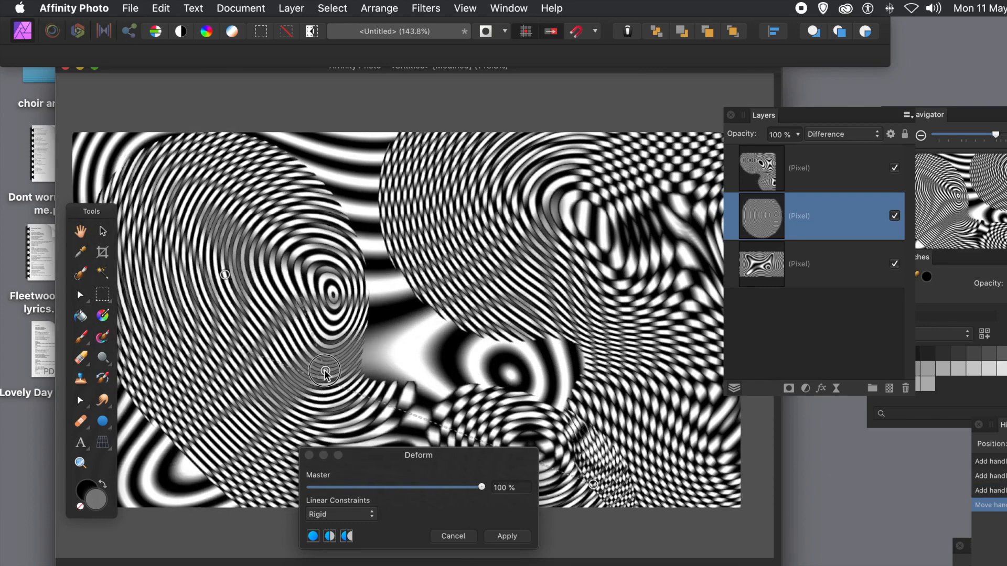
pyautogui.moveTo(324, 375); pyautogui.dragTo(319, 390)
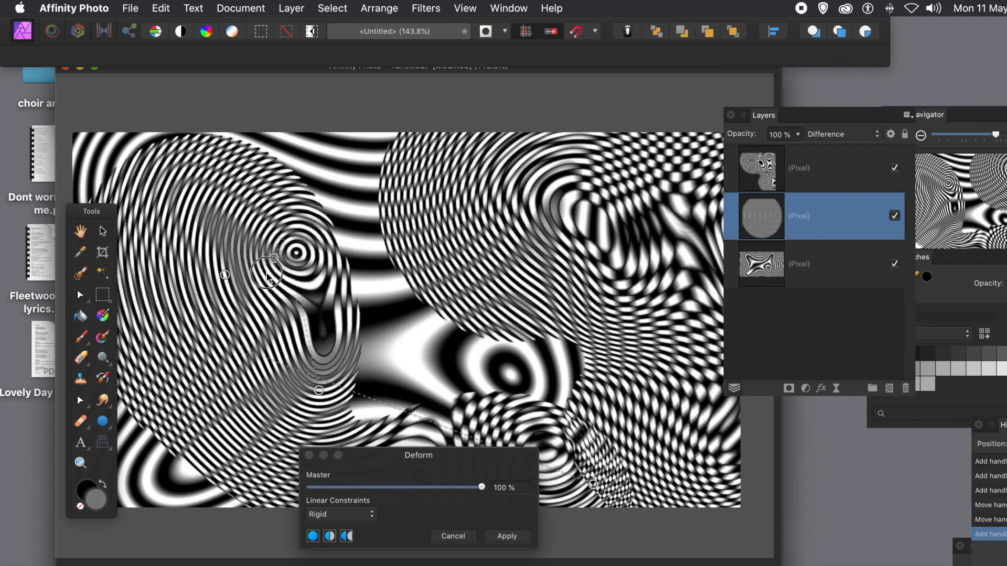
pyautogui.moveTo(270, 276); pyautogui.dragTo(144, 309)
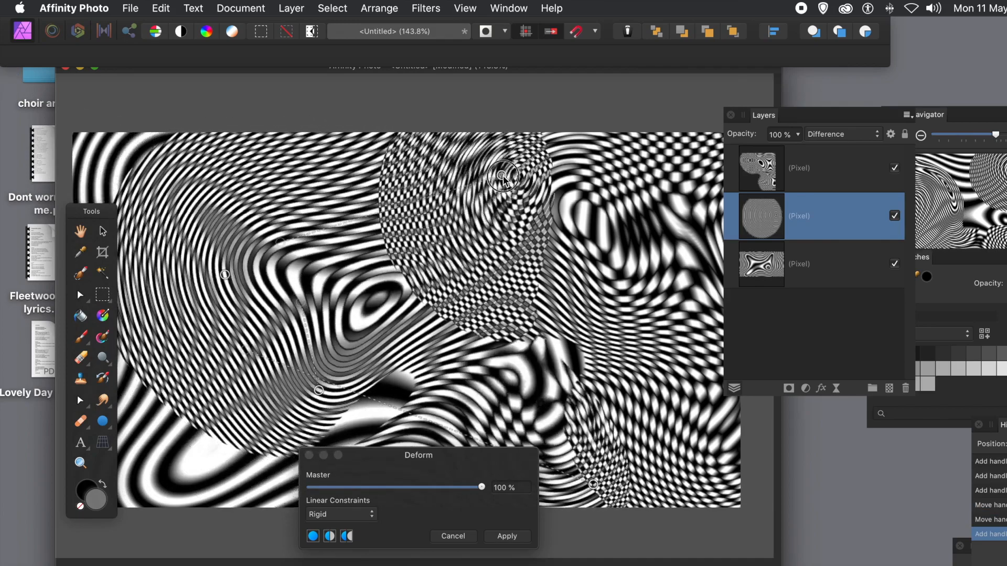
pyautogui.moveTo(505, 176); pyautogui.dragTo(652, 190)
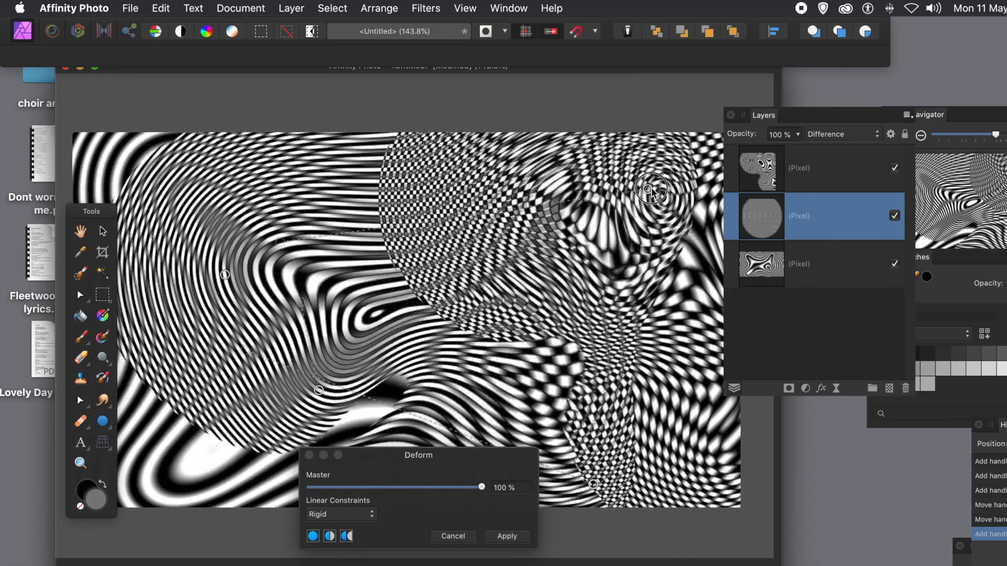
pyautogui.moveTo(652, 190); pyautogui.dragTo(315, 182)
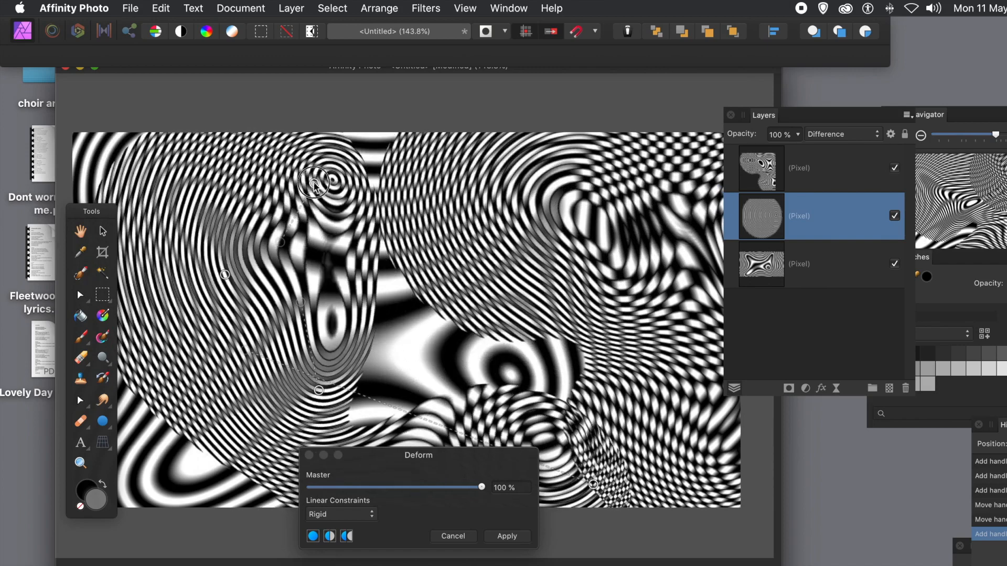
pyautogui.moveTo(315, 183); pyautogui.dragTo(429, 87)
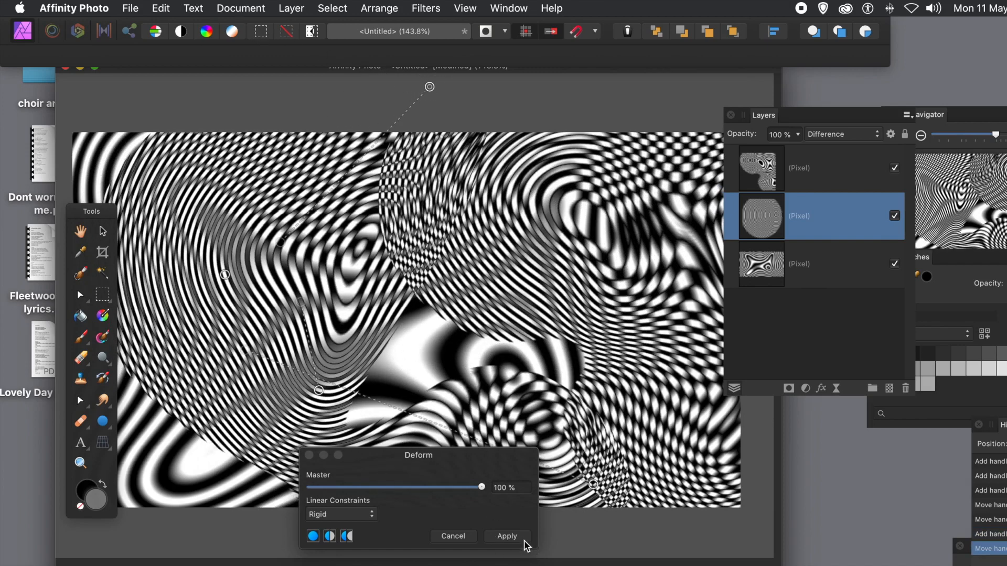
pyautogui.click(506, 536)
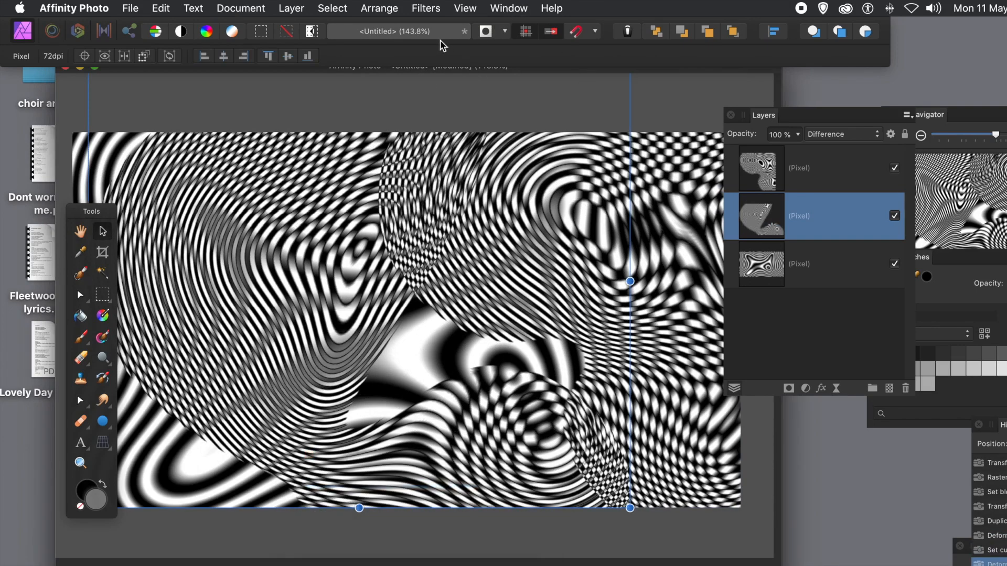
# Apply a Gaussian Blur of about 4.2 px to the warped middle disc layer.
pyautogui.click(425, 8)
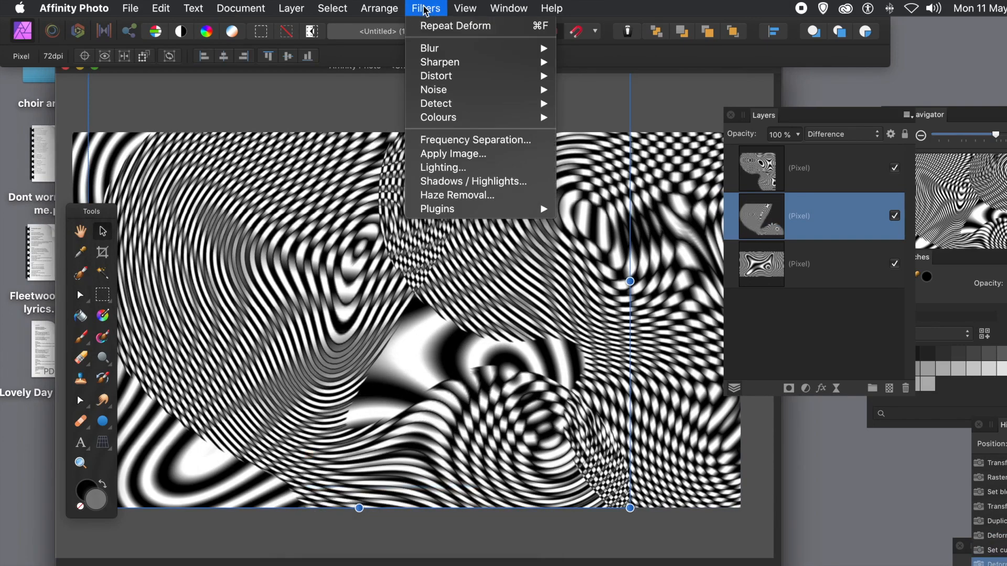
pyautogui.moveTo(429, 48)
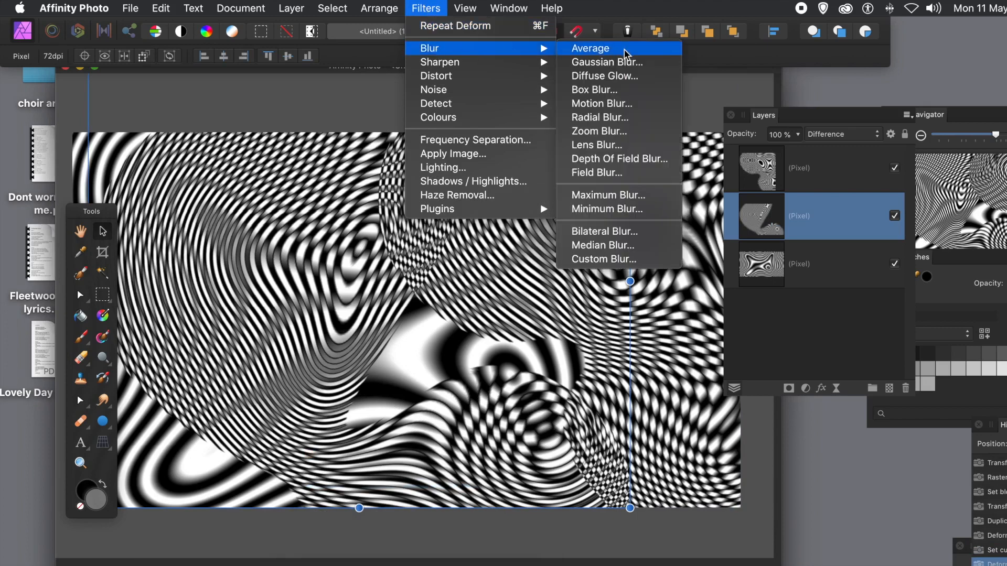
pyautogui.moveTo(616, 62)
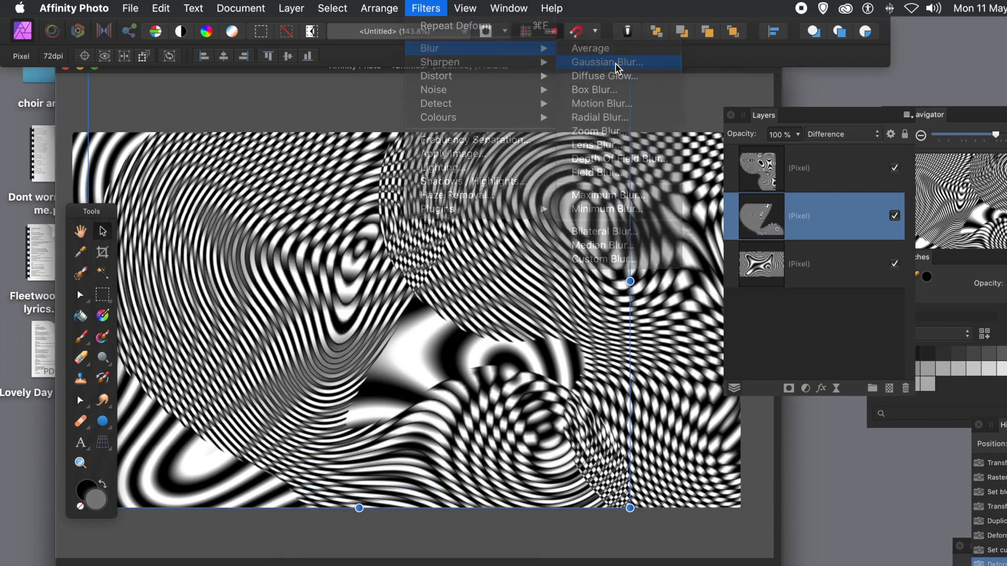
pyautogui.click(607, 61)
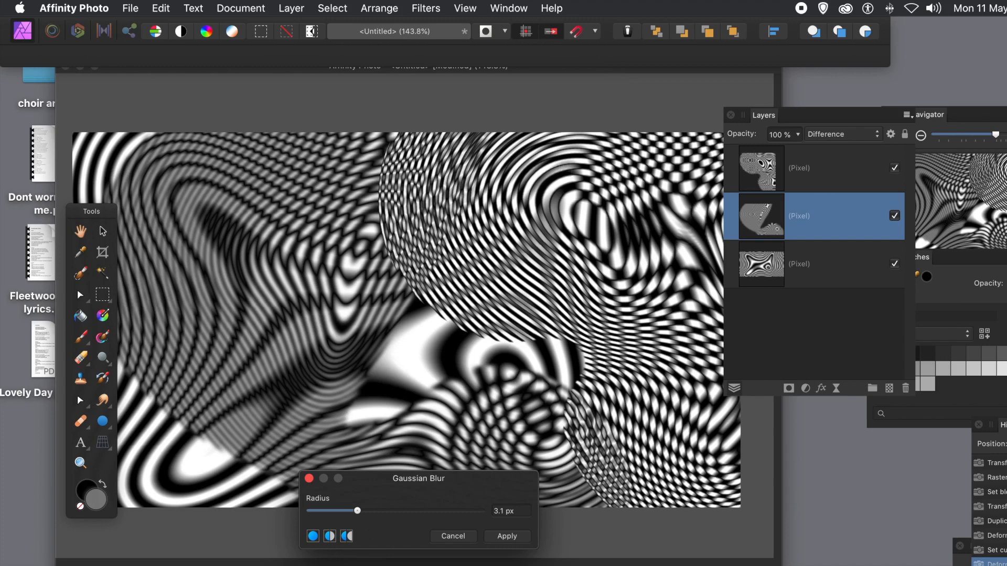
pyautogui.moveTo(357, 510); pyautogui.dragTo(365, 511)
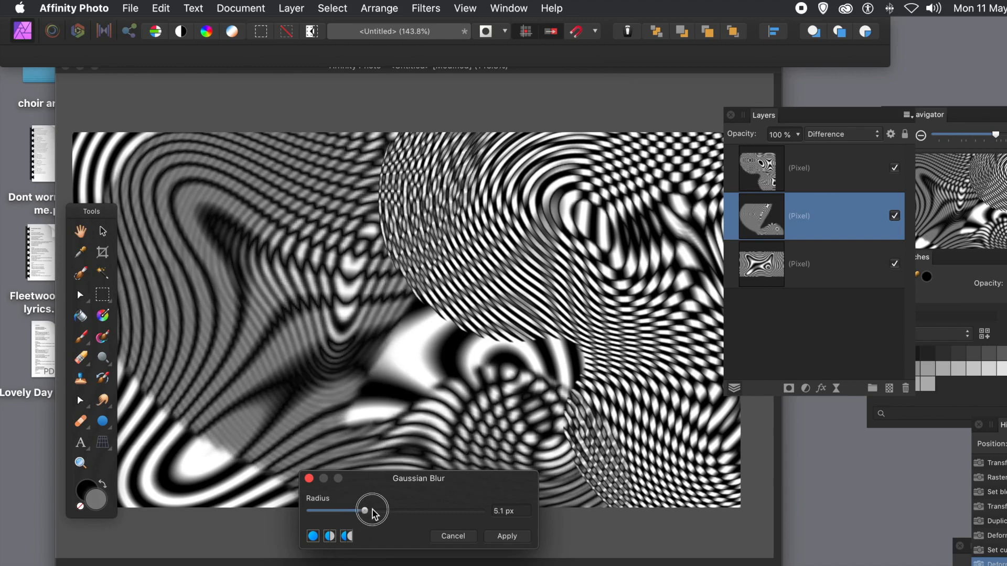
pyautogui.moveTo(365, 511); pyautogui.dragTo(366, 512)
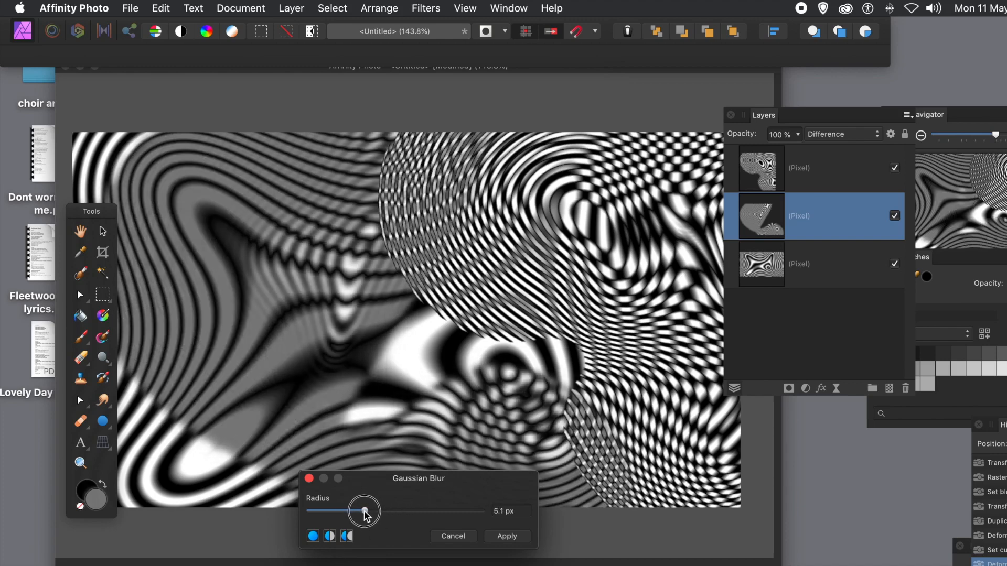
pyautogui.moveTo(366, 511); pyautogui.dragTo(362, 511)
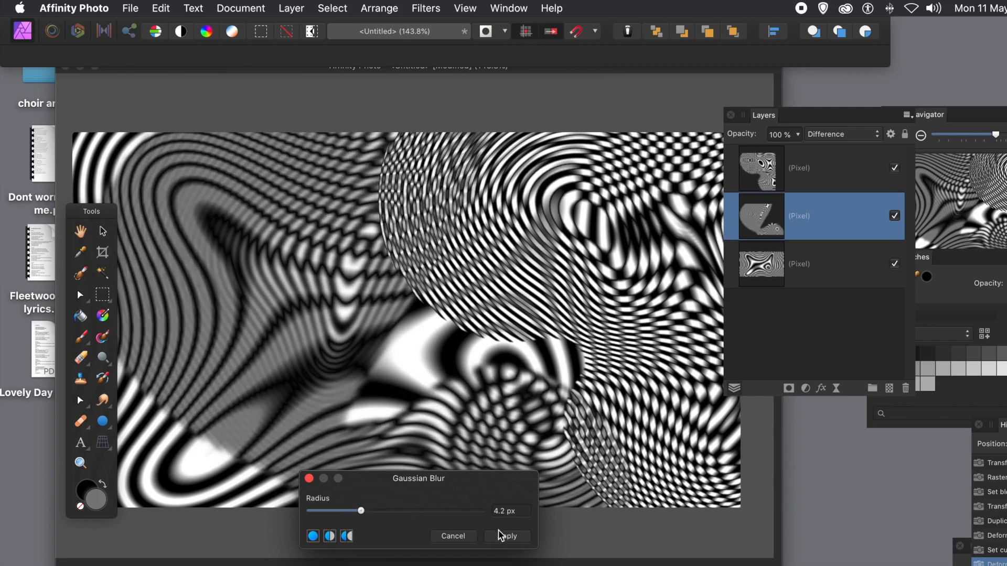
pyautogui.click(506, 536)
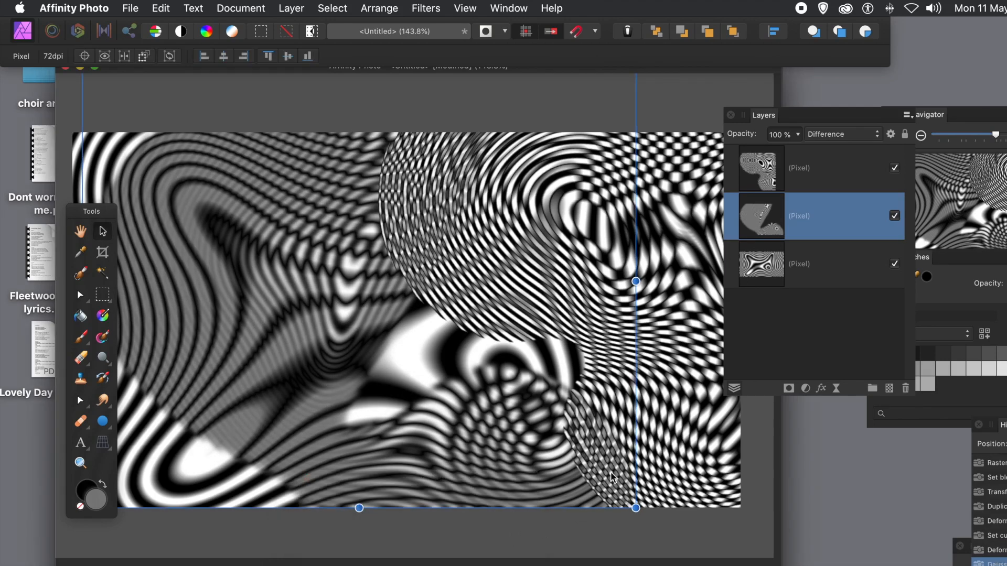
pyautogui.moveTo(553, 276)
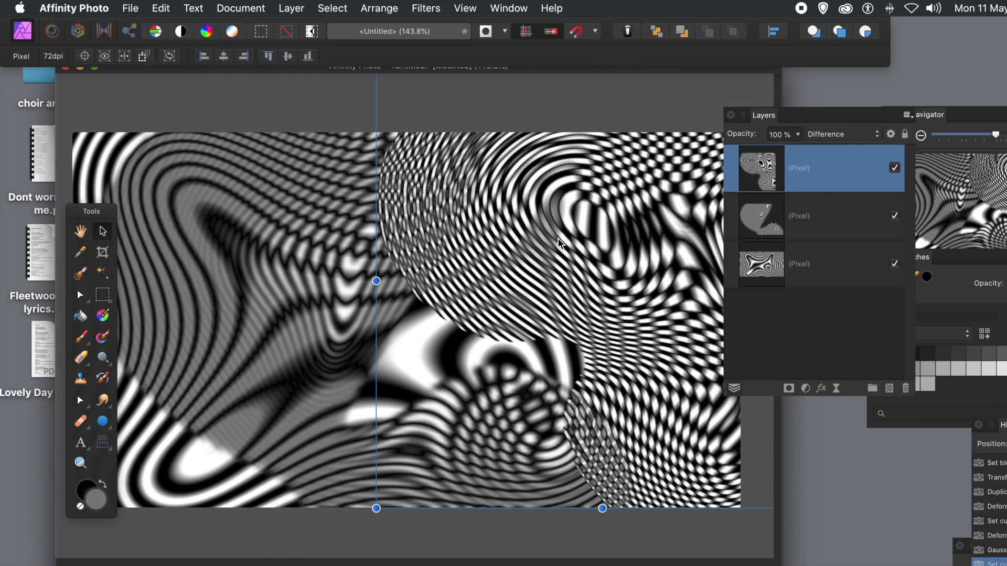
pyautogui.moveTo(447, 115)
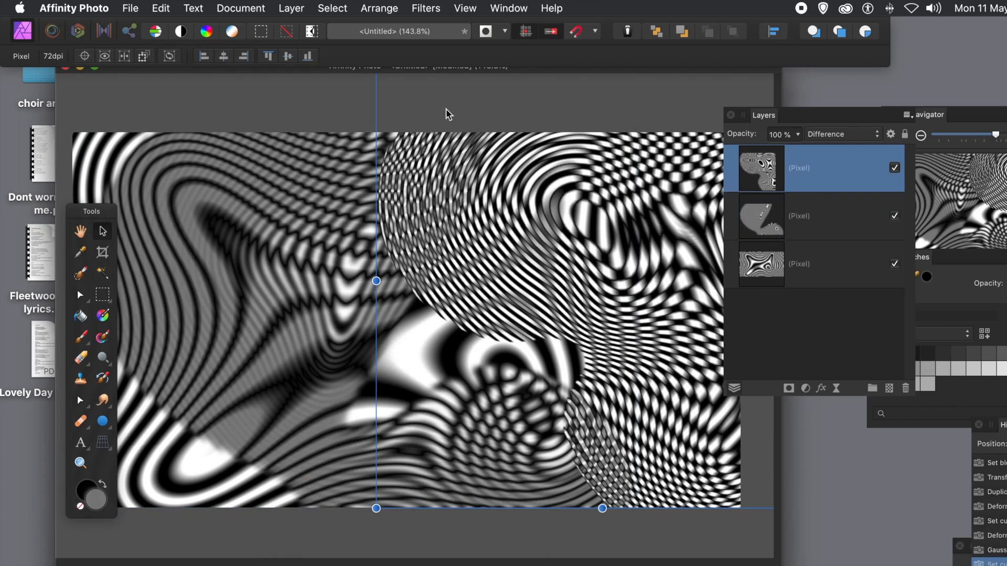
# Apply a Gaussian Blur of about 6.8 px to the top warped disc layer.
pyautogui.click(425, 8)
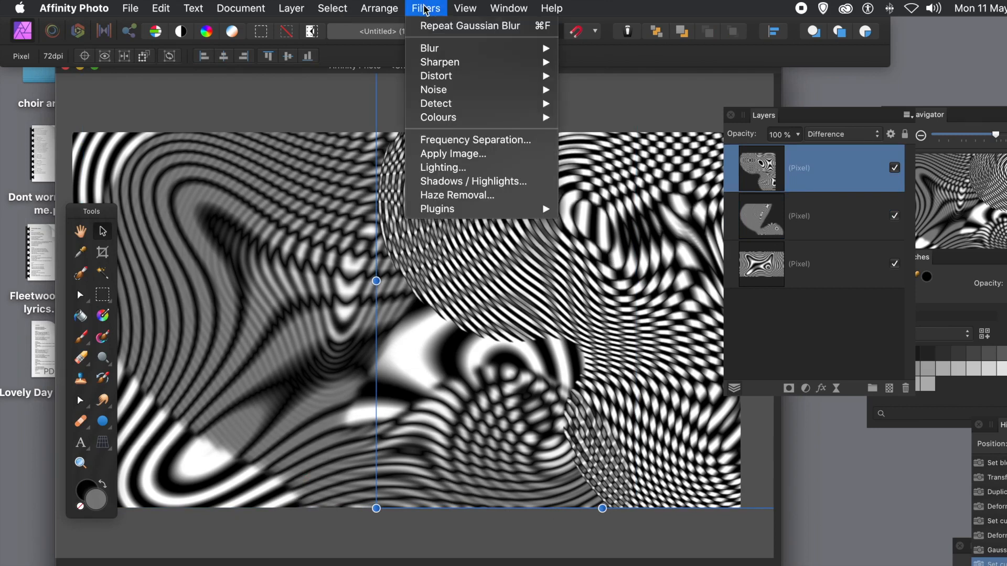
pyautogui.moveTo(429, 47)
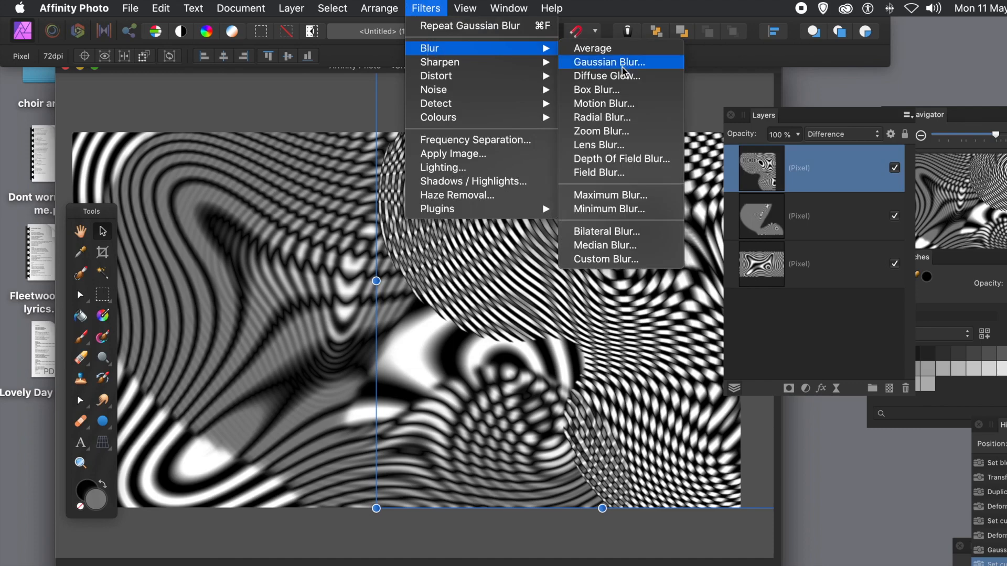
pyautogui.click(608, 62)
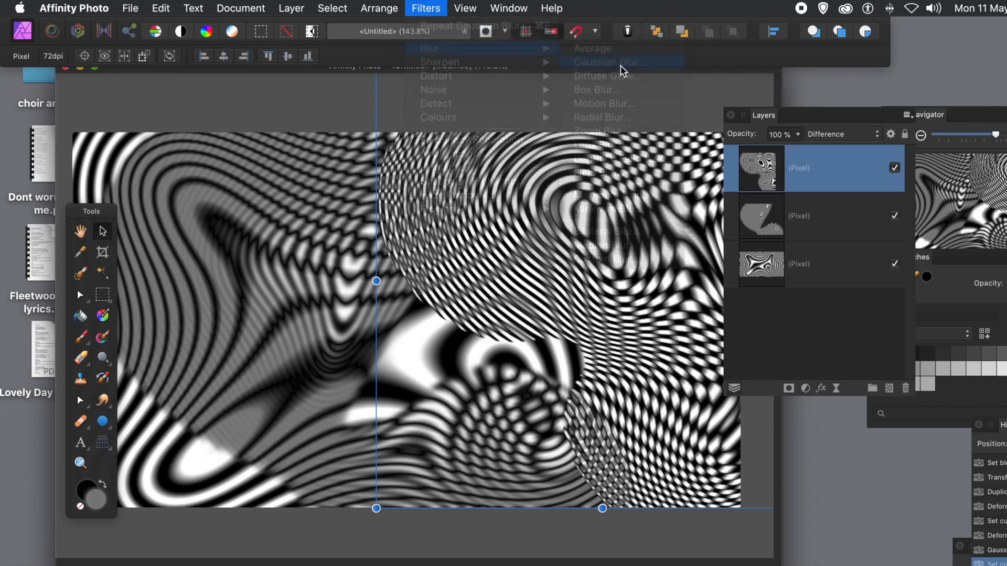
pyautogui.click(608, 62)
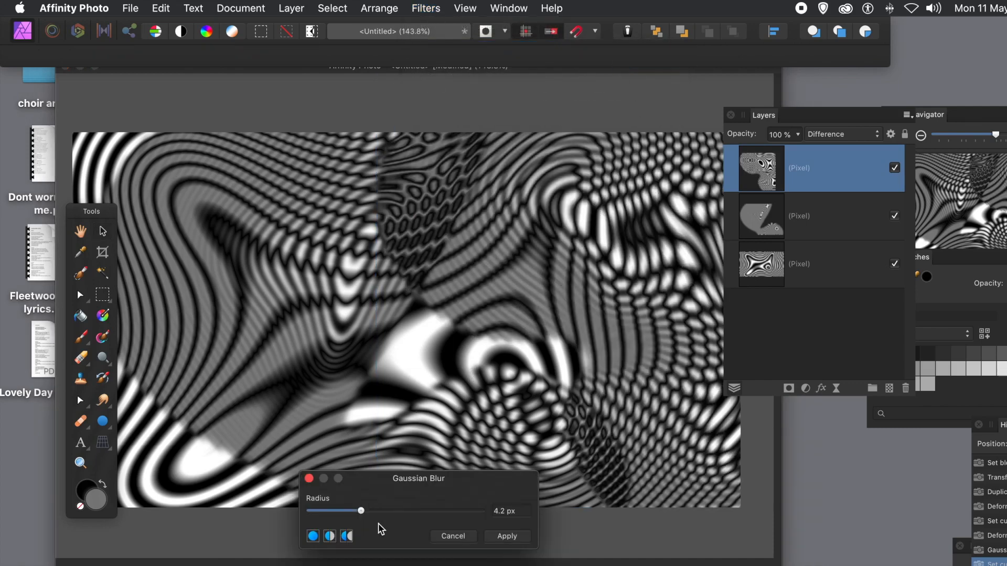
pyautogui.moveTo(360, 511); pyautogui.dragTo(315, 511)
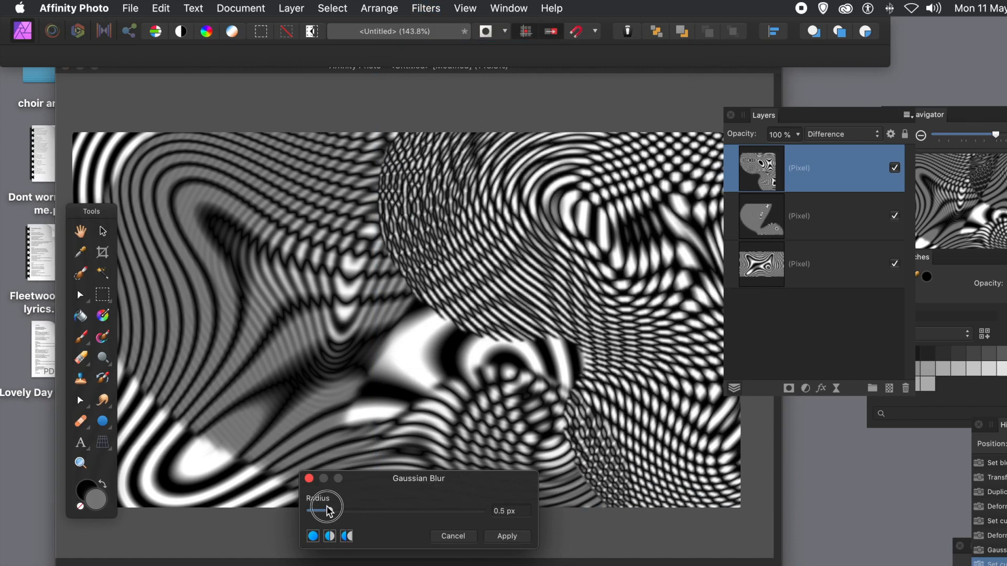
pyautogui.moveTo(319, 510); pyautogui.dragTo(385, 510)
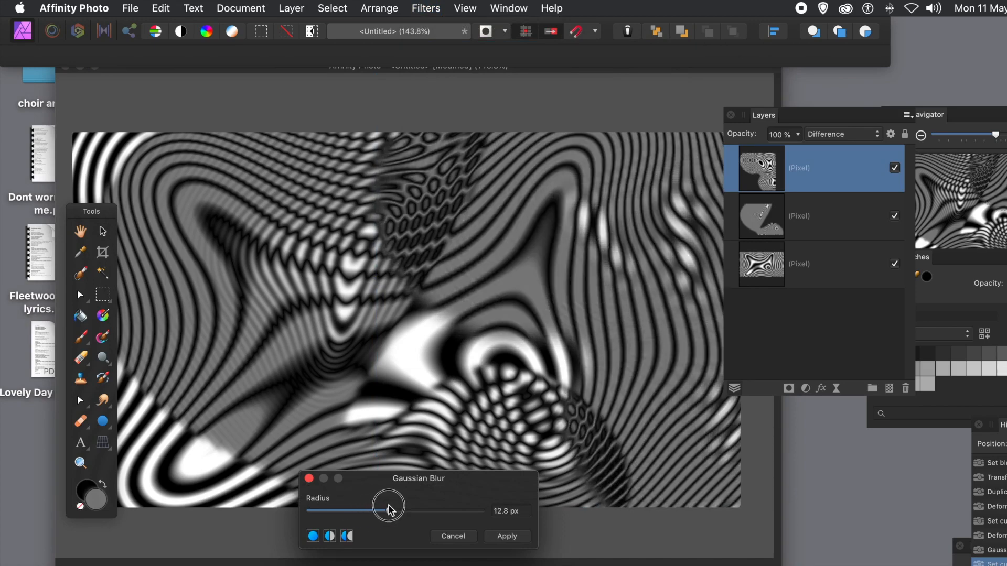
pyautogui.moveTo(388, 504); pyautogui.dragTo(376, 505)
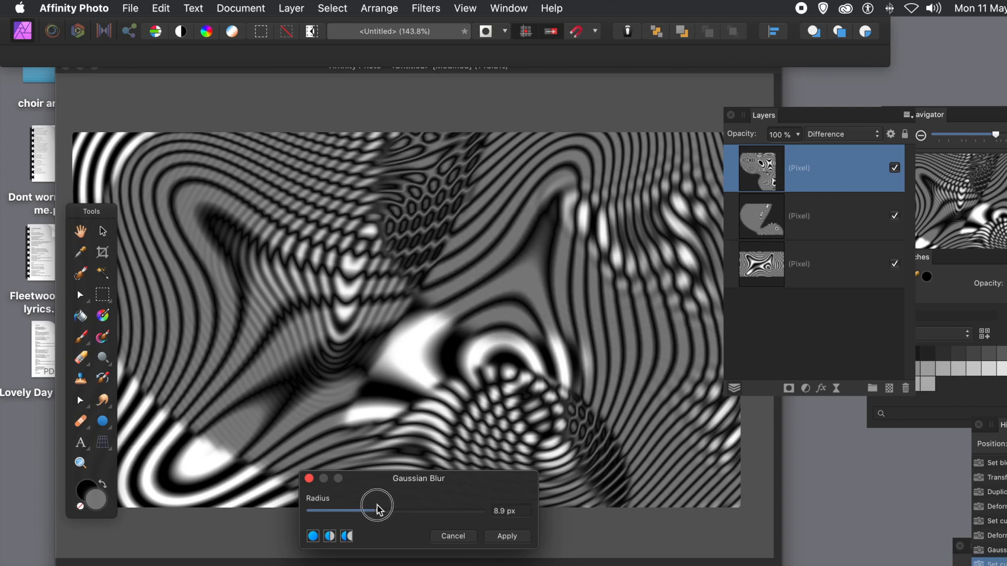
pyautogui.moveTo(378, 507); pyautogui.dragTo(370, 508)
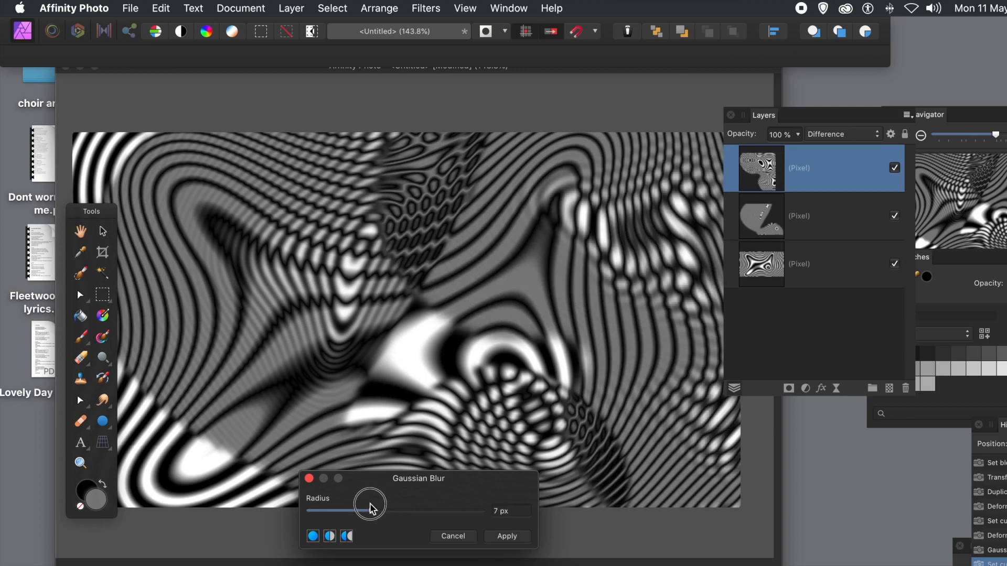
pyautogui.moveTo(369, 511); pyautogui.dragTo(370, 510)
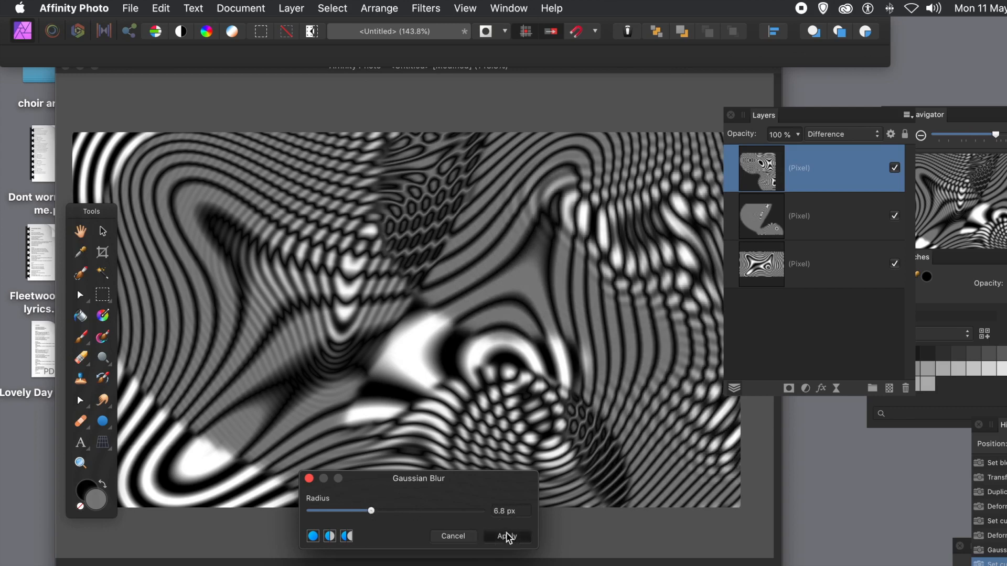
pyautogui.click(506, 536)
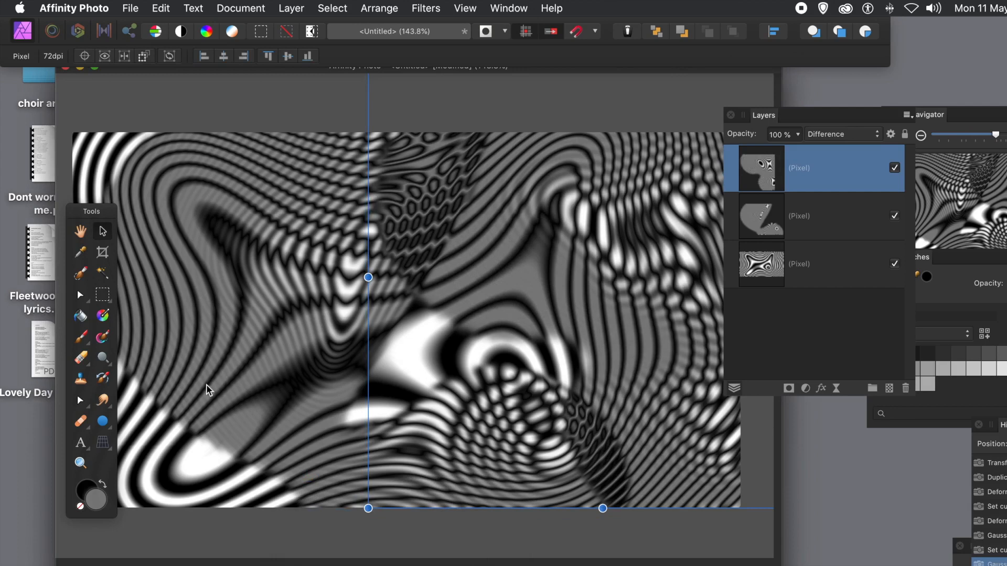
pyautogui.click(800, 216)
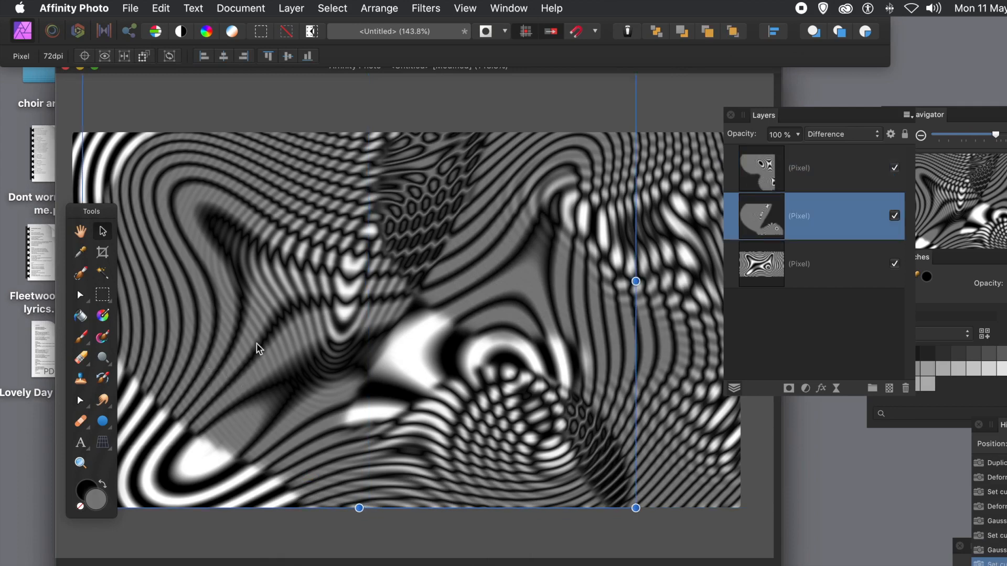
pyautogui.moveTo(259, 322)
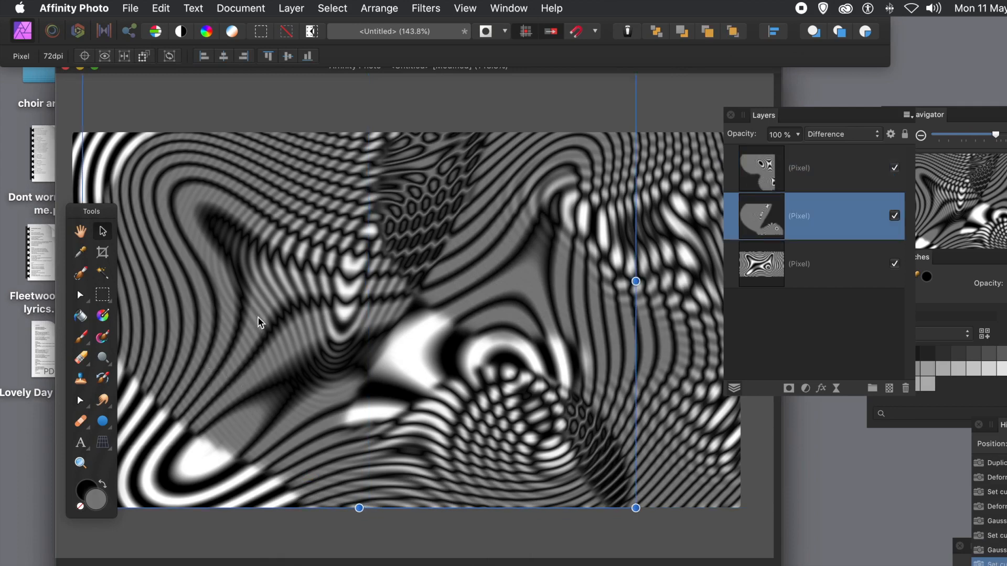
pyautogui.moveTo(294, 285)
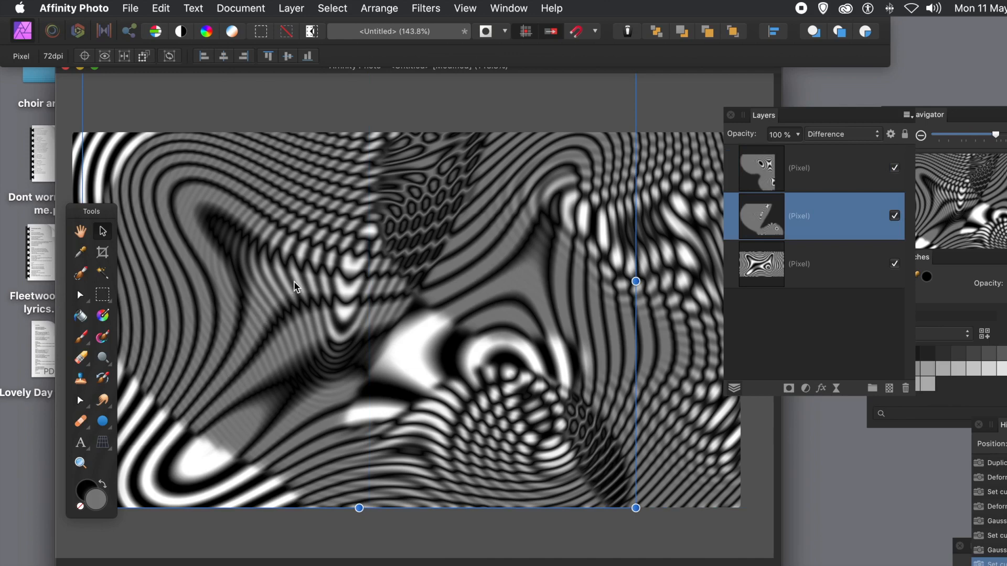
pyautogui.moveTo(768, 25)
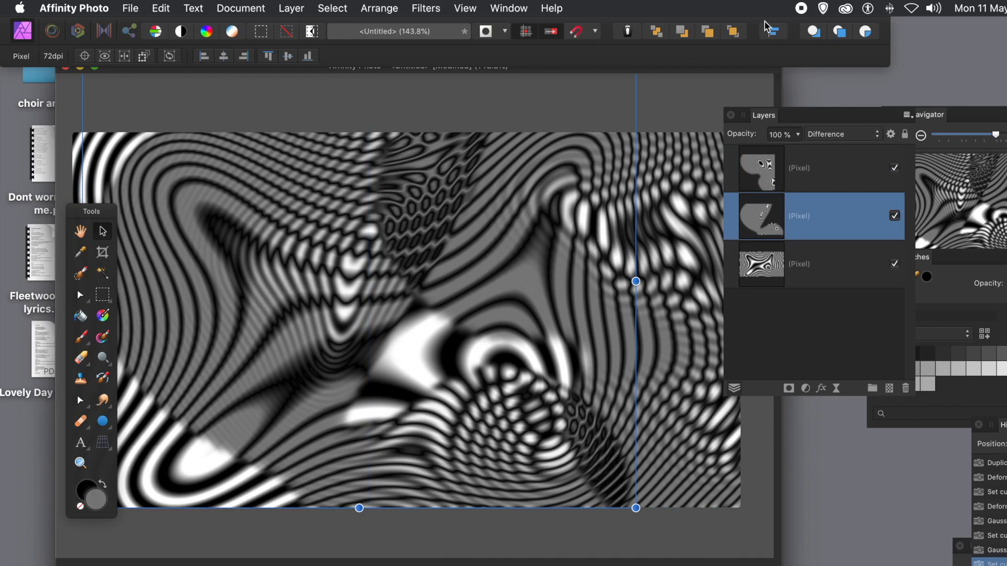